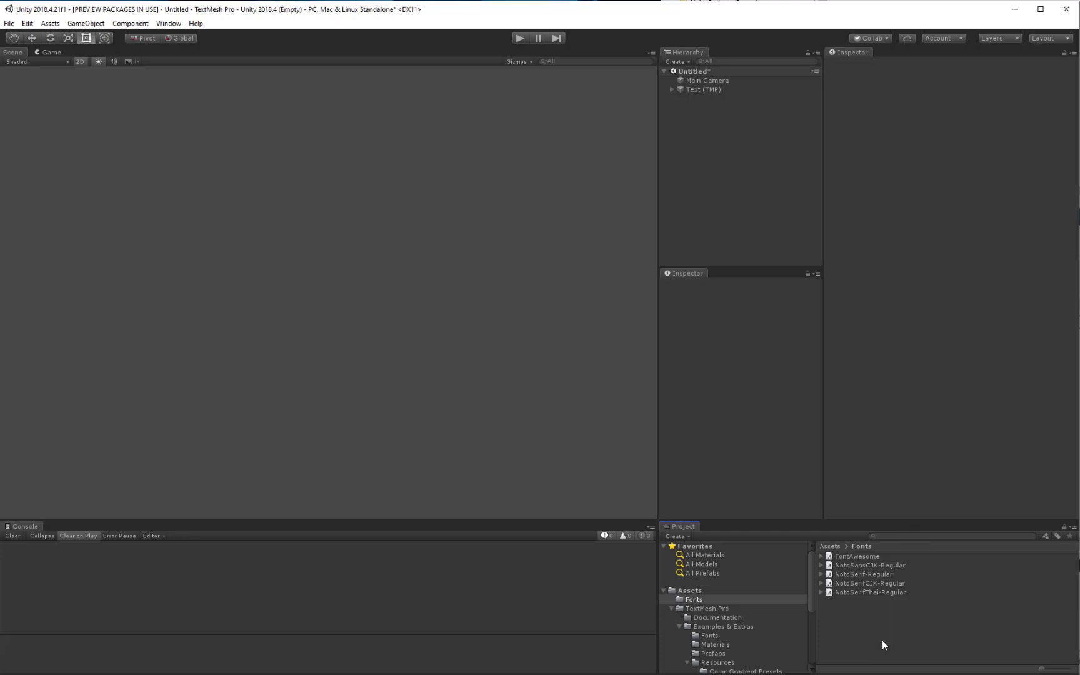
pyautogui.moveTo(871, 619)
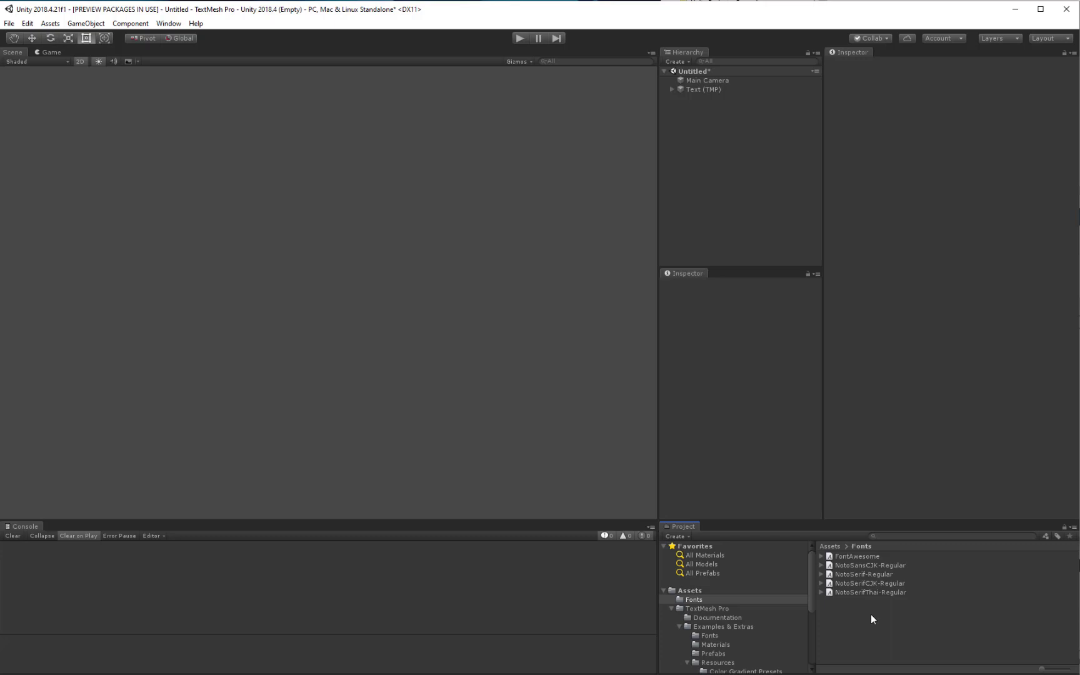
pyautogui.moveTo(861, 564)
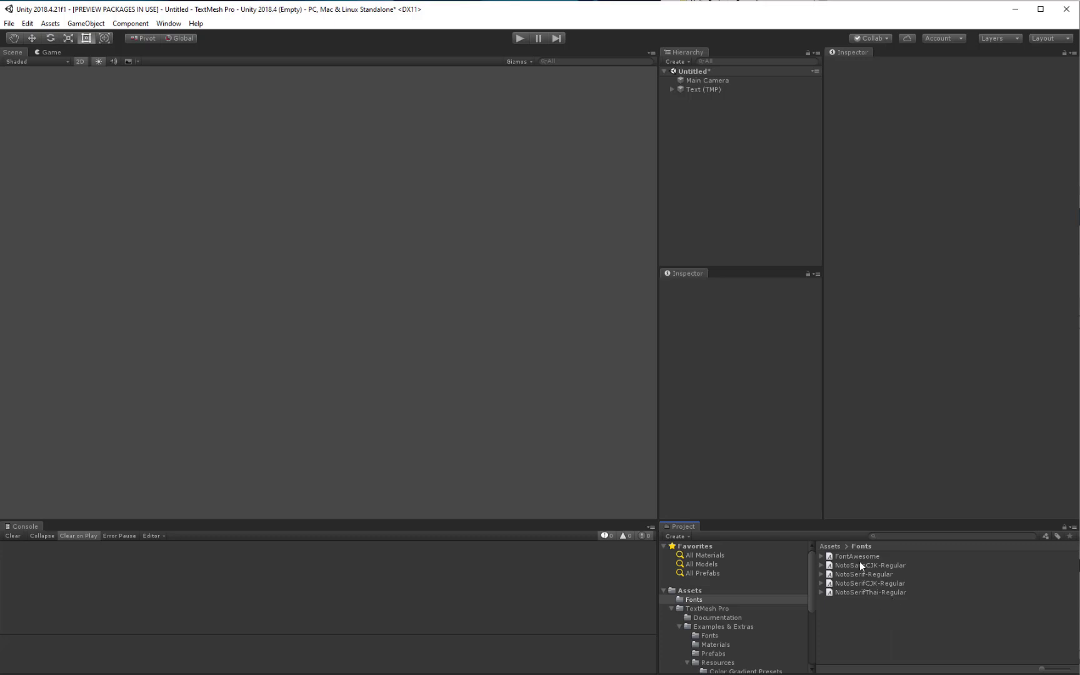
pyautogui.moveTo(871, 633)
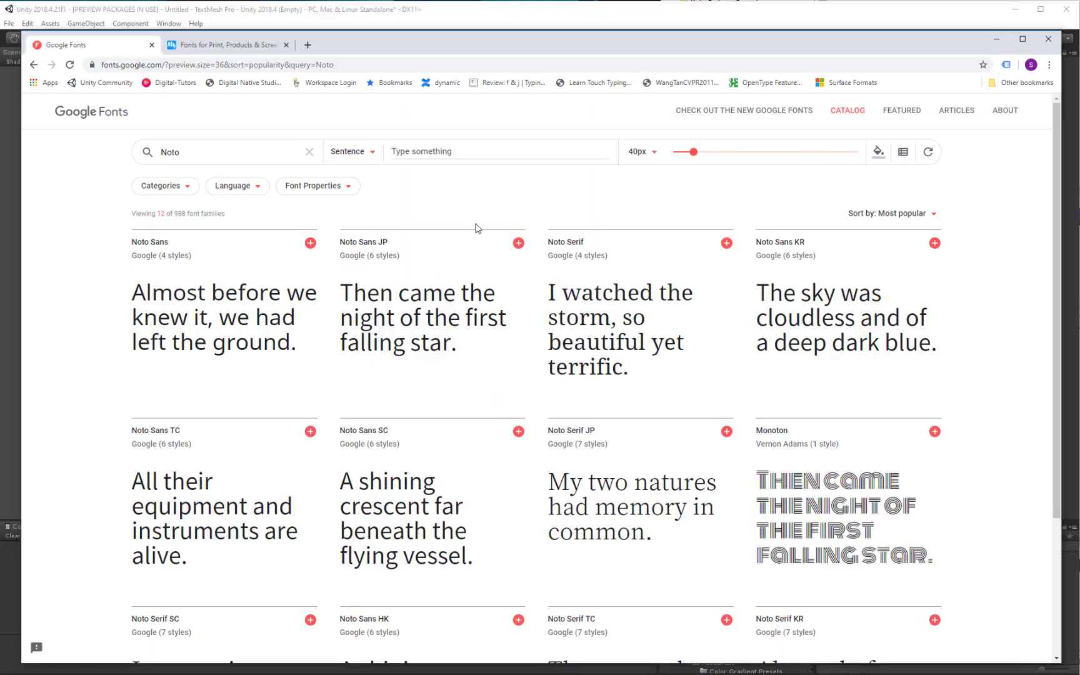
pyautogui.moveTo(536, 391)
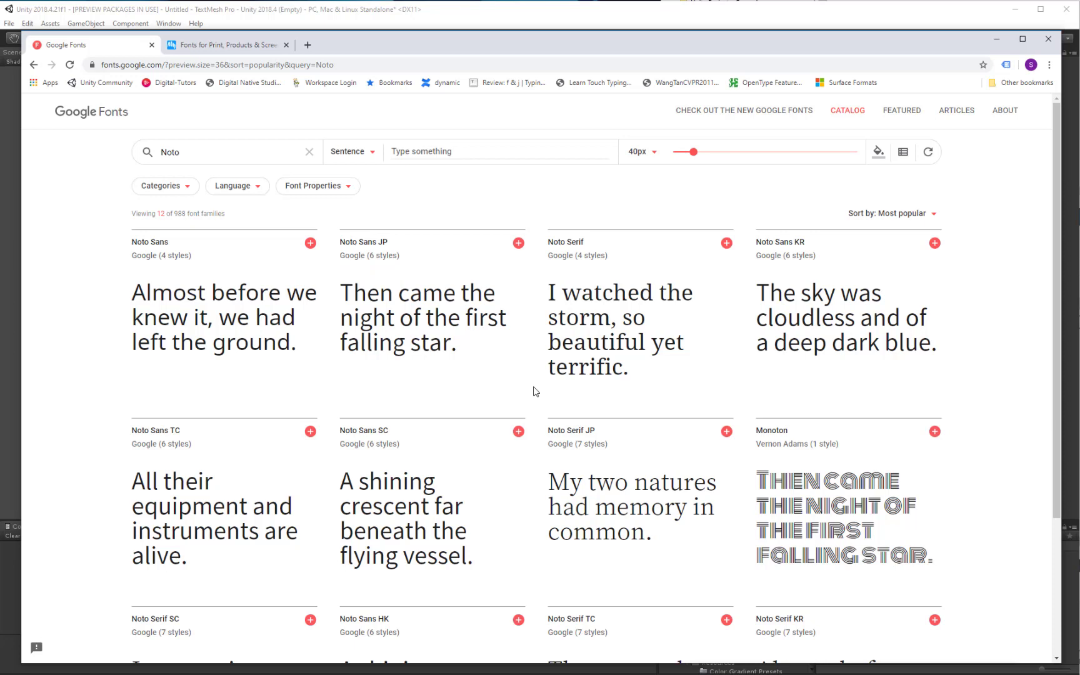
# Add a TextMeshPro text object showing 'Sample text' in LiberationSans to the scene.
pyautogui.click(232, 186)
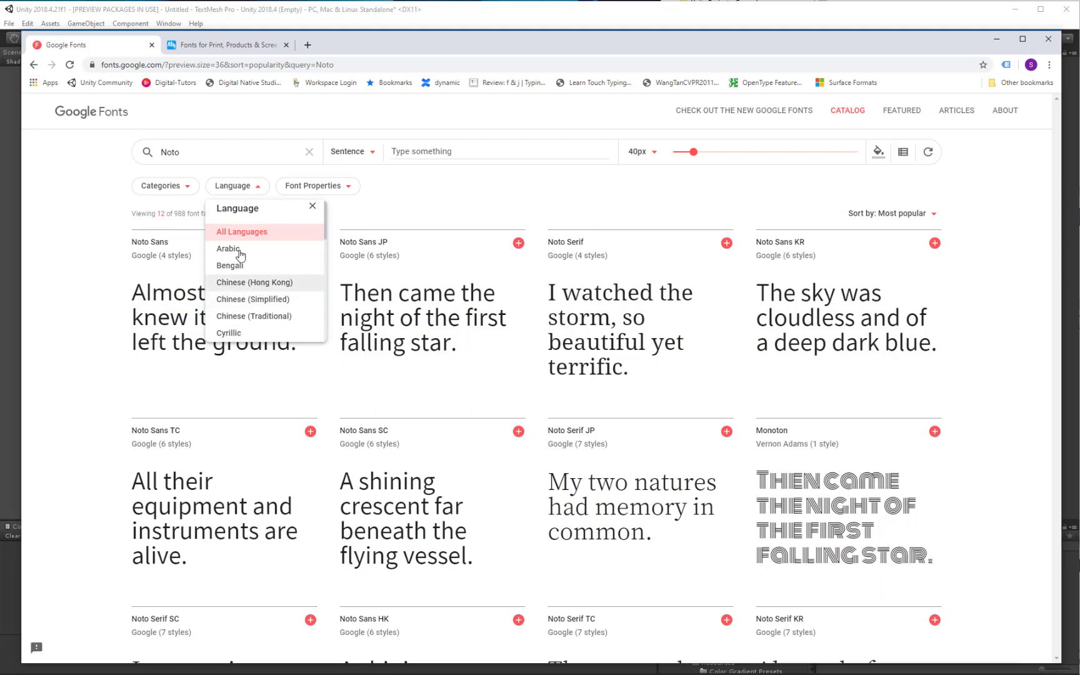
pyautogui.moveTo(55, 196)
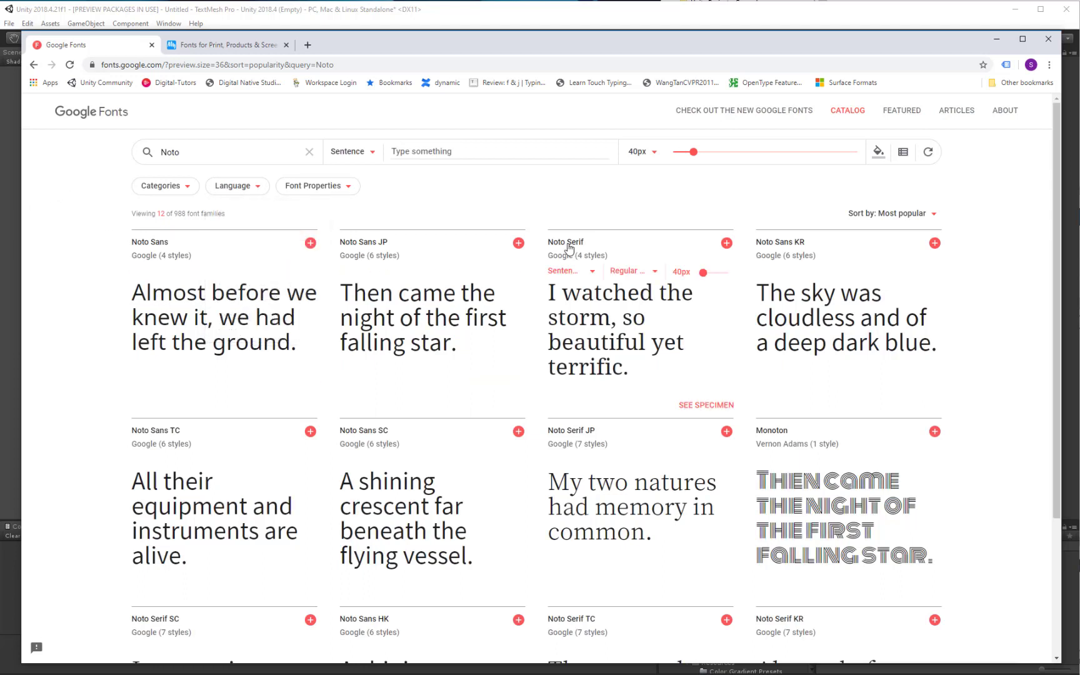
pyautogui.moveTo(601, 234)
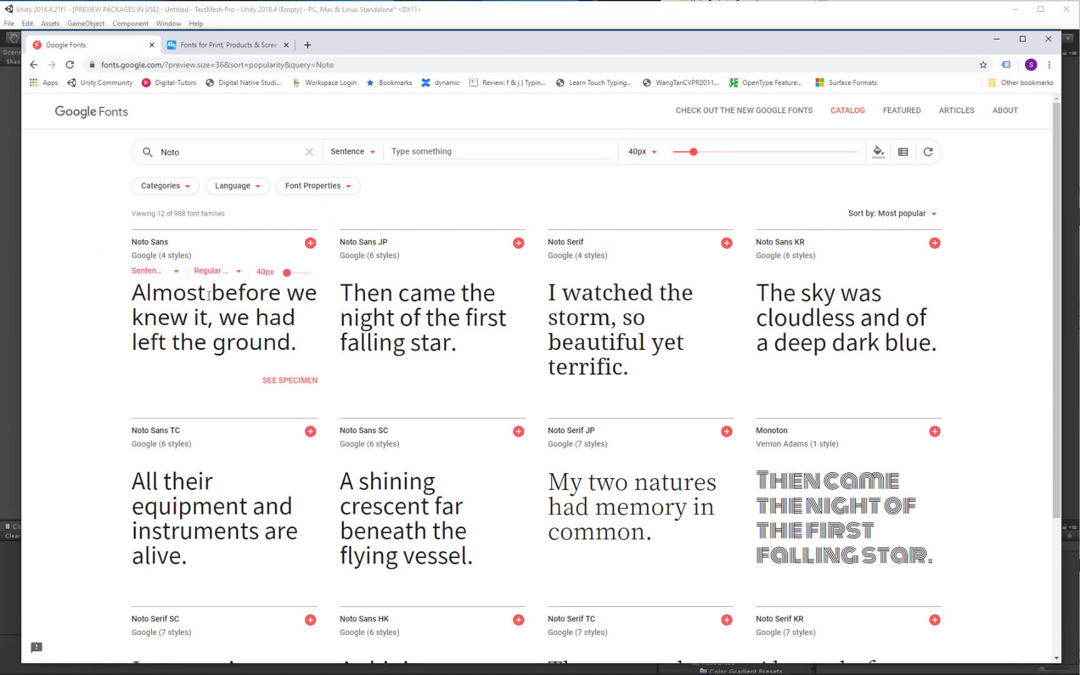
pyautogui.moveTo(441, 387)
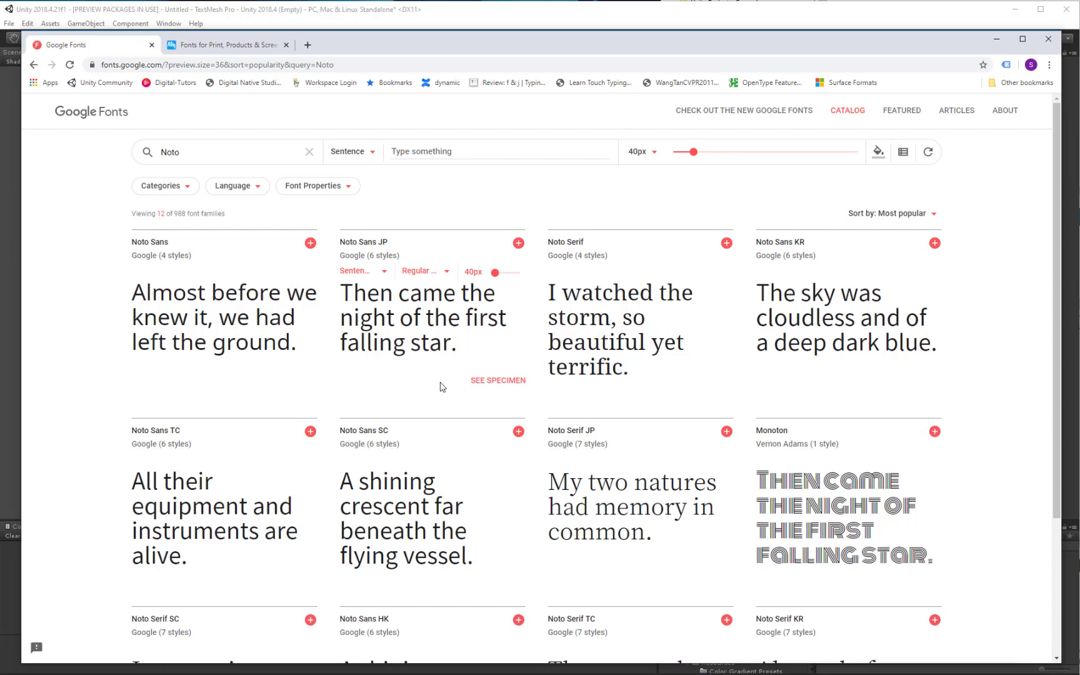
pyautogui.moveTo(576, 287)
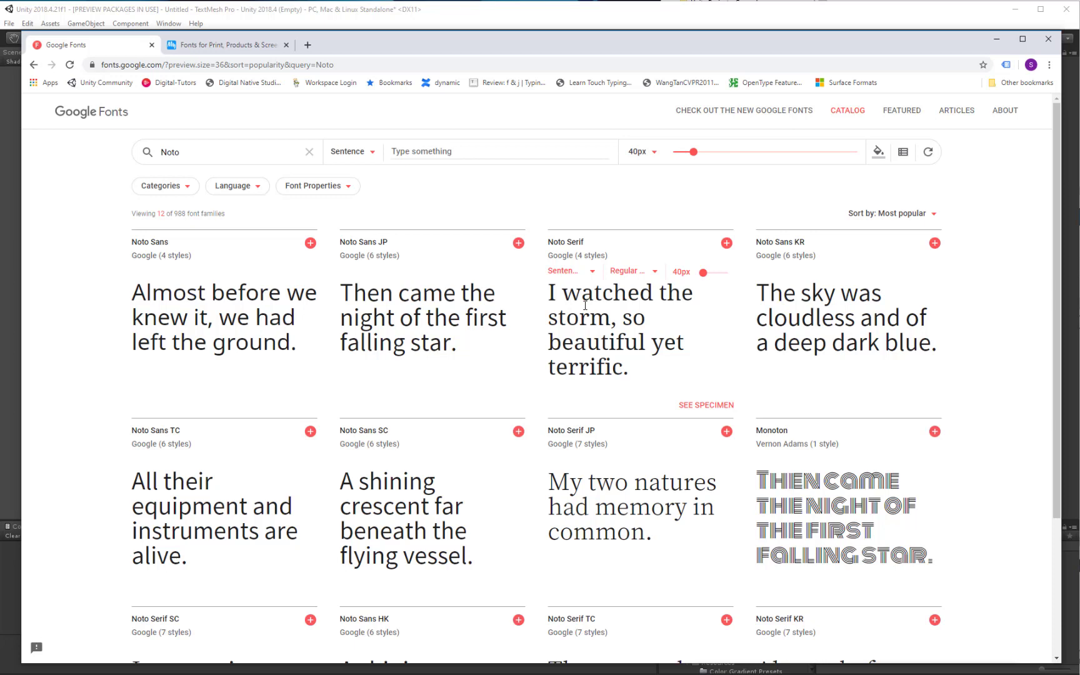
pyautogui.moveTo(584, 304)
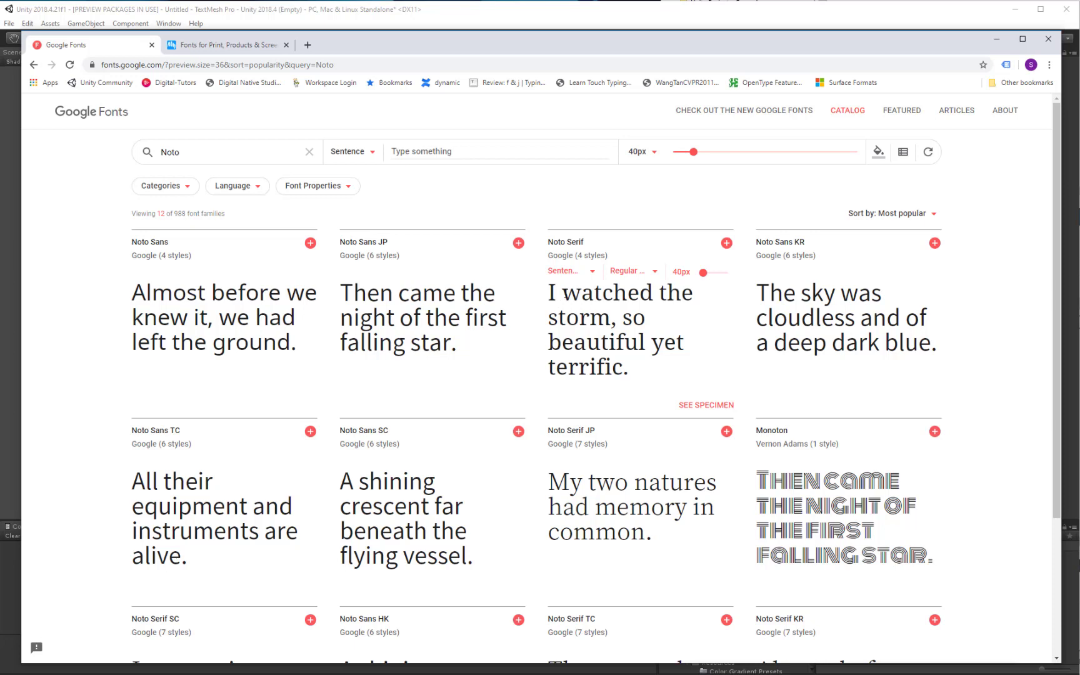
pyautogui.moveTo(538, 360)
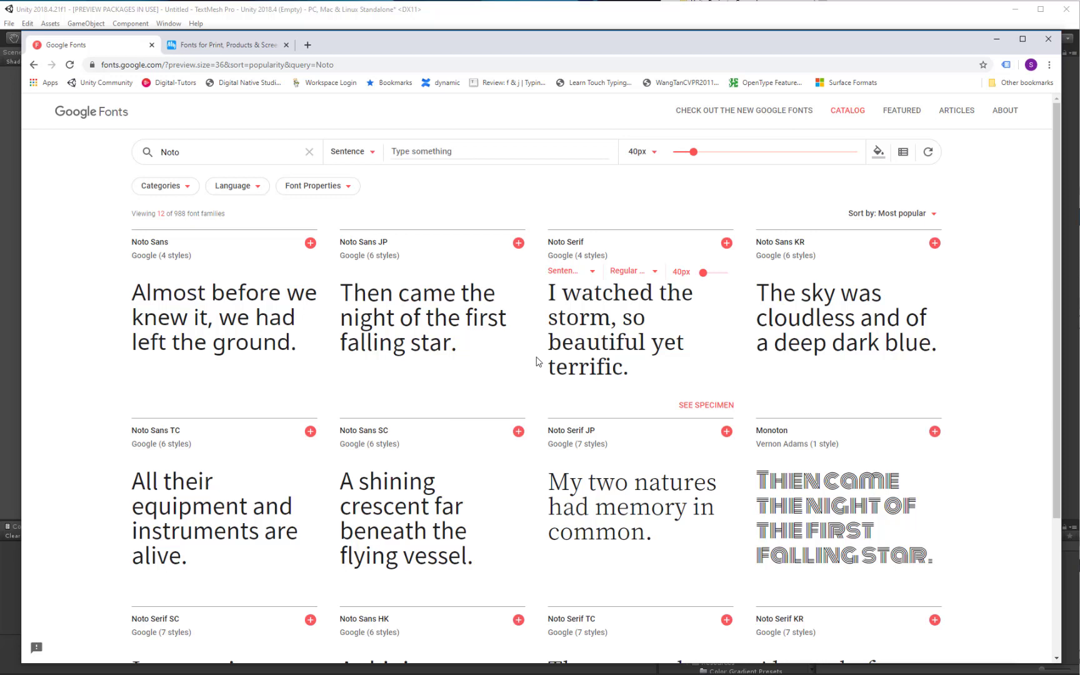
pyautogui.moveTo(583, 311)
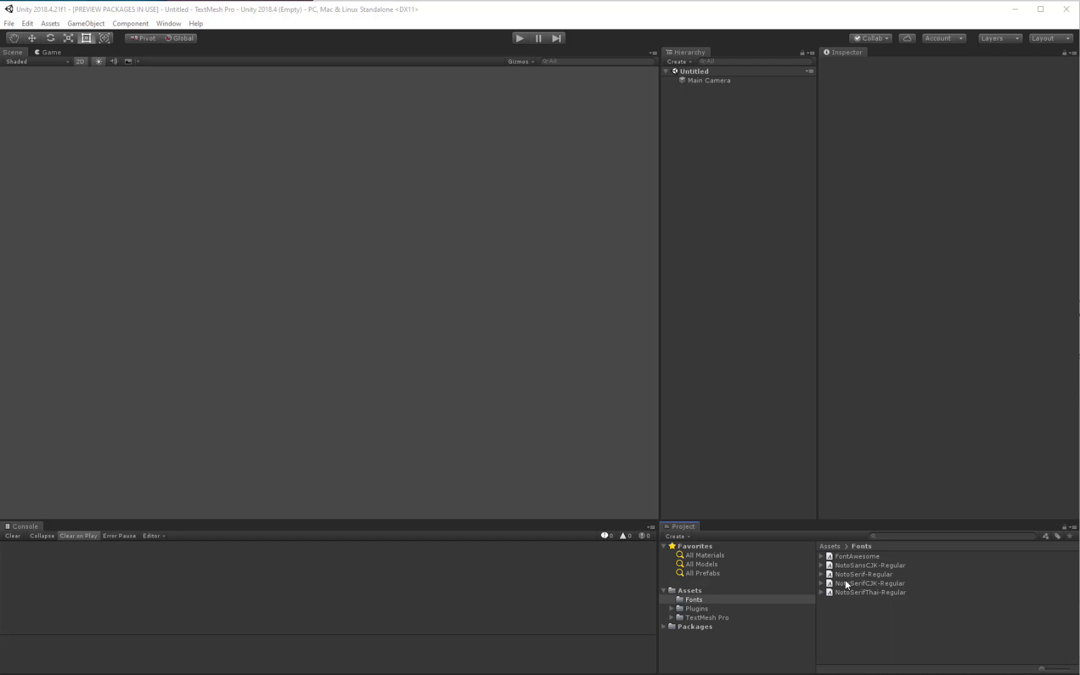
pyautogui.moveTo(882, 577)
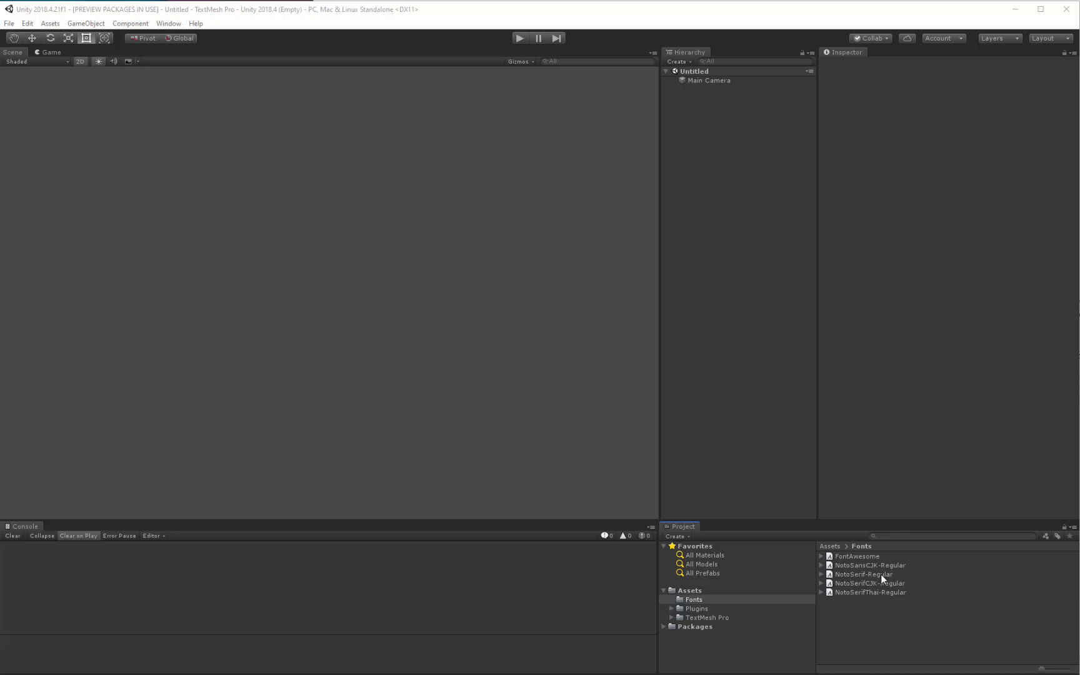
pyautogui.moveTo(852, 588)
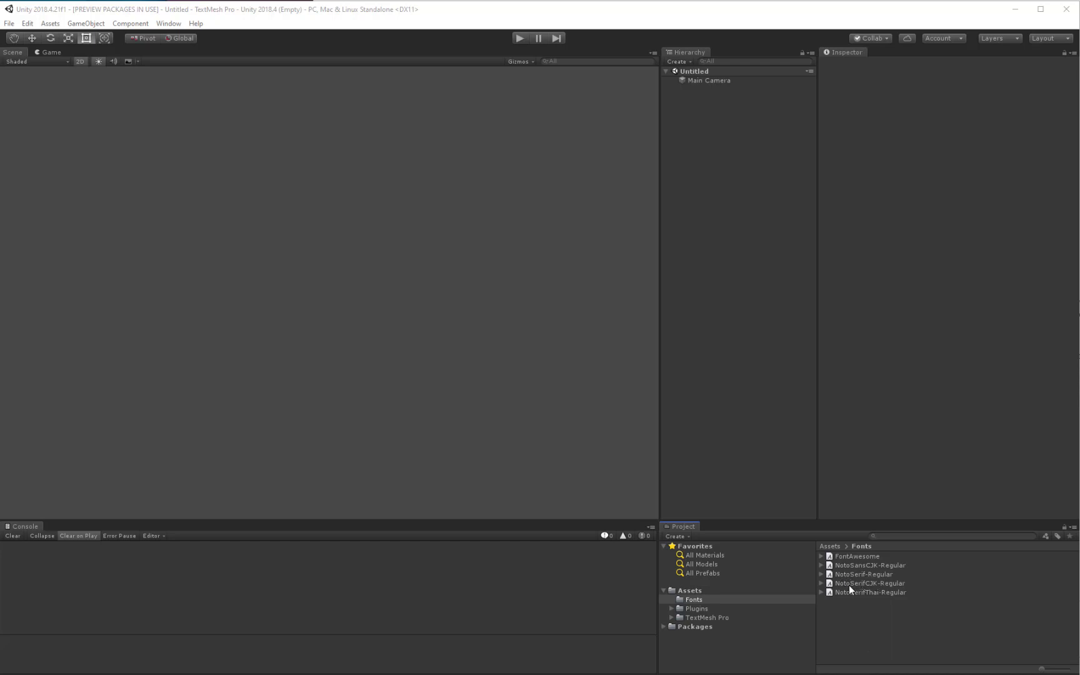
pyautogui.moveTo(852, 606)
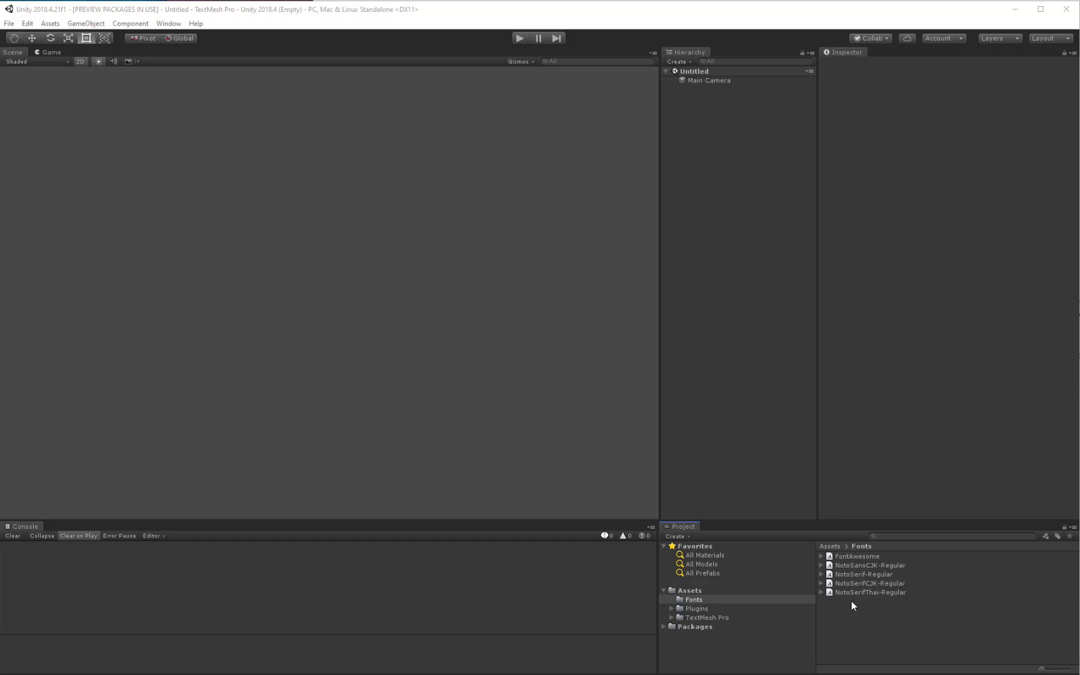
pyautogui.moveTo(750, 153)
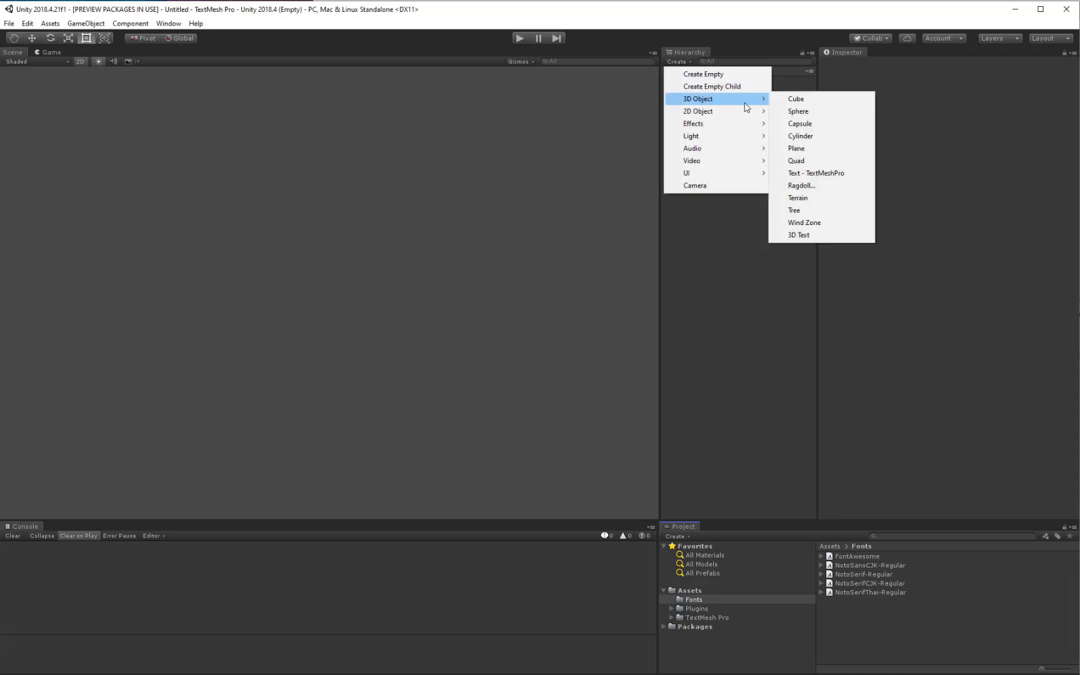
pyautogui.click(816, 173)
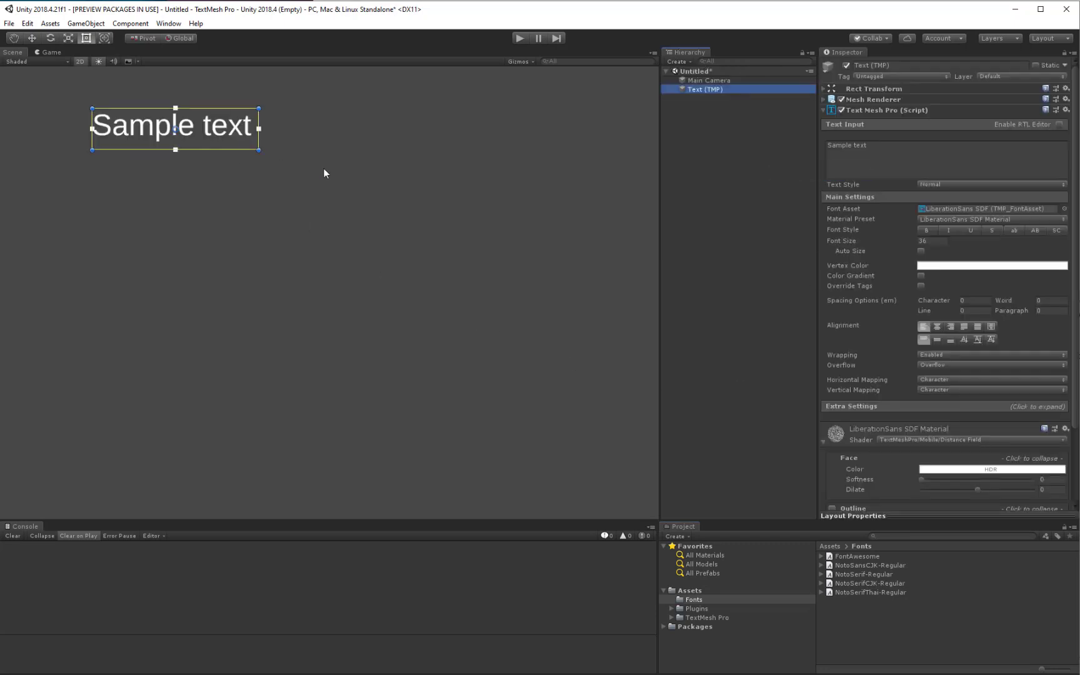
pyautogui.moveTo(934, 209)
pyautogui.write('tmp se')
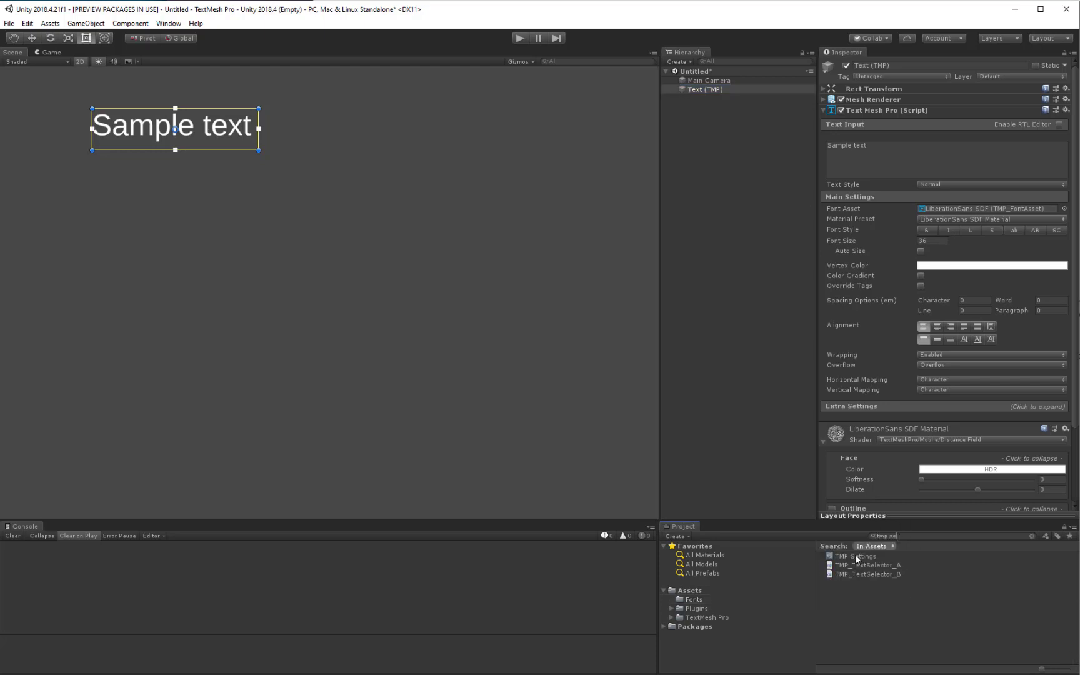
# Open the TMP Settings asset to check its empty fallback list, then reselect the text object.
pyautogui.click(856, 556)
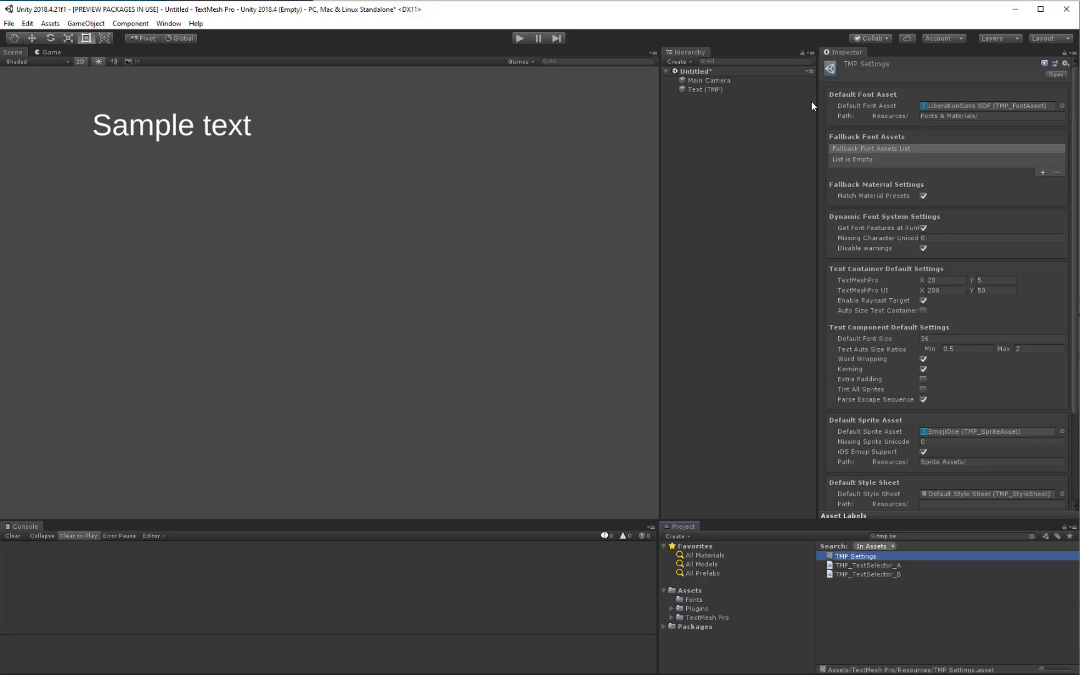
pyautogui.moveTo(879, 59)
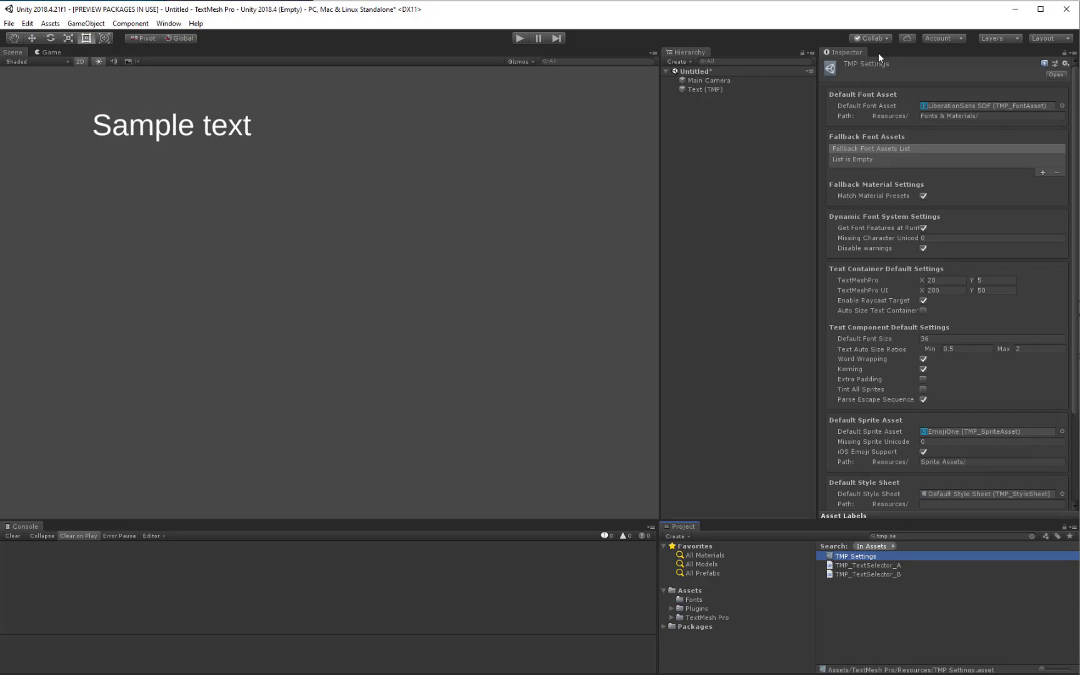
pyautogui.moveTo(1028, 114)
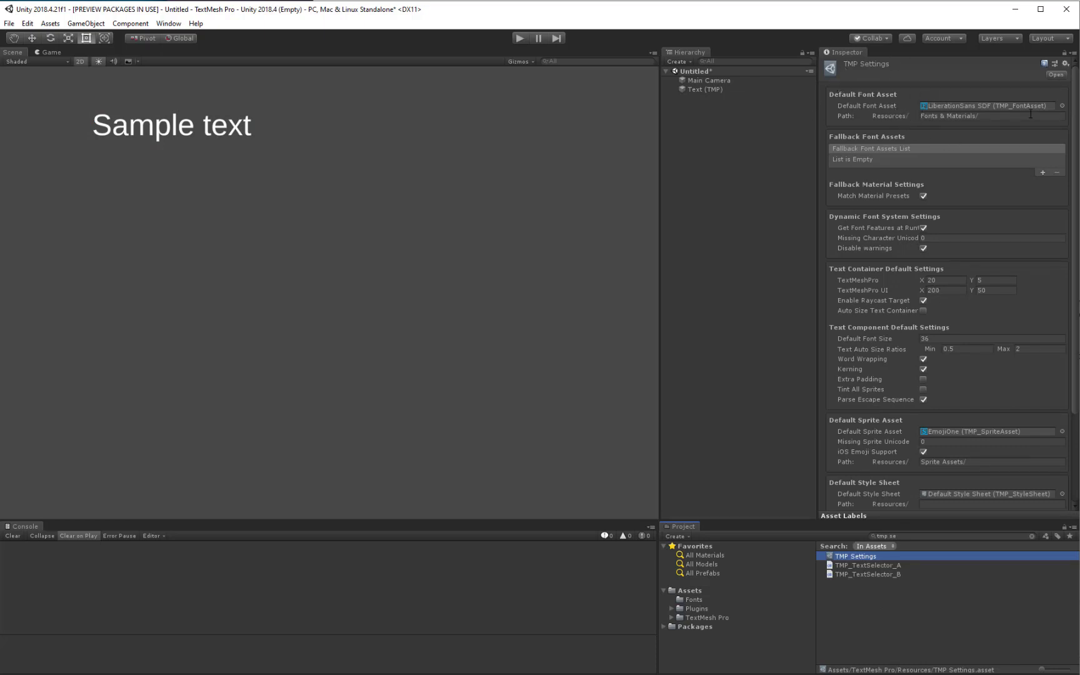
pyautogui.moveTo(966, 90)
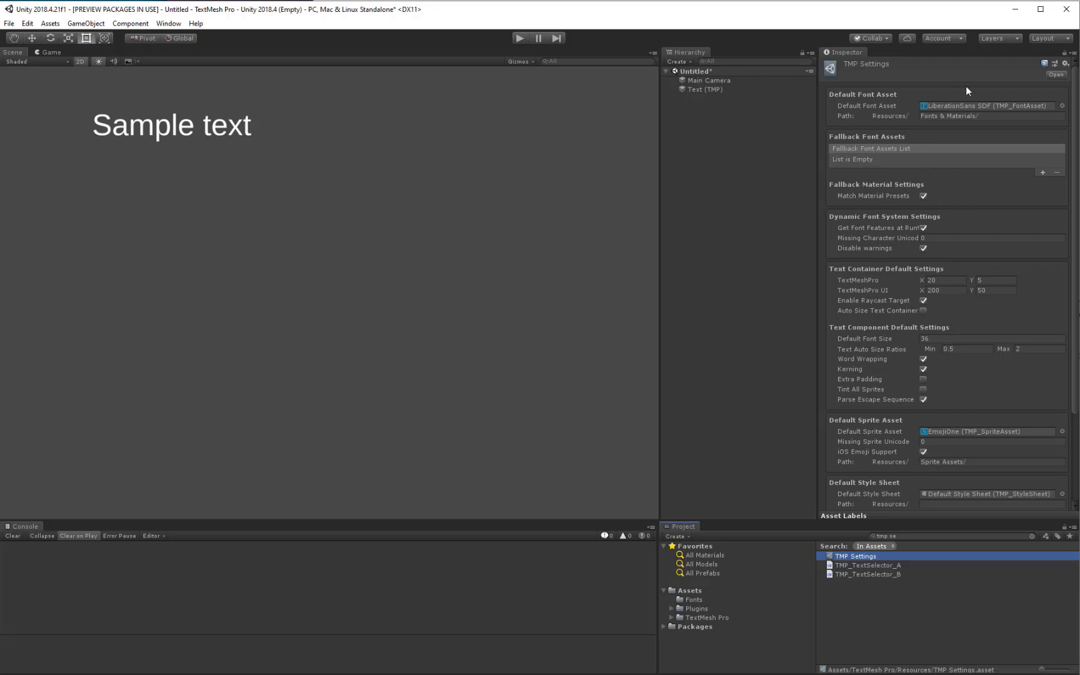
pyautogui.click(704, 89)
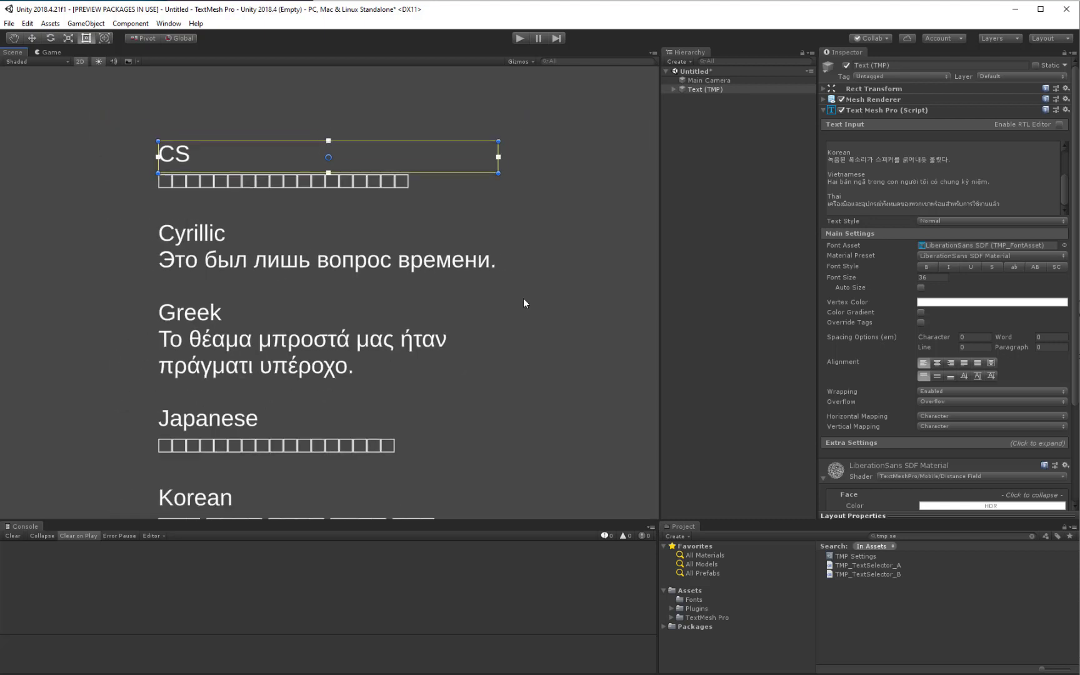
pyautogui.moveTo(680, 231)
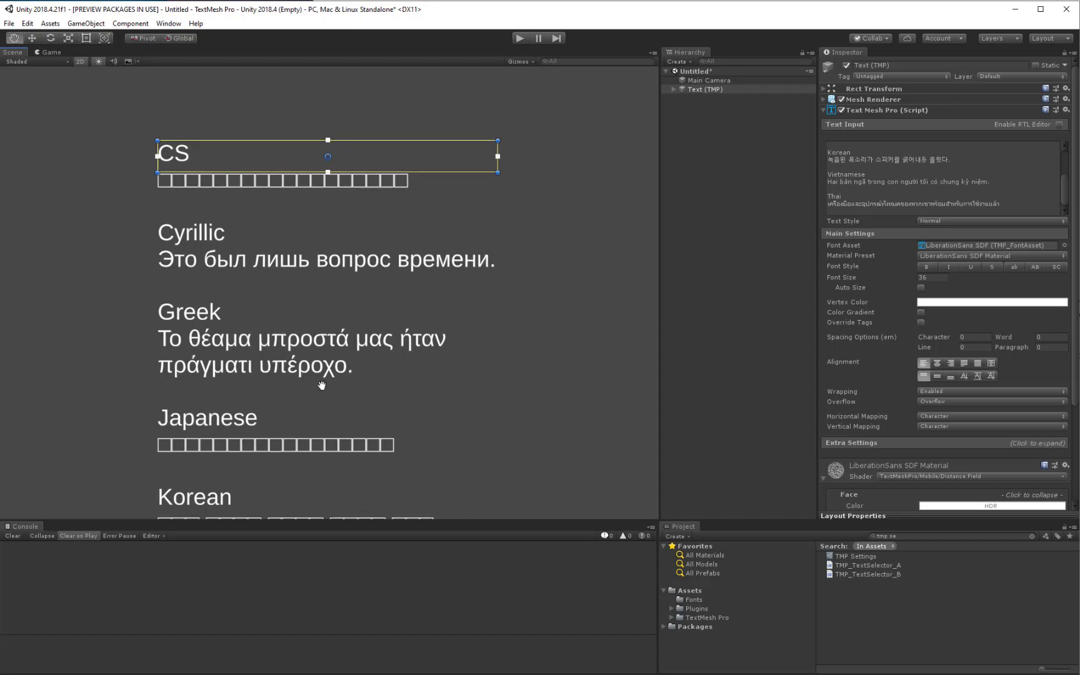
# Pan the Scene view to inspect the multilingual sample, where CJK lines show boxes.
pyautogui.scroll(3)
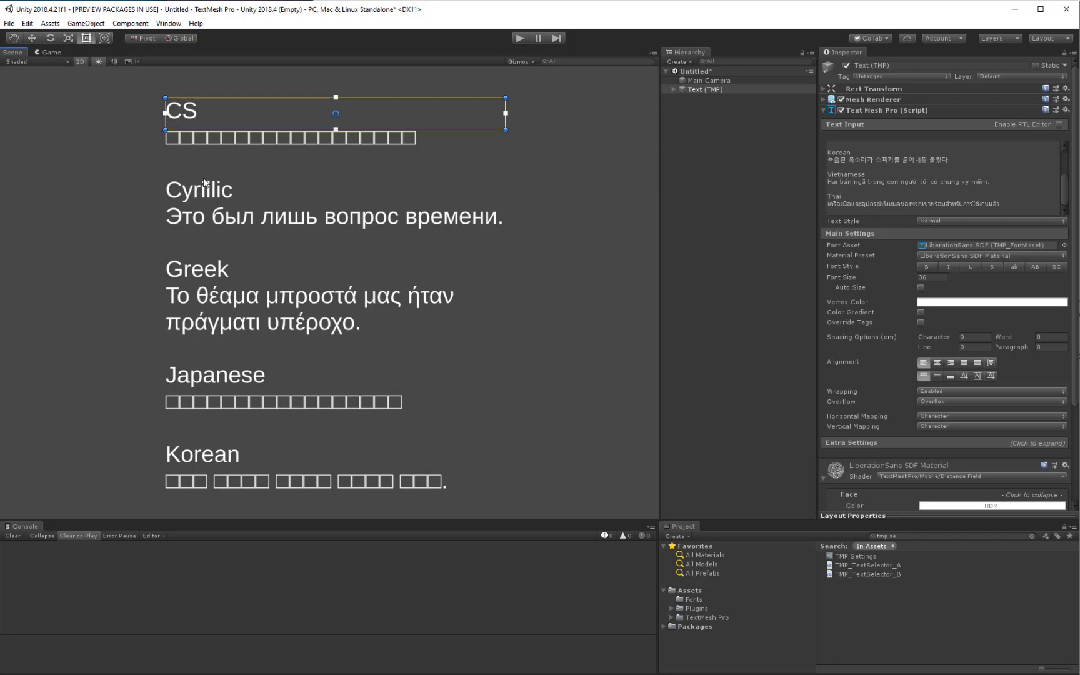
pyautogui.scroll(-3)
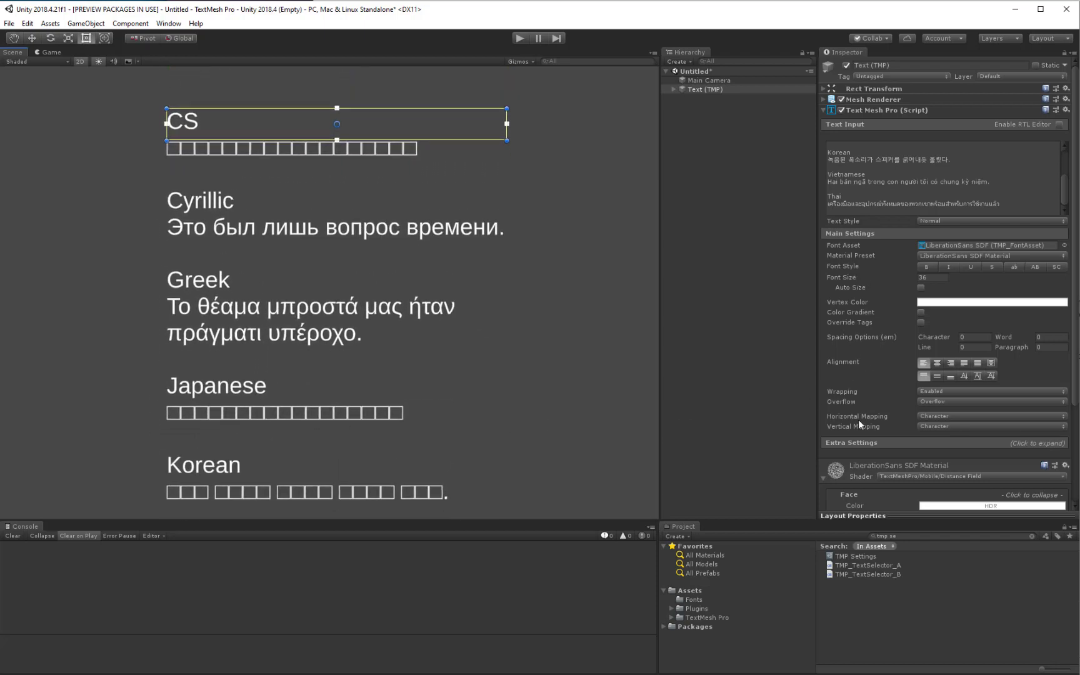
# Switch the text's font asset to NotoSerif-Regular SDF so Cyrillic and Greek render in serif.
pyautogui.click(687, 590)
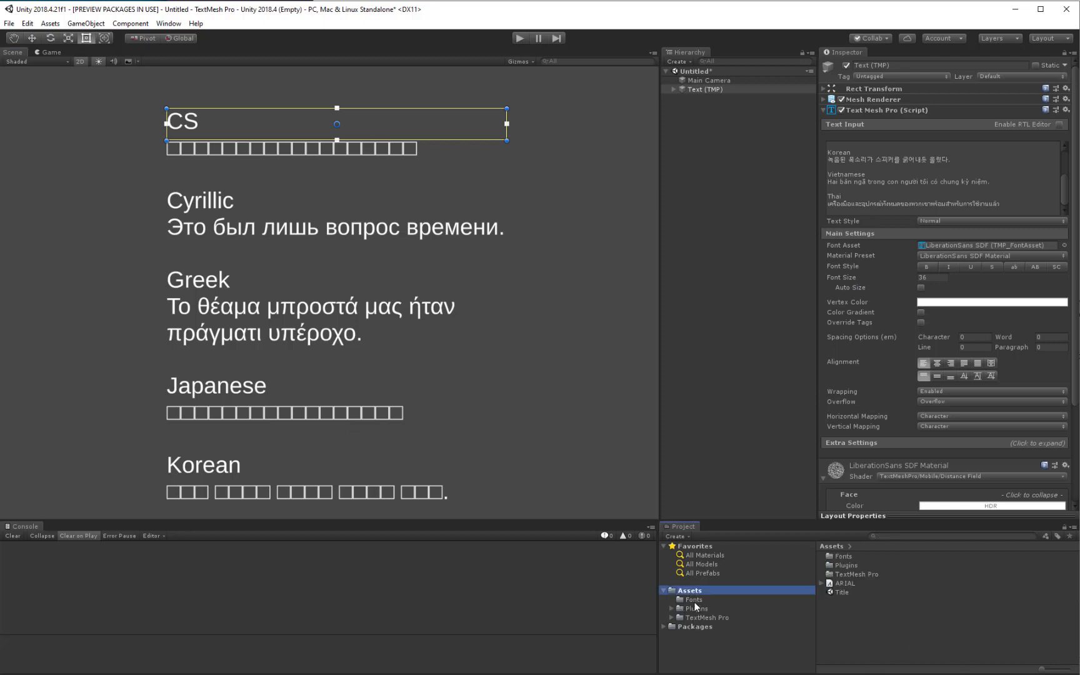
pyautogui.click(691, 599)
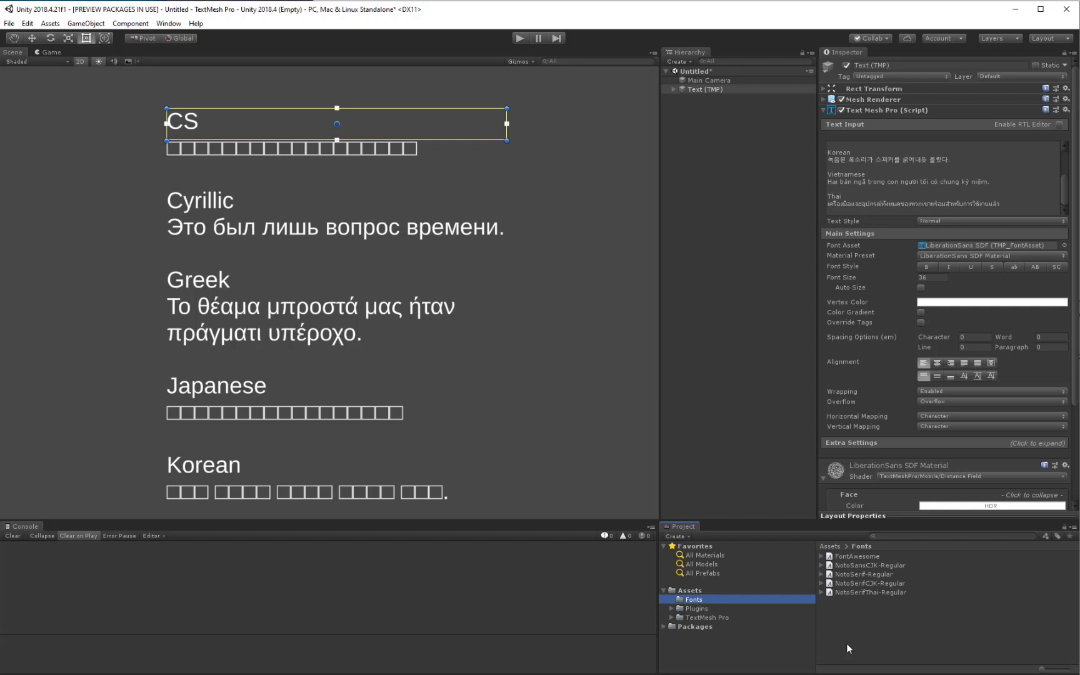
pyautogui.click(865, 573)
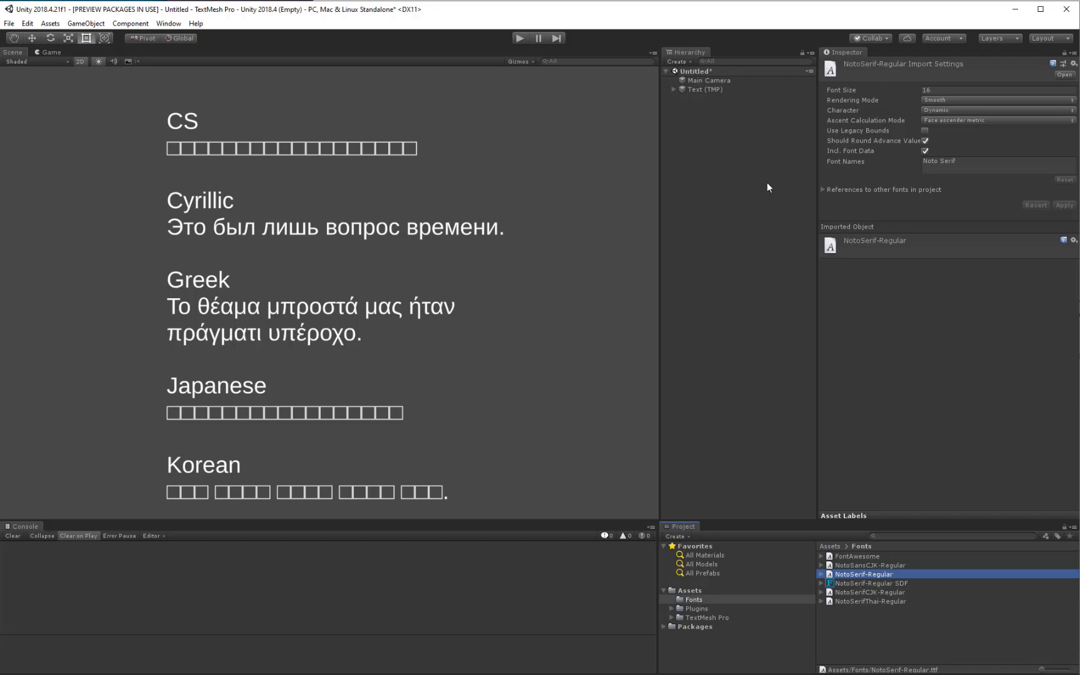
pyautogui.click(705, 89)
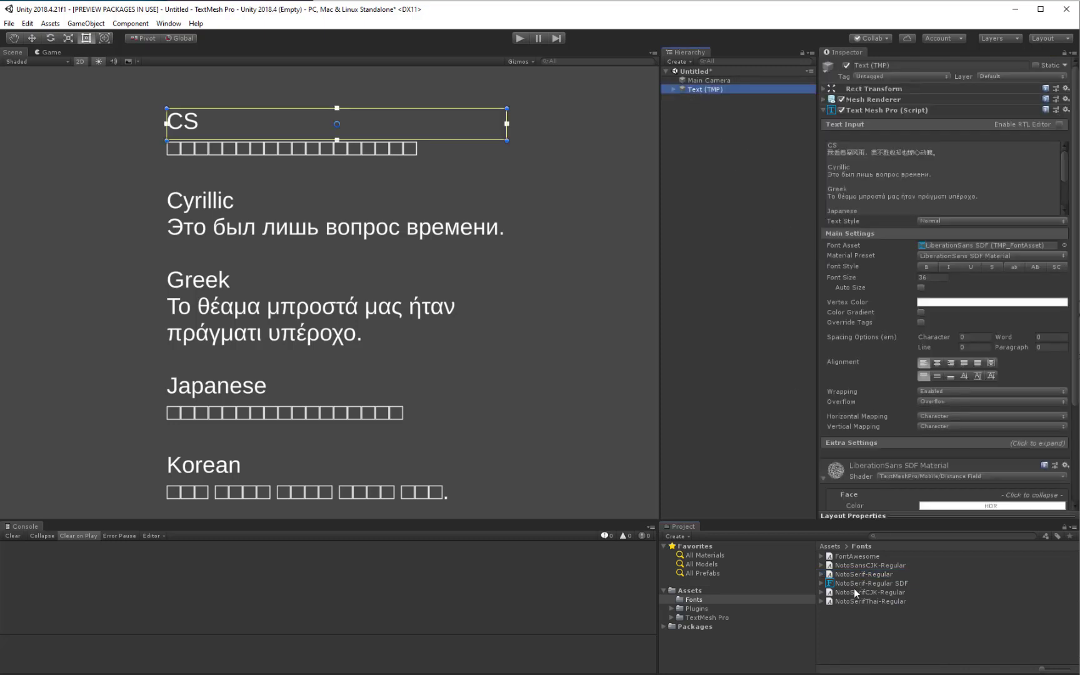
pyautogui.click(991, 244)
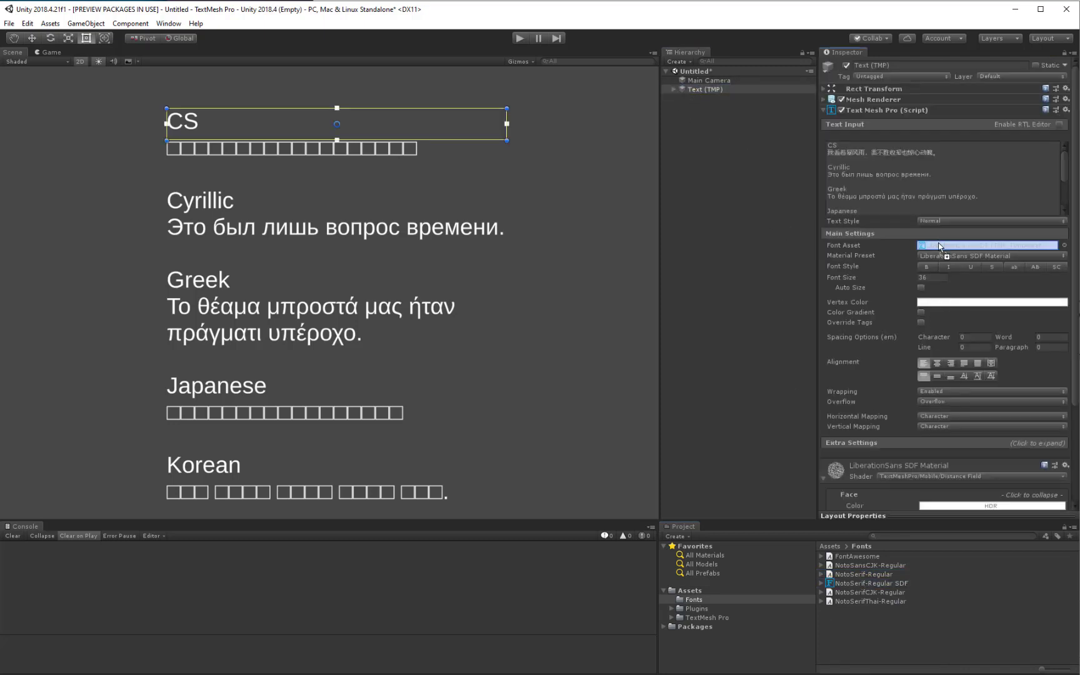
pyautogui.click(989, 244)
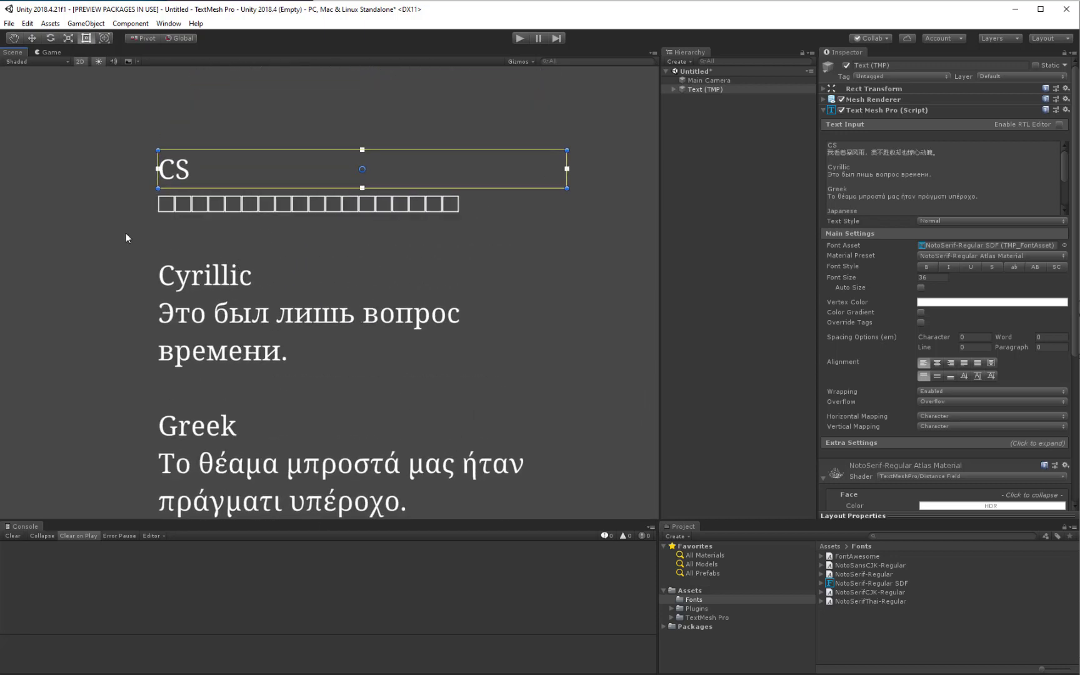
pyautogui.moveTo(178, 242)
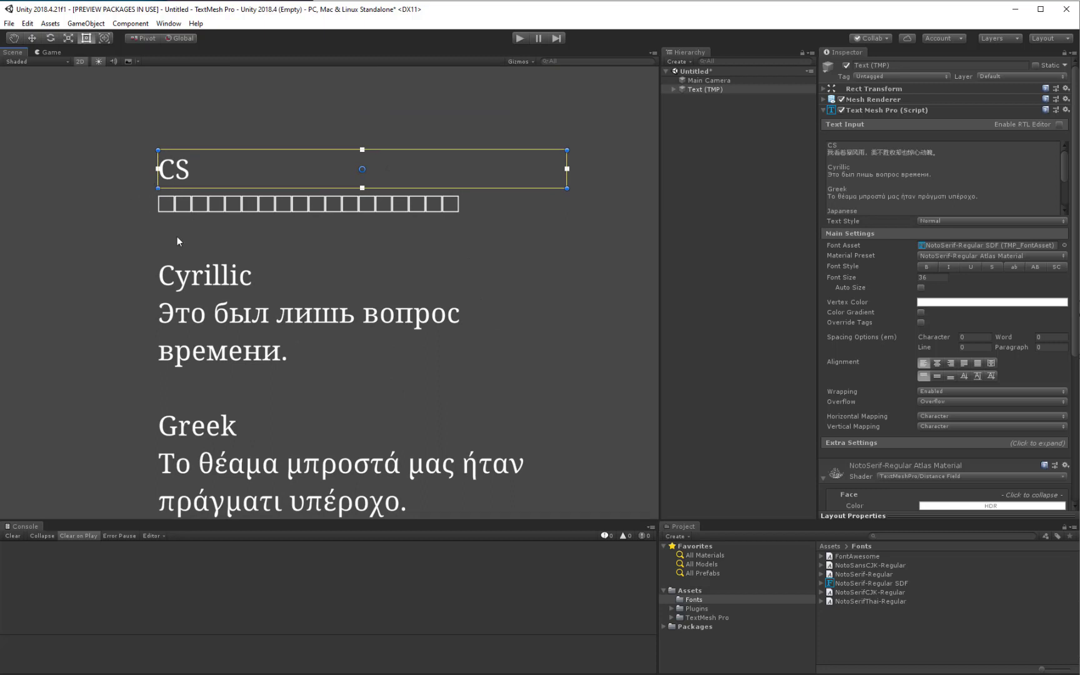
pyautogui.moveTo(191, 258)
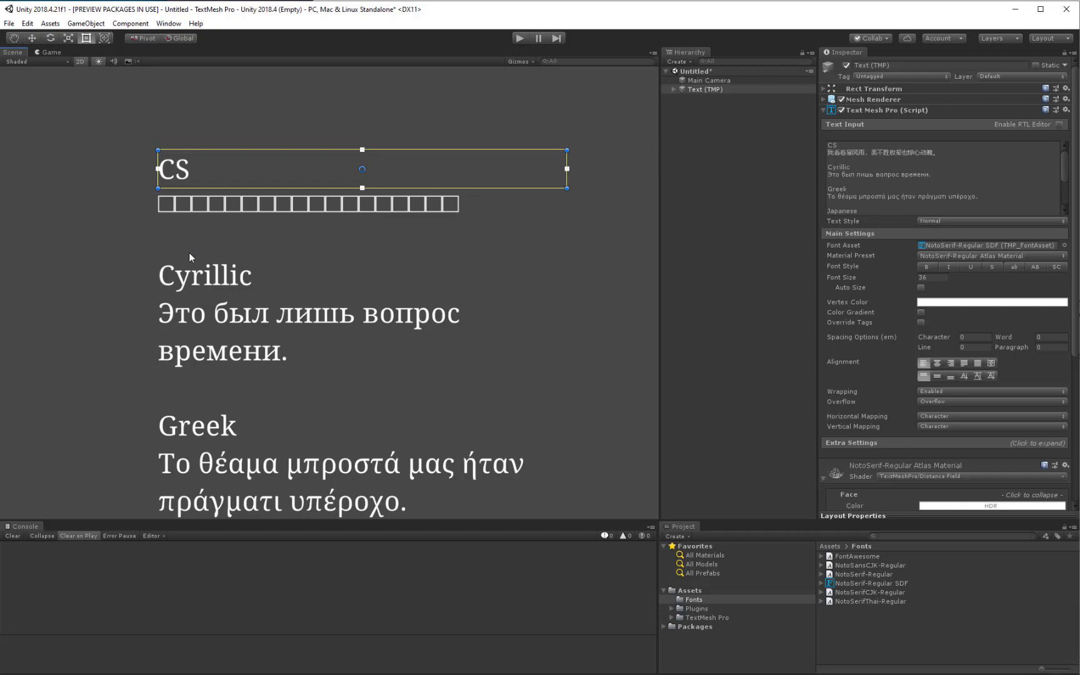
pyautogui.moveTo(854, 598)
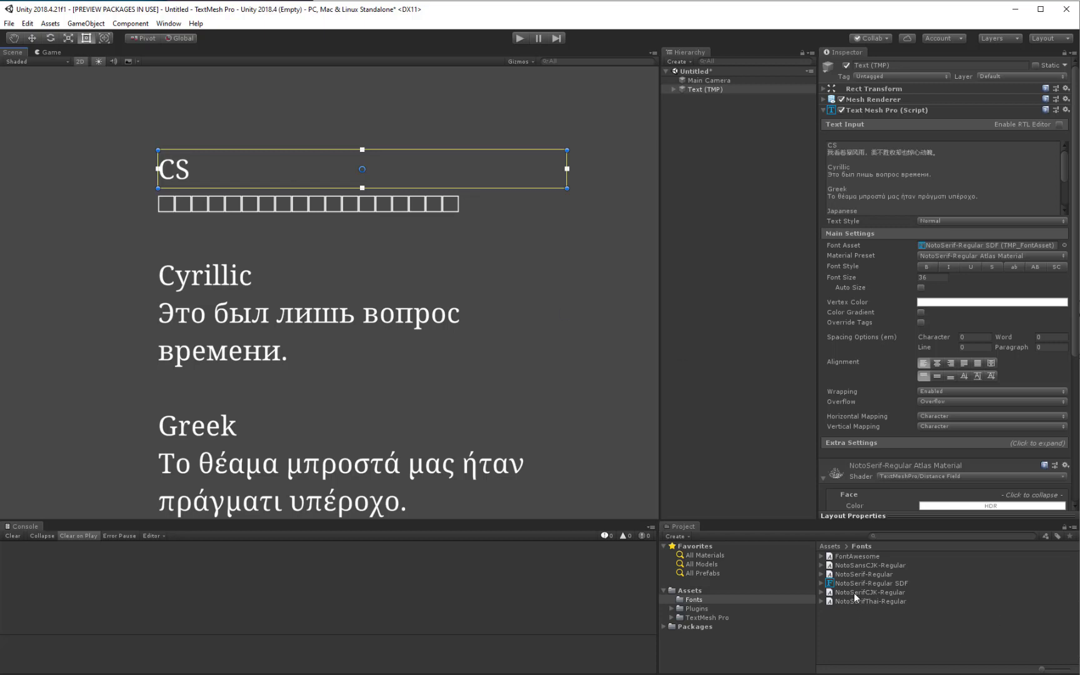
# Create a NotoSerifCJK-Regular SDF font asset from the CJK font file, then reselect Text (TMP).
pyautogui.click(869, 592)
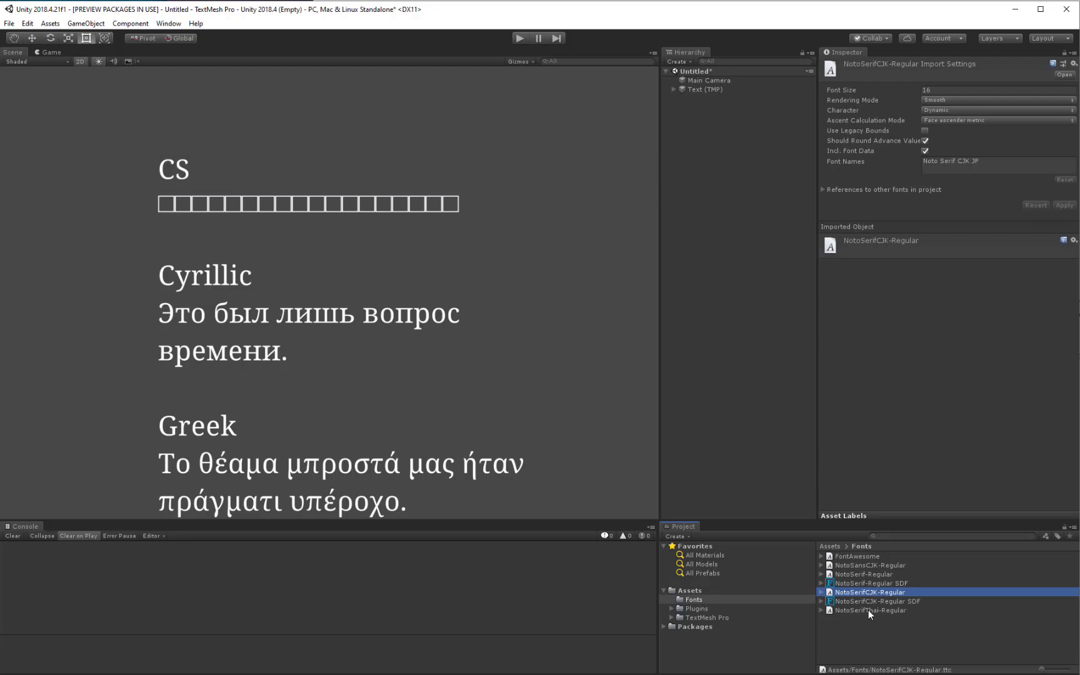
pyautogui.moveTo(926, 641)
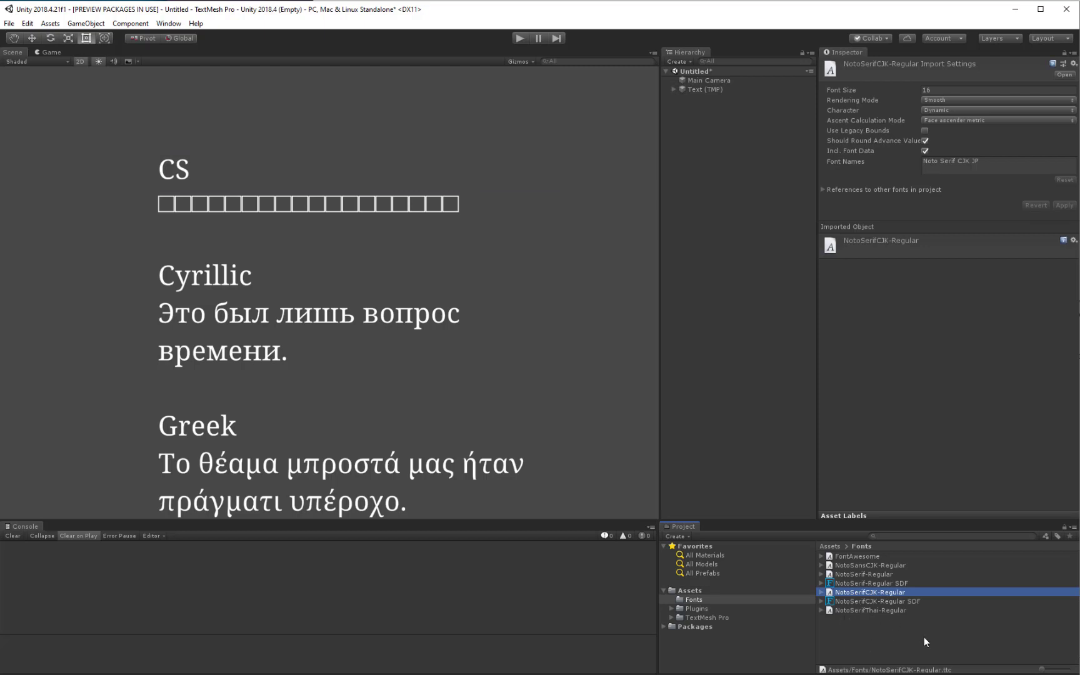
pyautogui.click(704, 89)
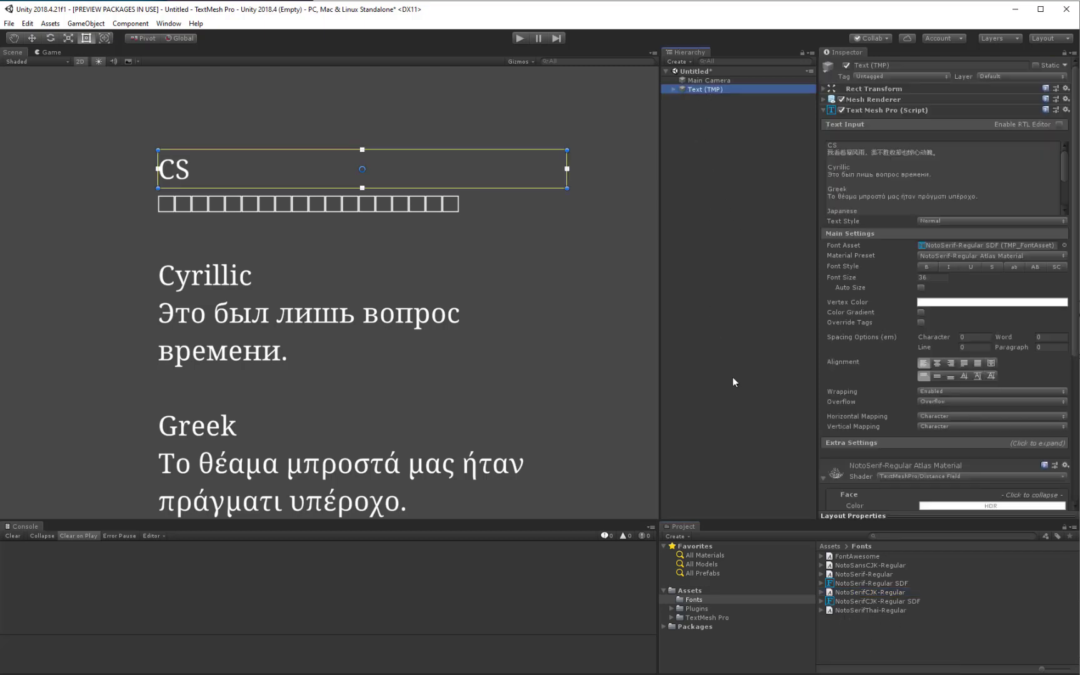
pyautogui.moveTo(934, 234)
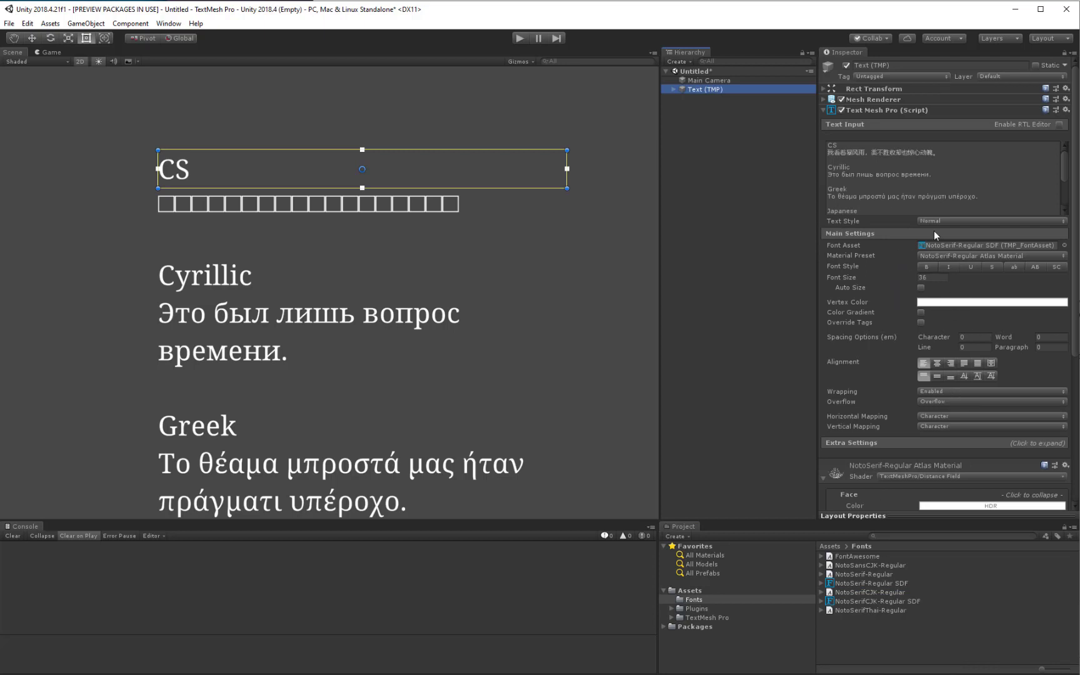
pyautogui.moveTo(826, 617)
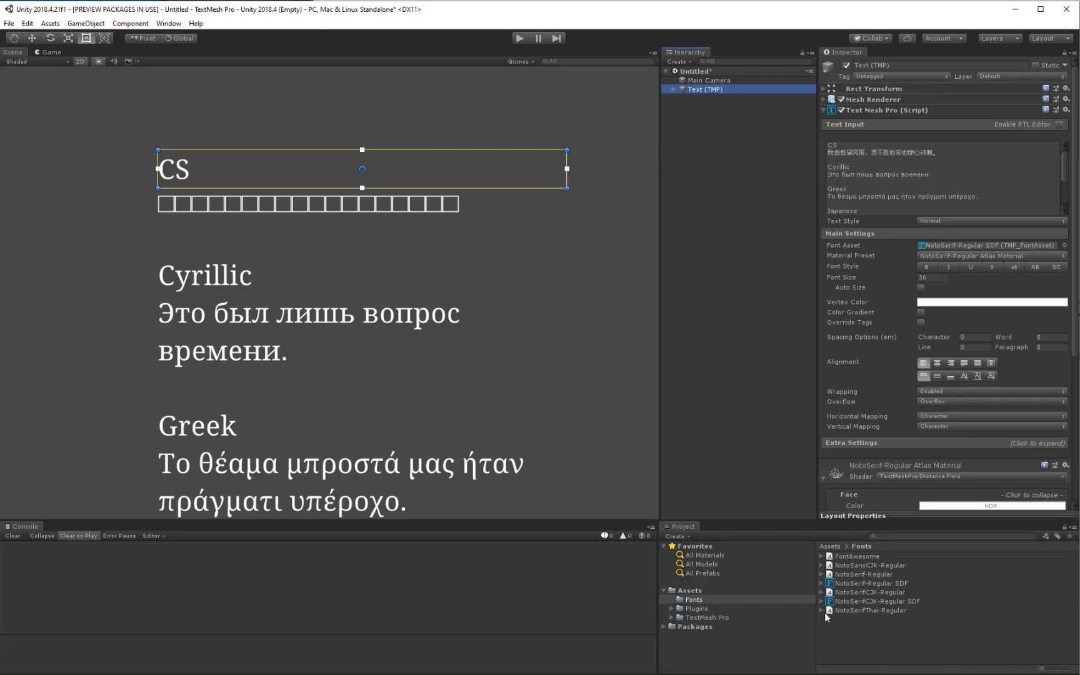
pyautogui.moveTo(882, 607)
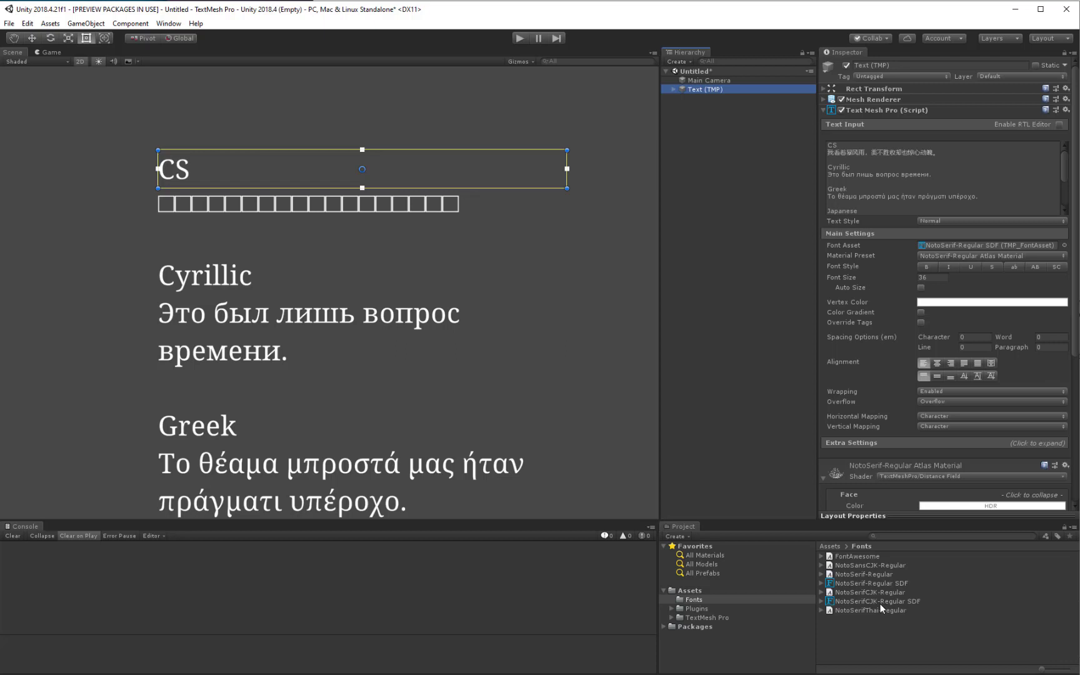
pyautogui.moveTo(894, 364)
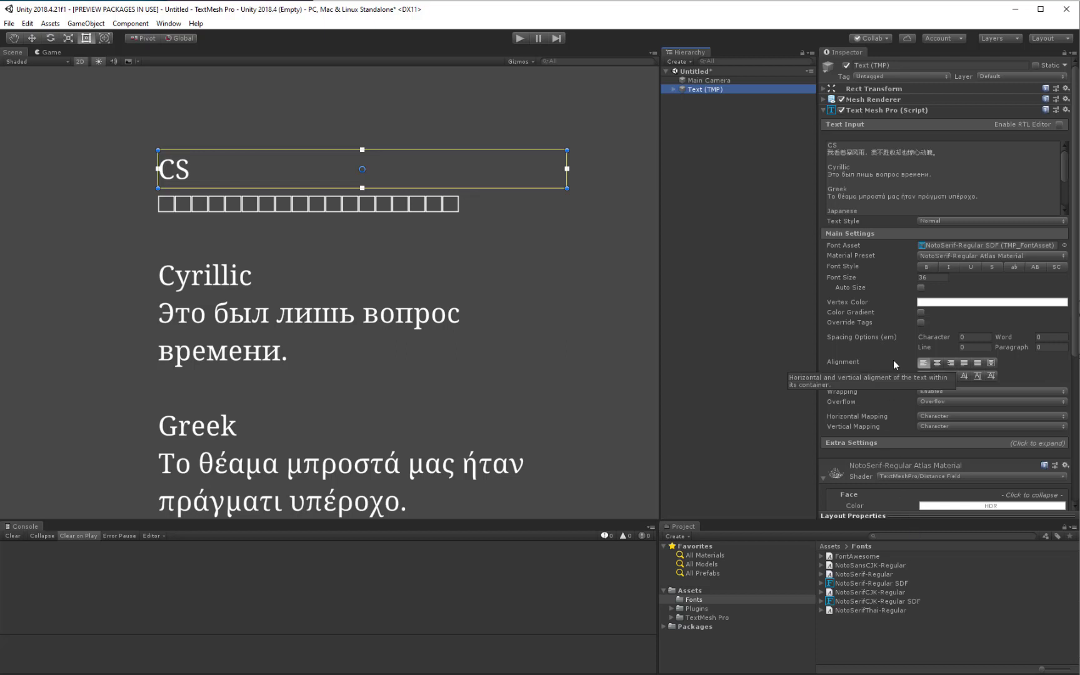
pyautogui.moveTo(869, 315)
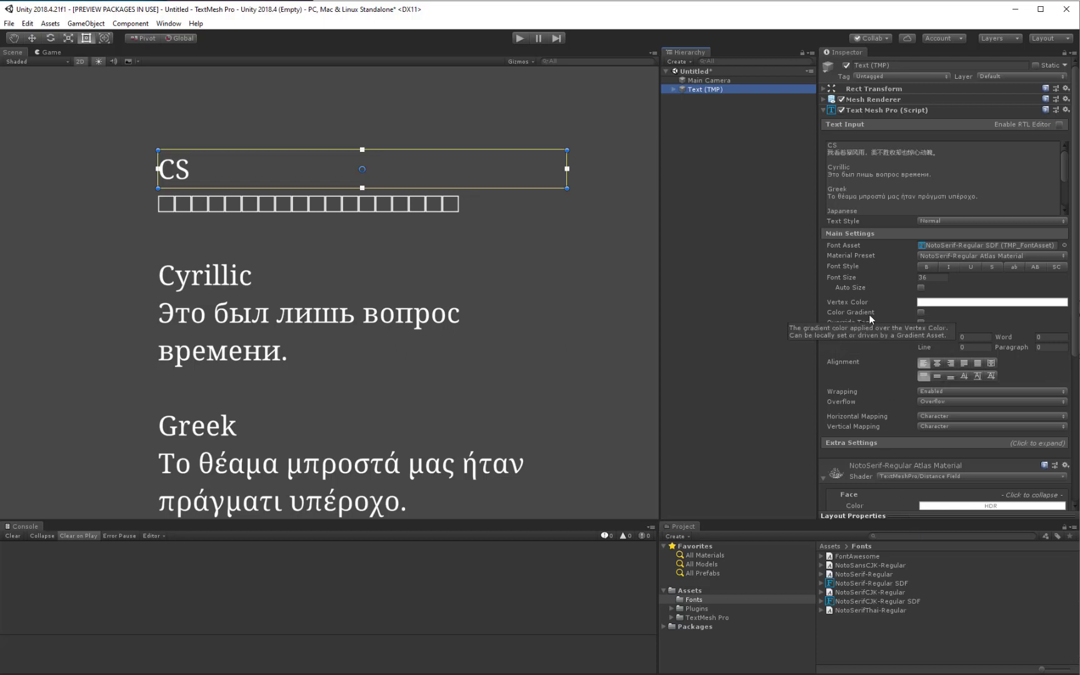
pyautogui.moveTo(937, 251)
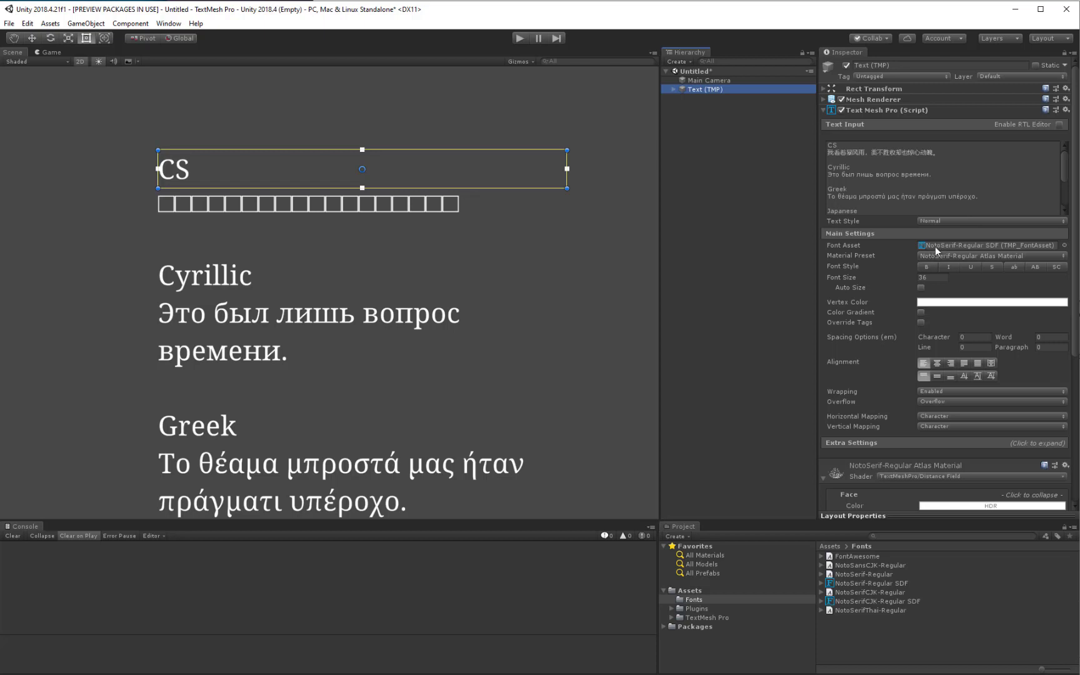
pyautogui.moveTo(908, 255)
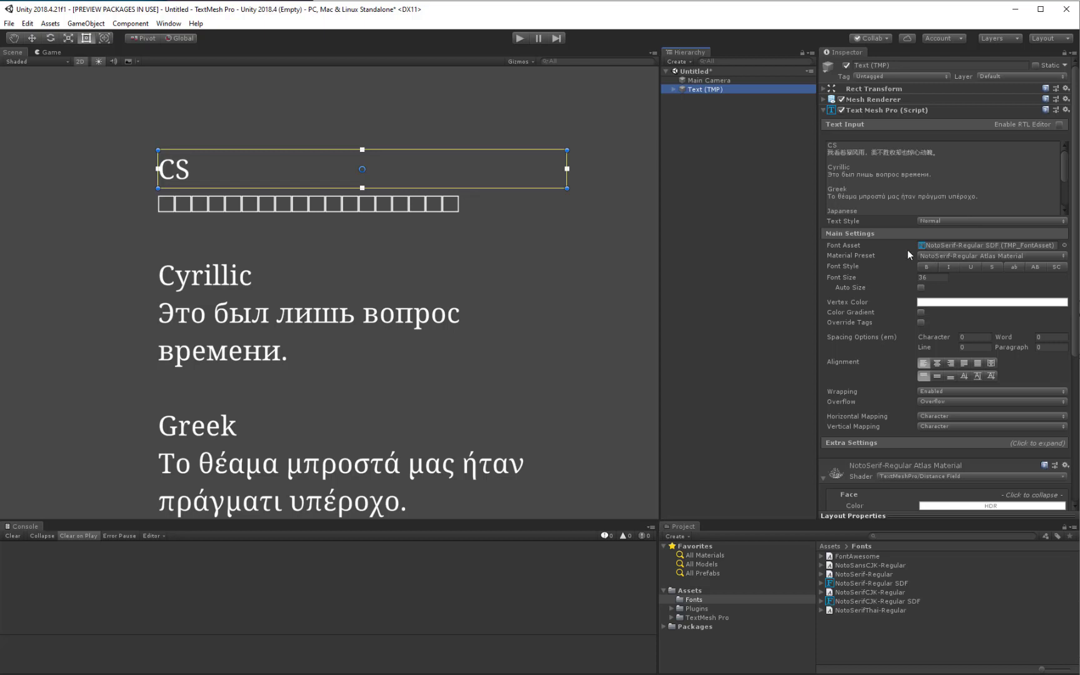
pyautogui.moveTo(936, 258)
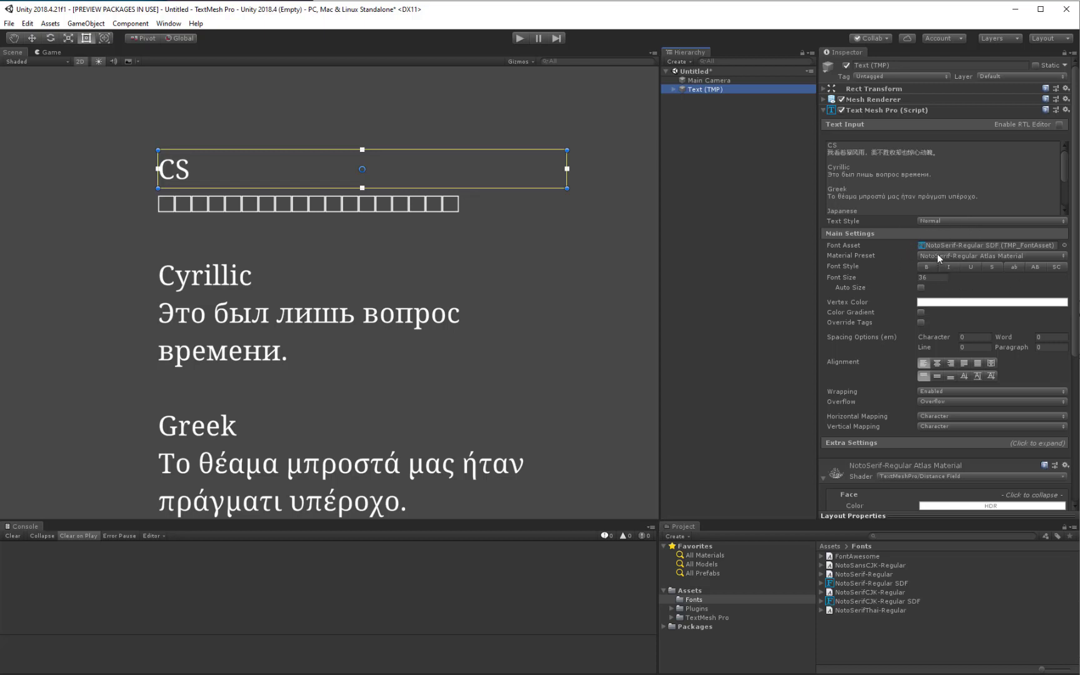
pyautogui.moveTo(937, 257)
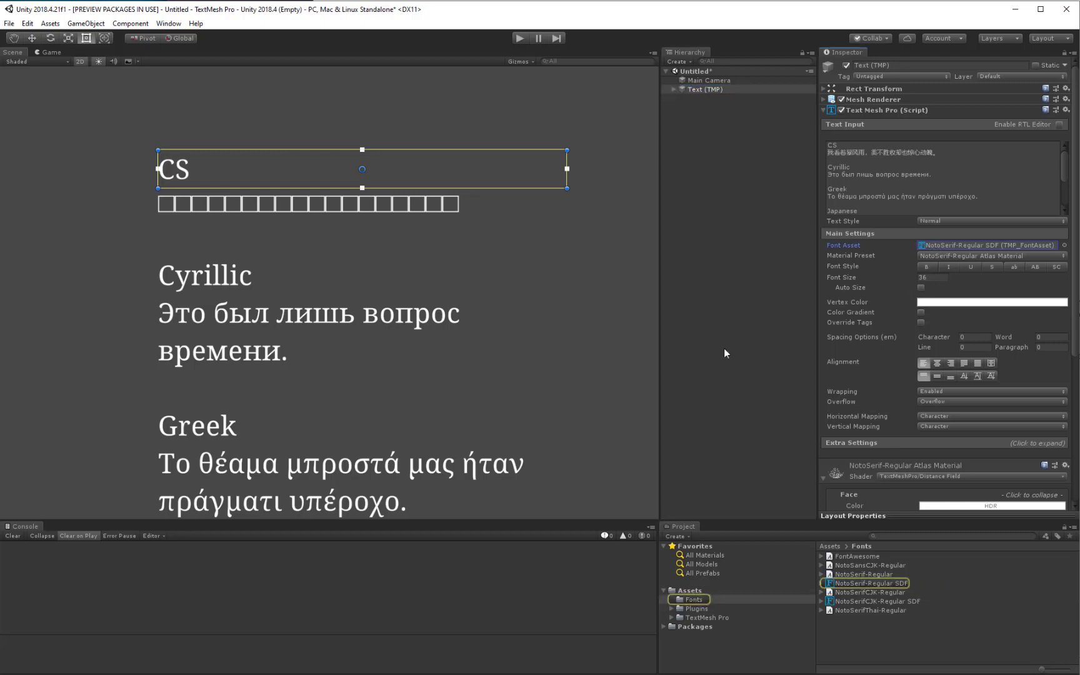
pyautogui.moveTo(809, 114)
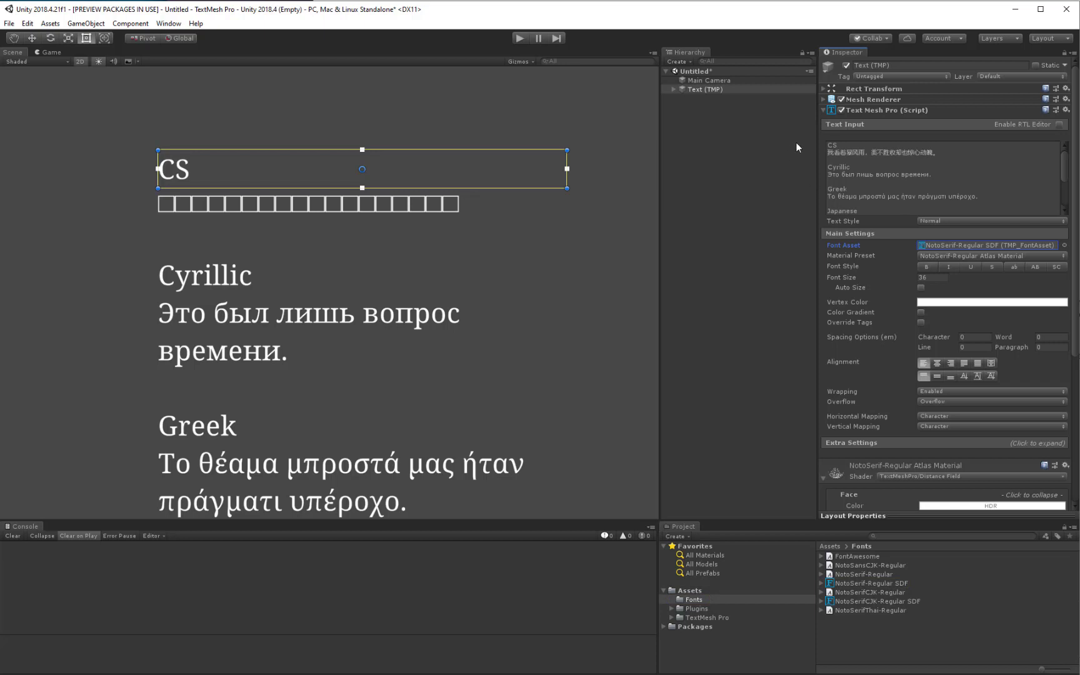
pyautogui.moveTo(959, 235)
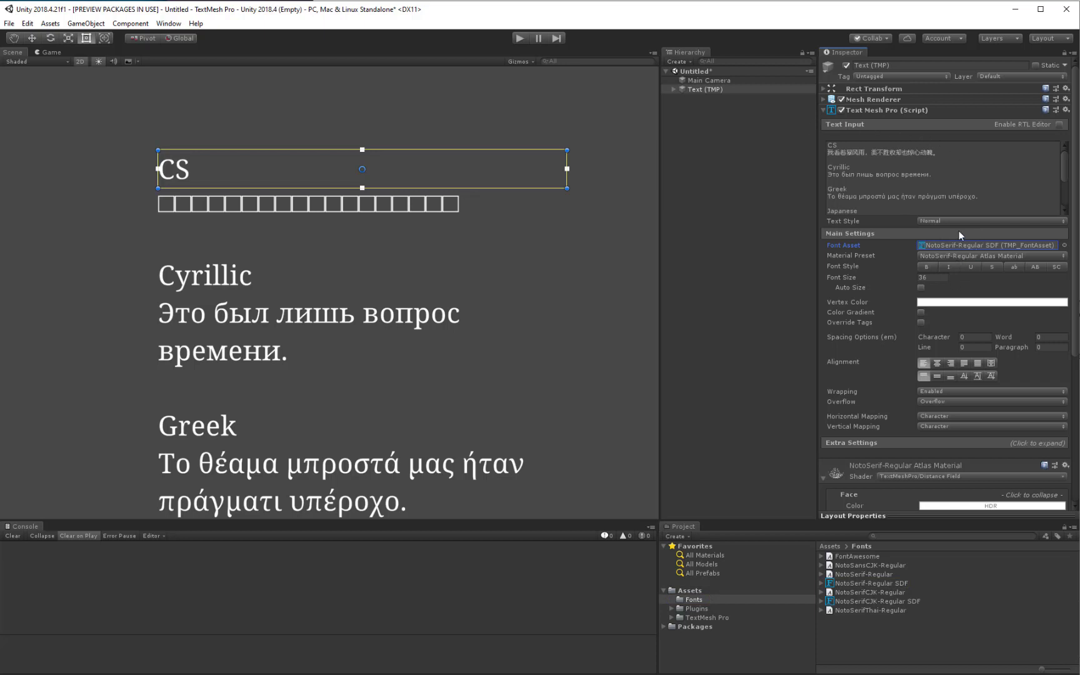
pyautogui.moveTo(872, 242)
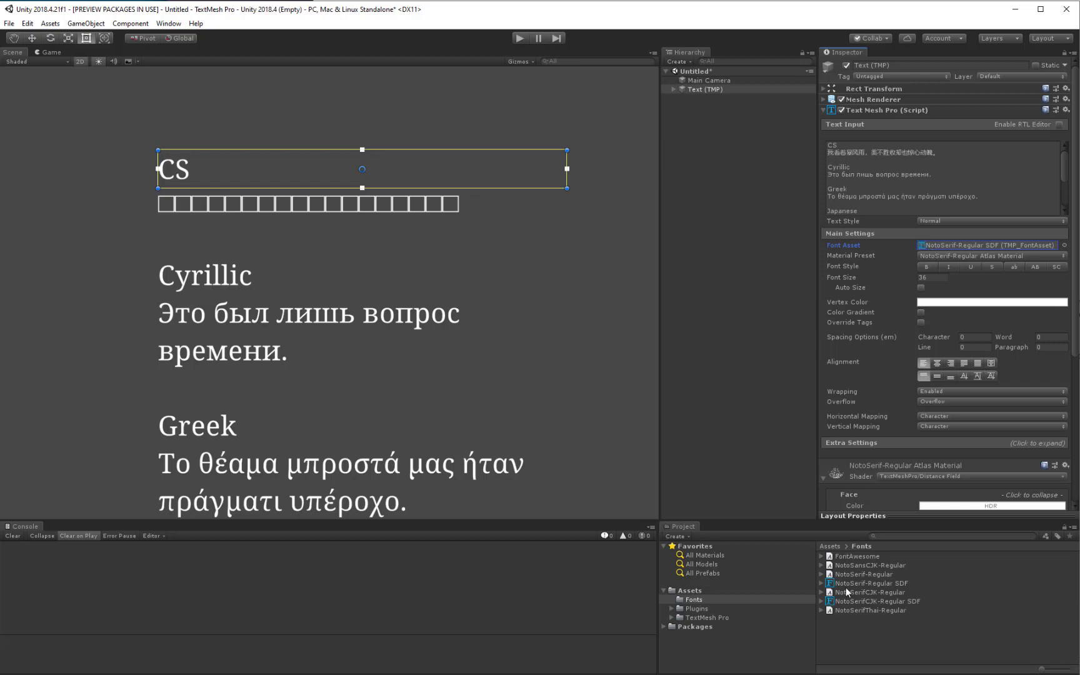
# Inspect the NotoSerif-Regular SDF font asset and its empty fallback font list.
pyautogui.click(870, 583)
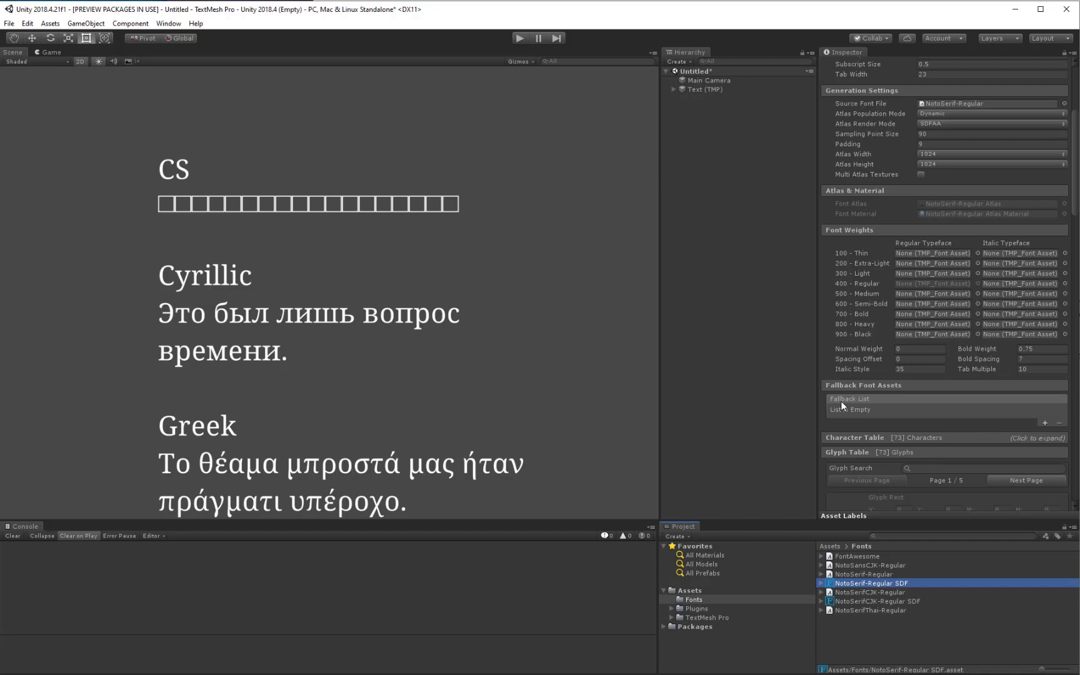
pyautogui.moveTo(885, 411)
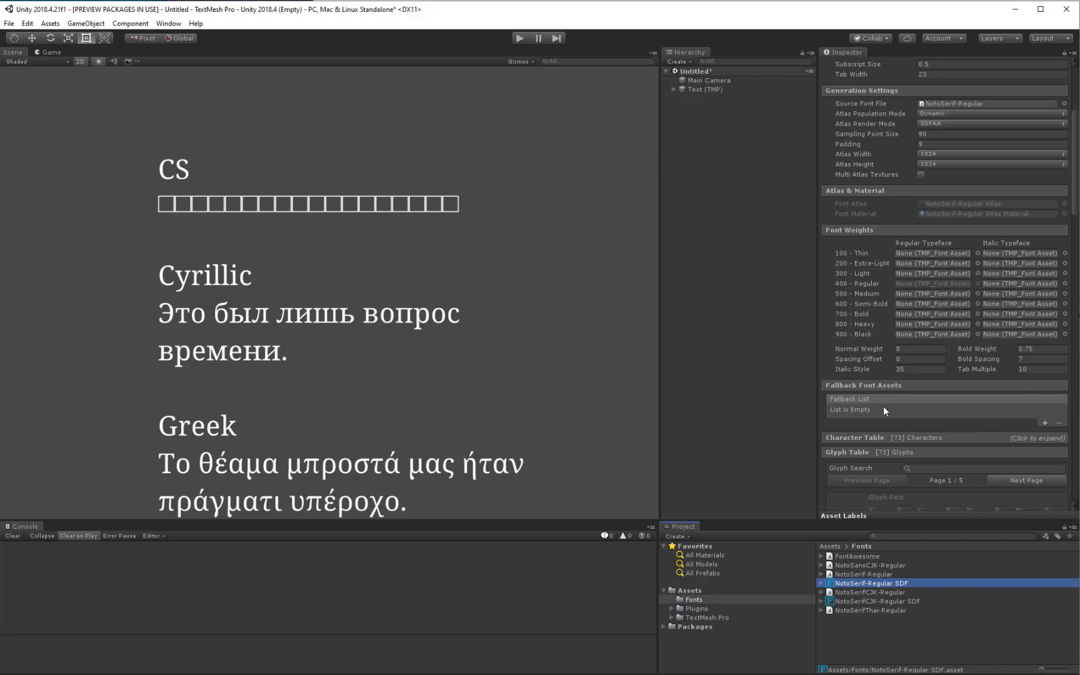
# Add NotoSerifCJK-Regular SDF to Noto Serif's fallback fonts so CJK lines render.
pyautogui.click(1044, 423)
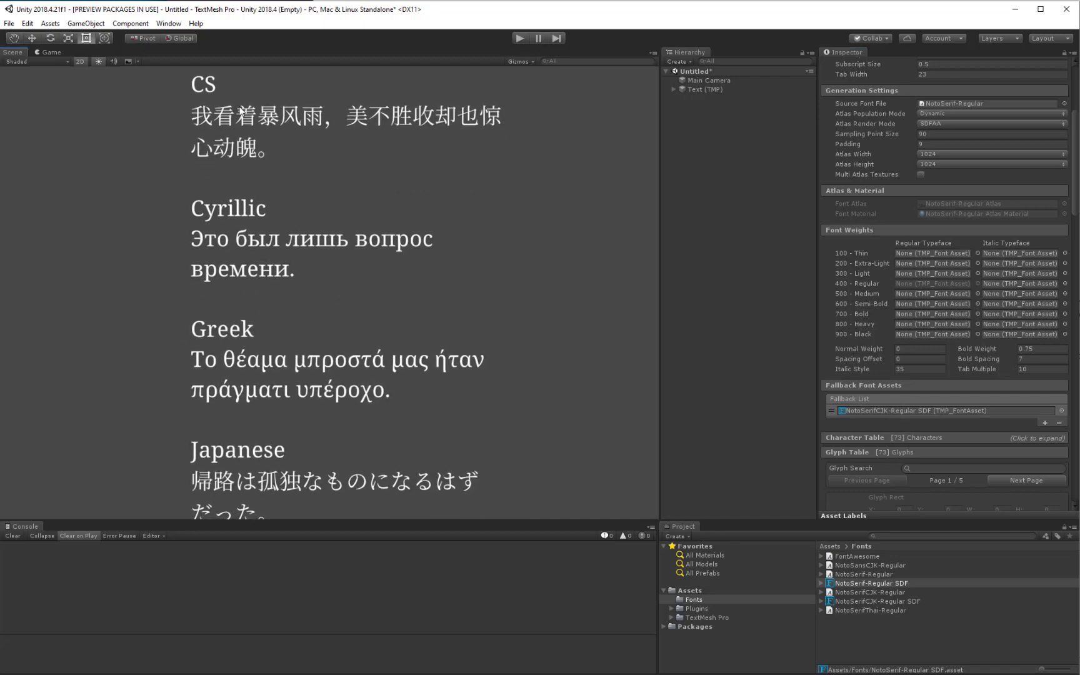
pyautogui.scroll(-3)
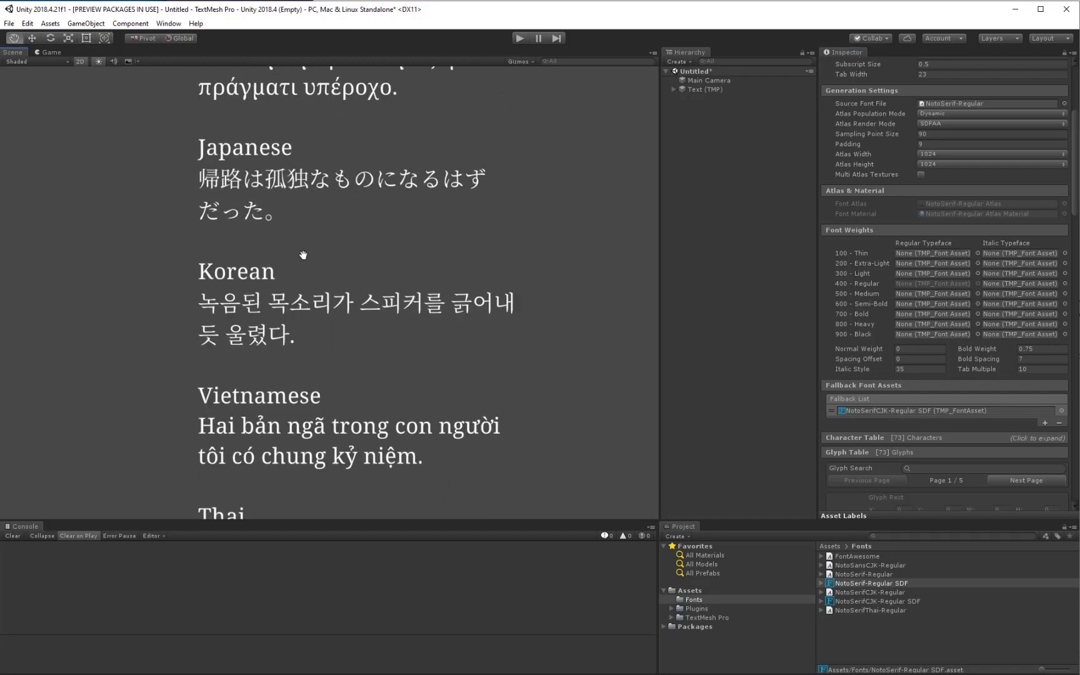
pyautogui.scroll(-3)
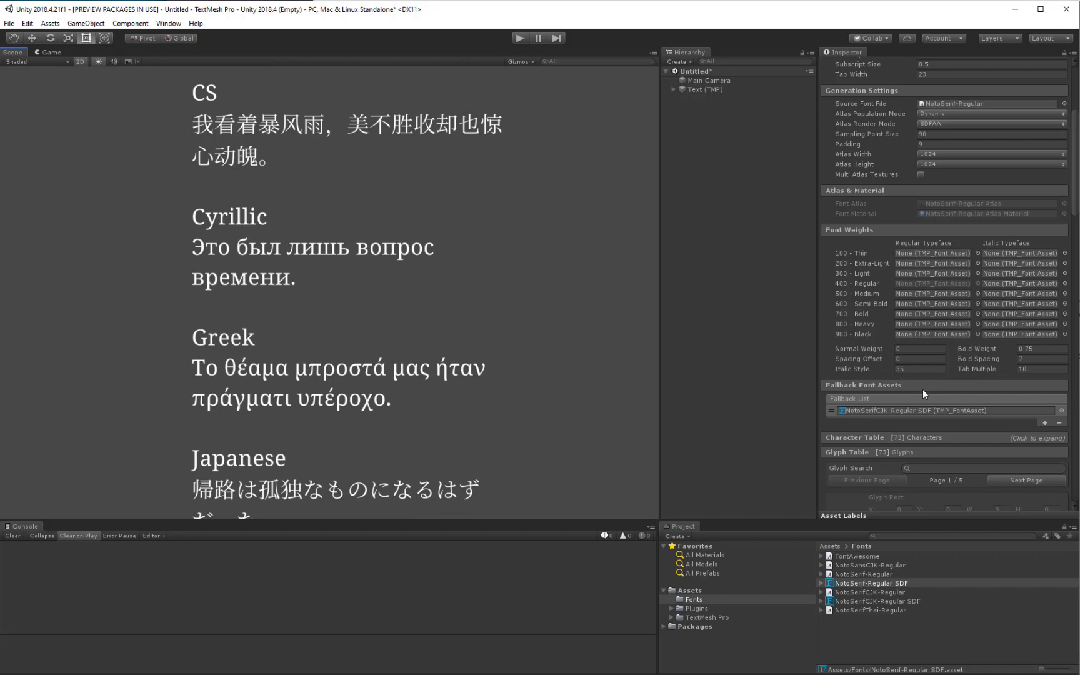
pyautogui.moveTo(862, 178)
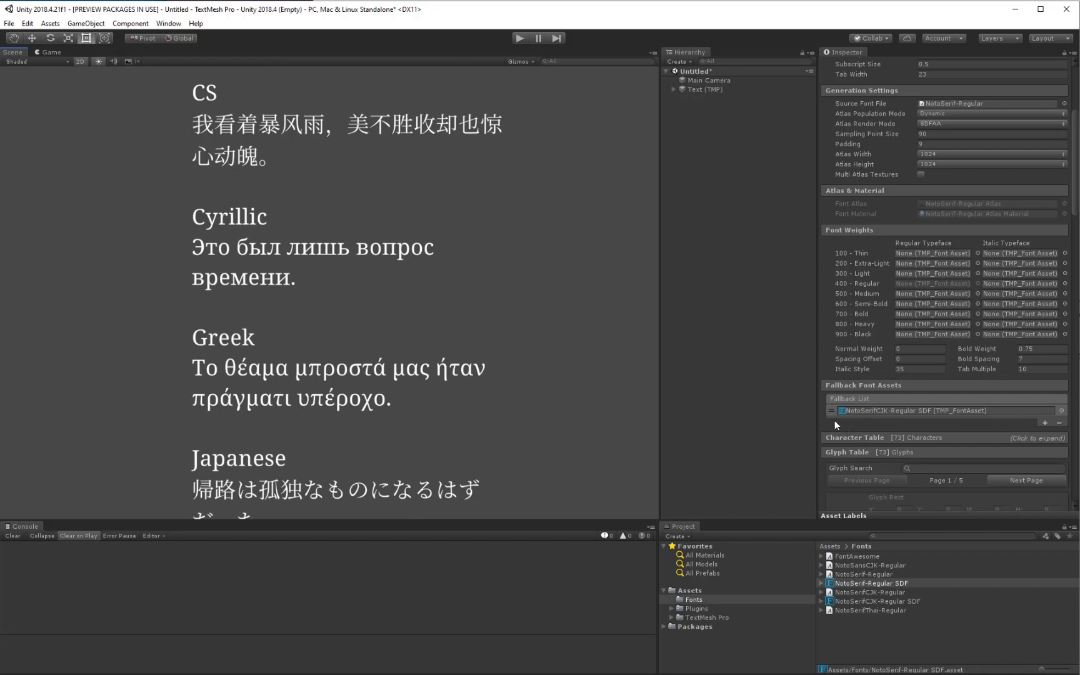
pyautogui.moveTo(867, 447)
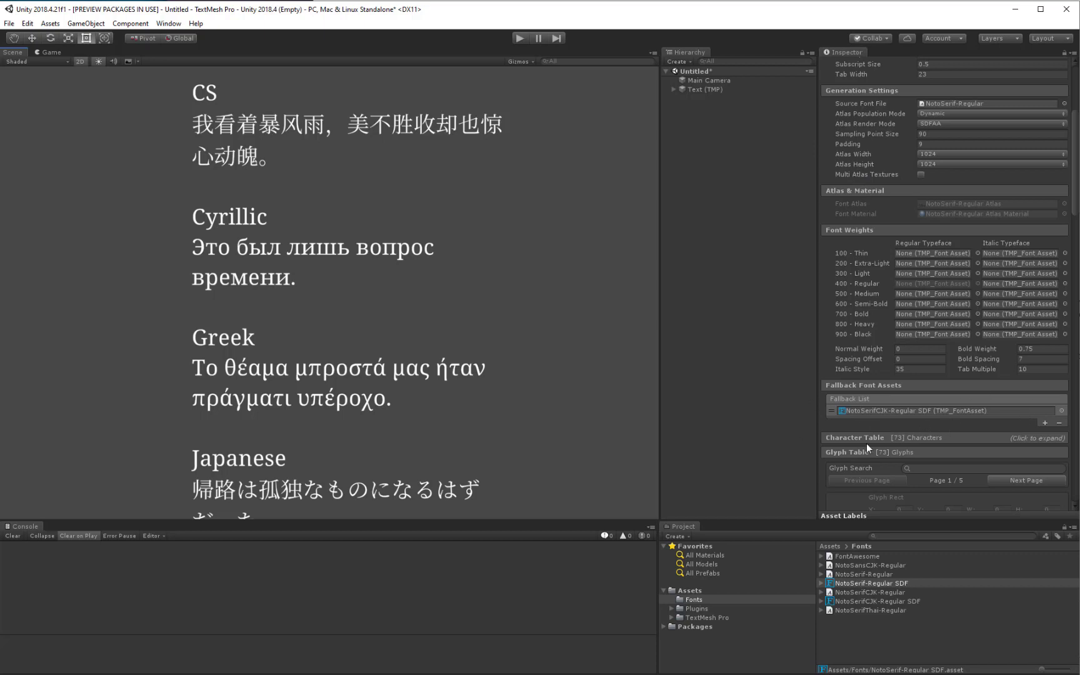
pyautogui.click(869, 610)
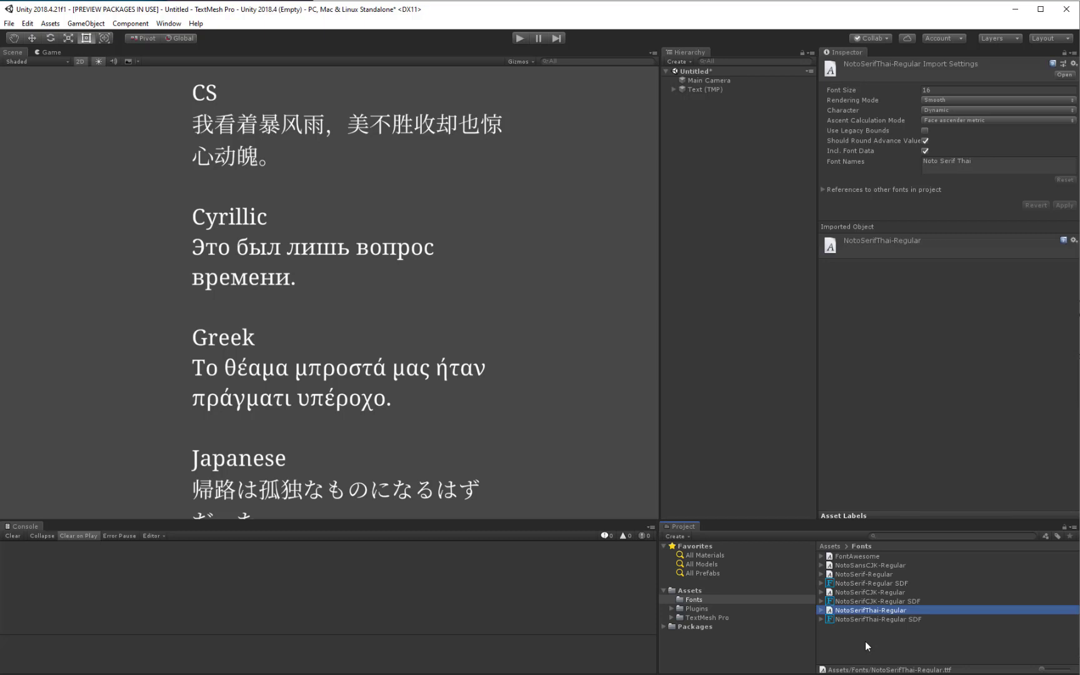
pyautogui.moveTo(856, 583)
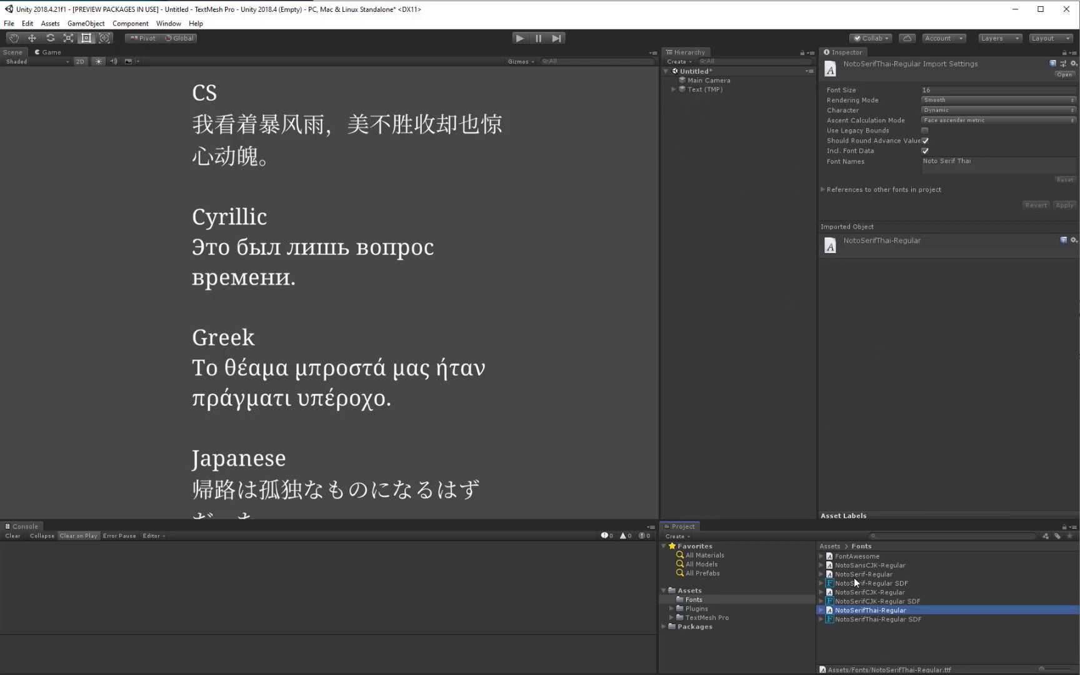
# Add NotoSerifThai-Regular SDF as Noto Serif's second fallback and expand the TextMesh Pro folder.
pyautogui.click(871, 582)
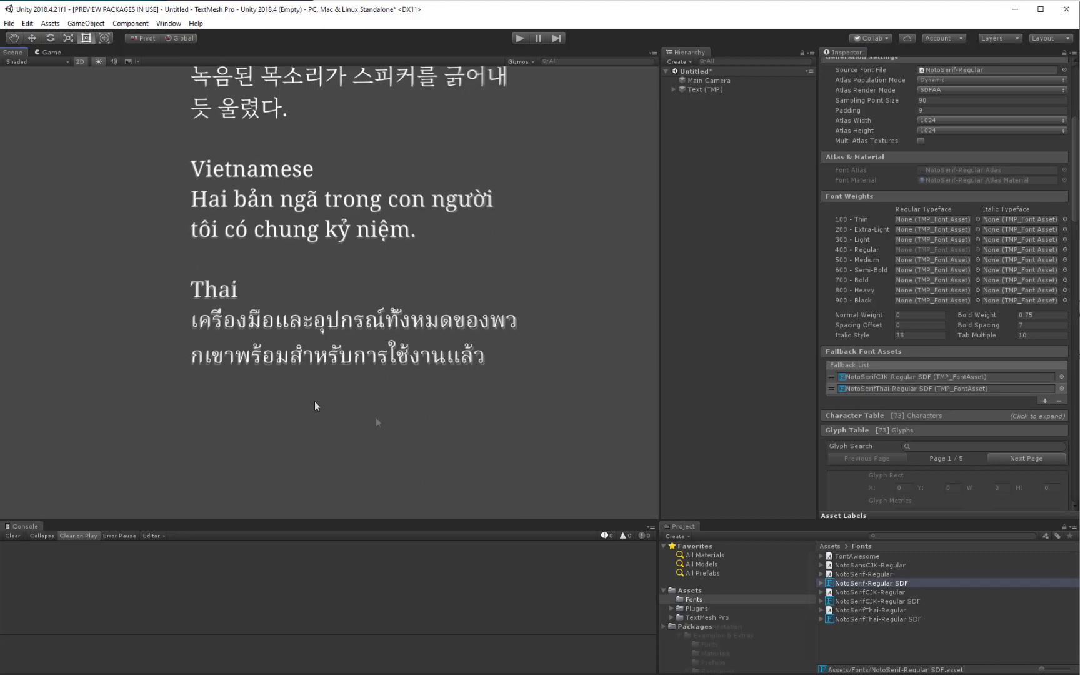
pyautogui.click(672, 618)
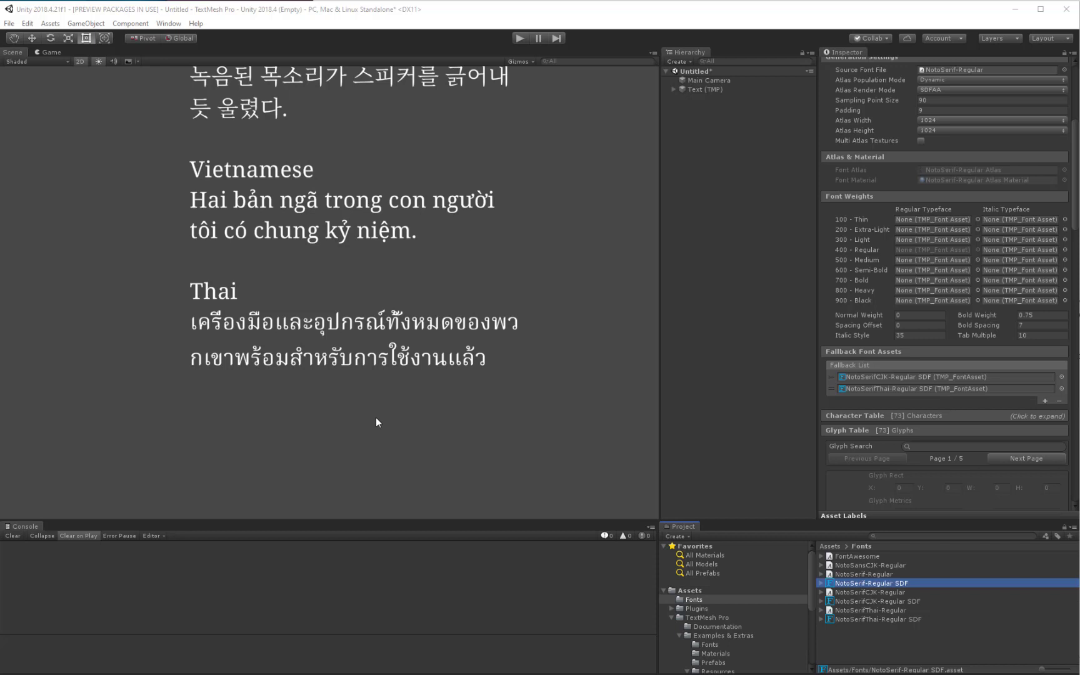
pyautogui.click(8, 23)
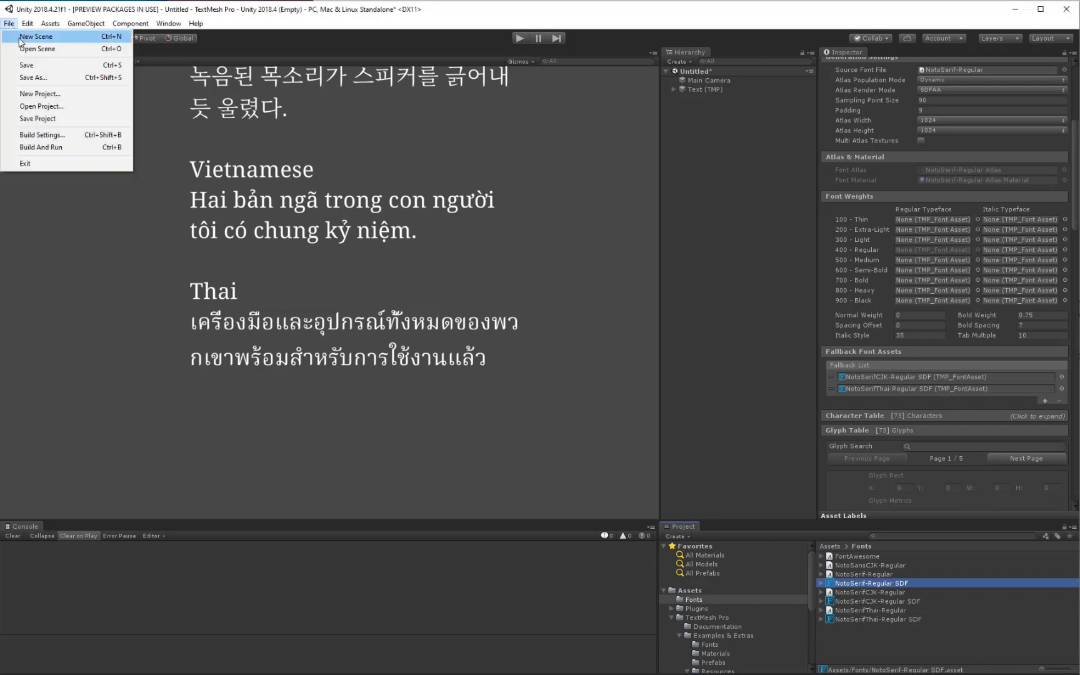
# In a new scene, add a TextMeshPro object whose text reads 'AB'.
pyautogui.click(34, 36)
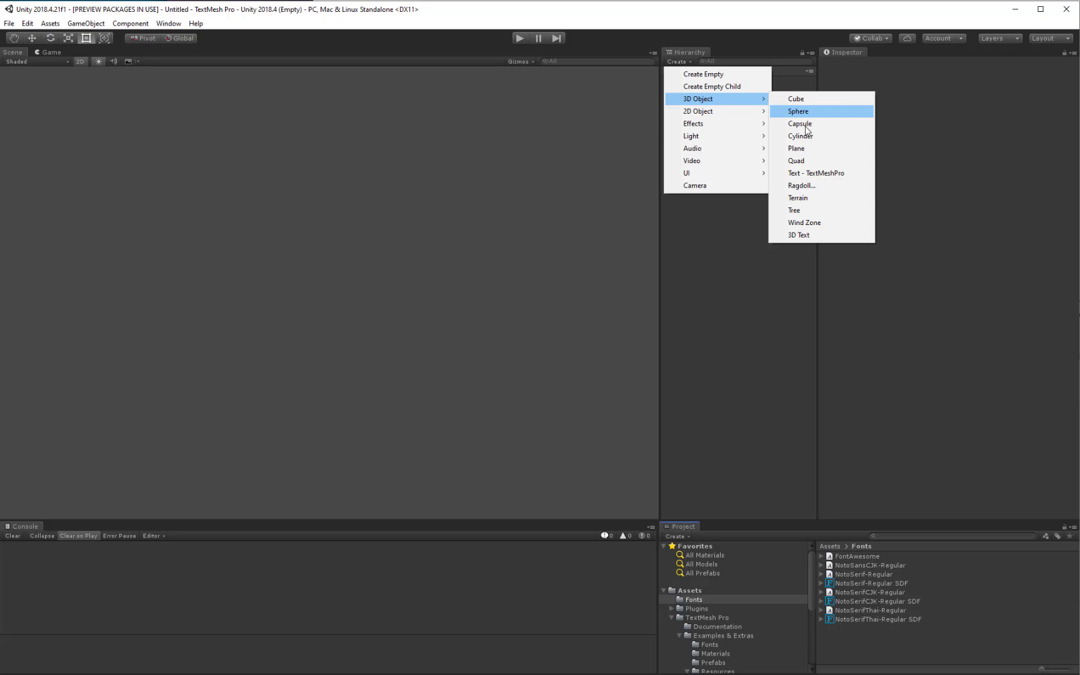
pyautogui.click(816, 174)
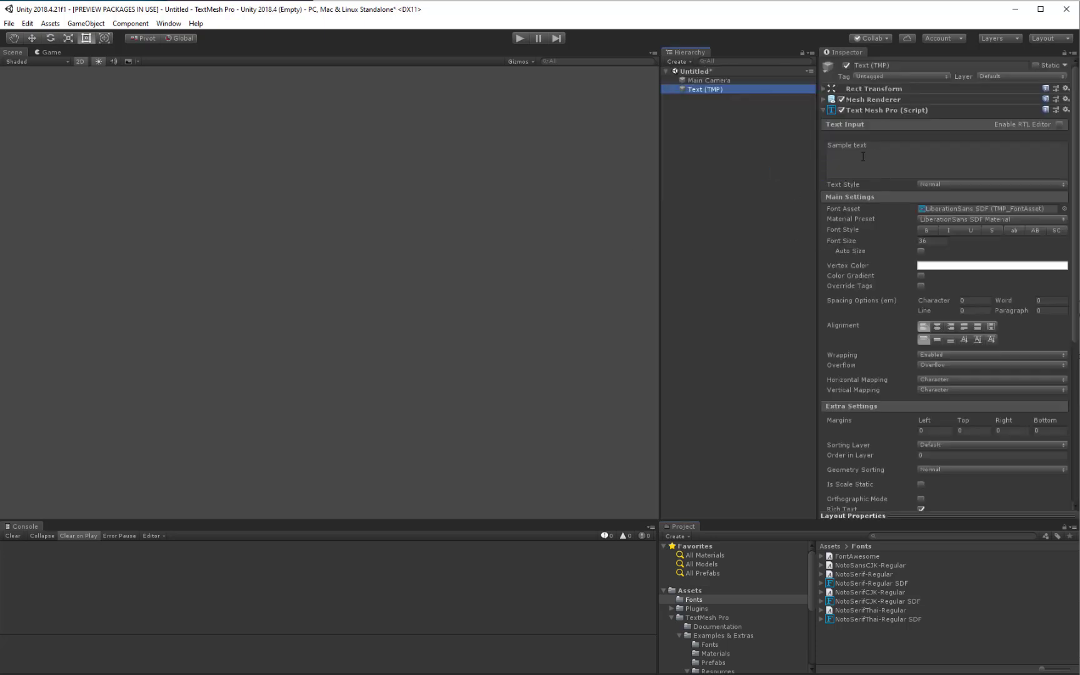
pyautogui.write('AB')
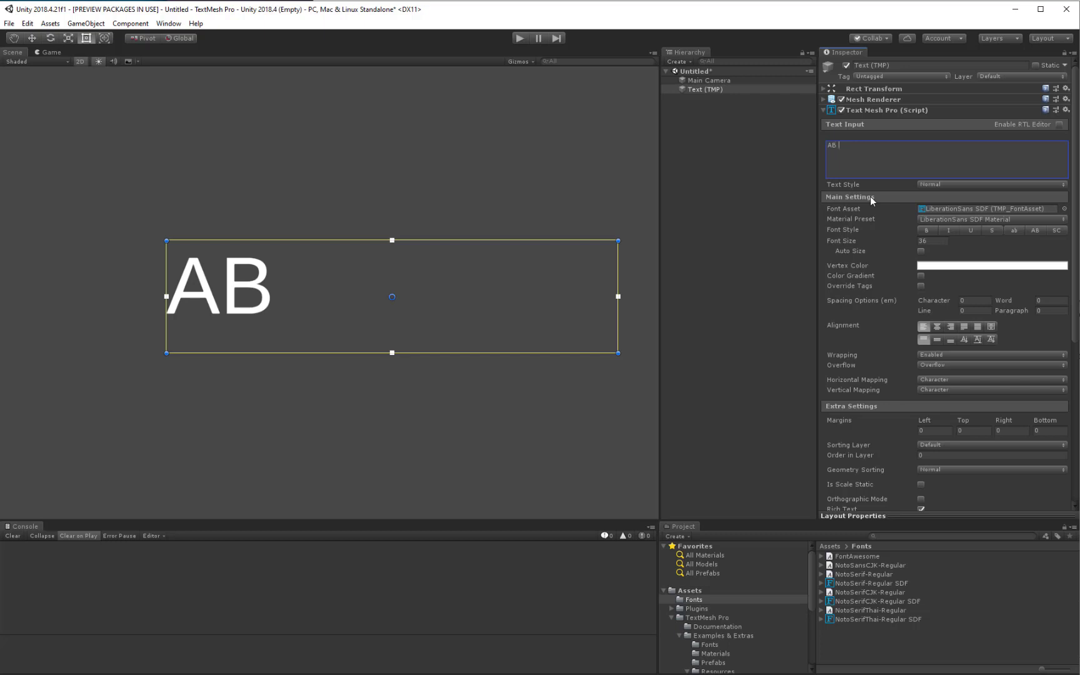
# Append Ω (\u03a9) and a grinning emoji (\U0001f600) to the AB text.
pyautogui.write('\\u')
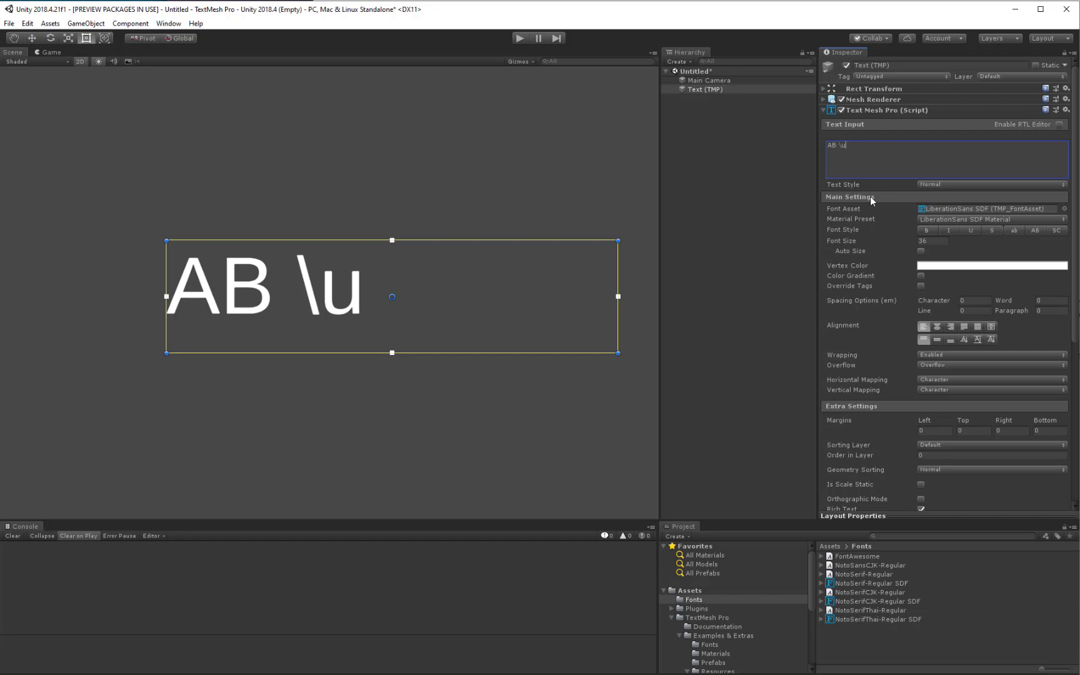
pyautogui.write('03a9')
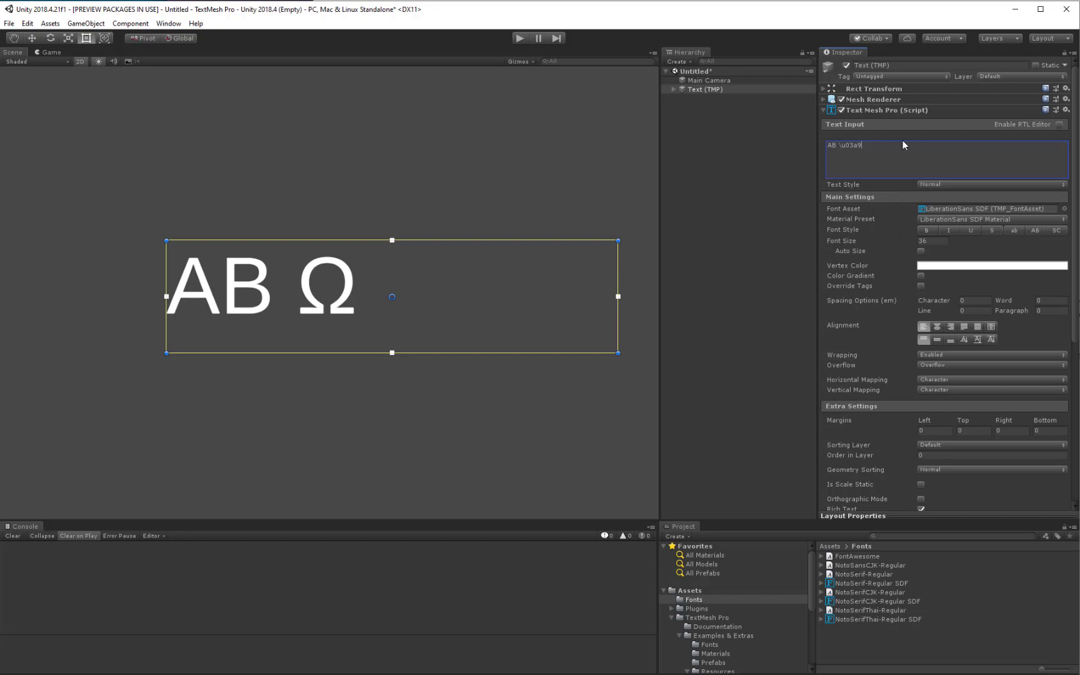
pyautogui.moveTo(859, 164)
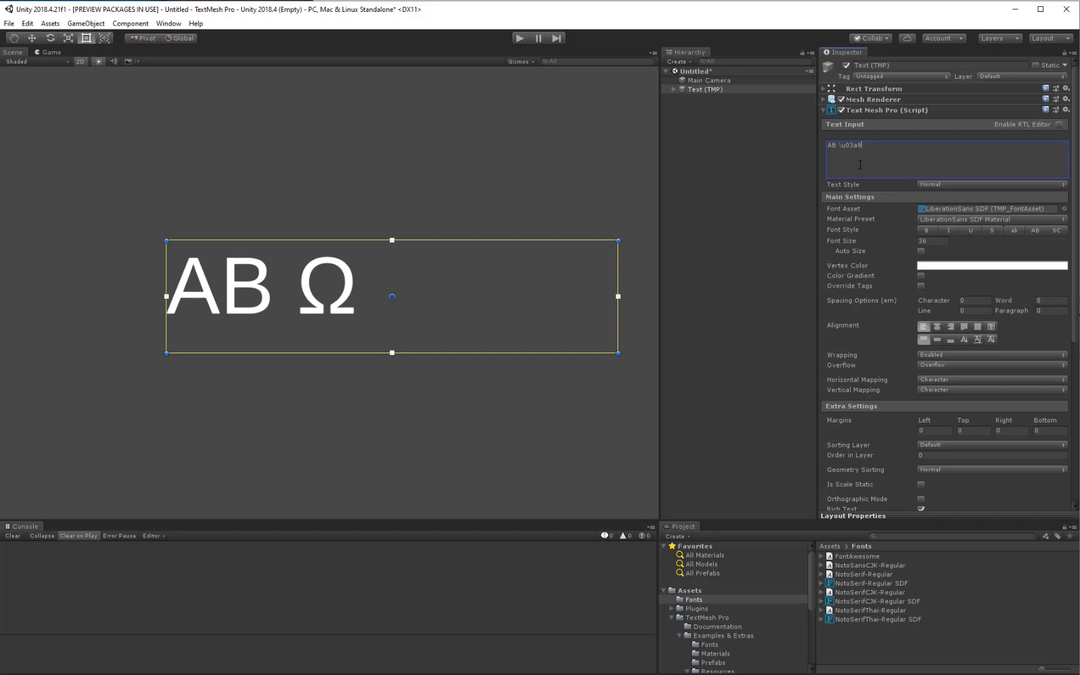
pyautogui.moveTo(854, 219)
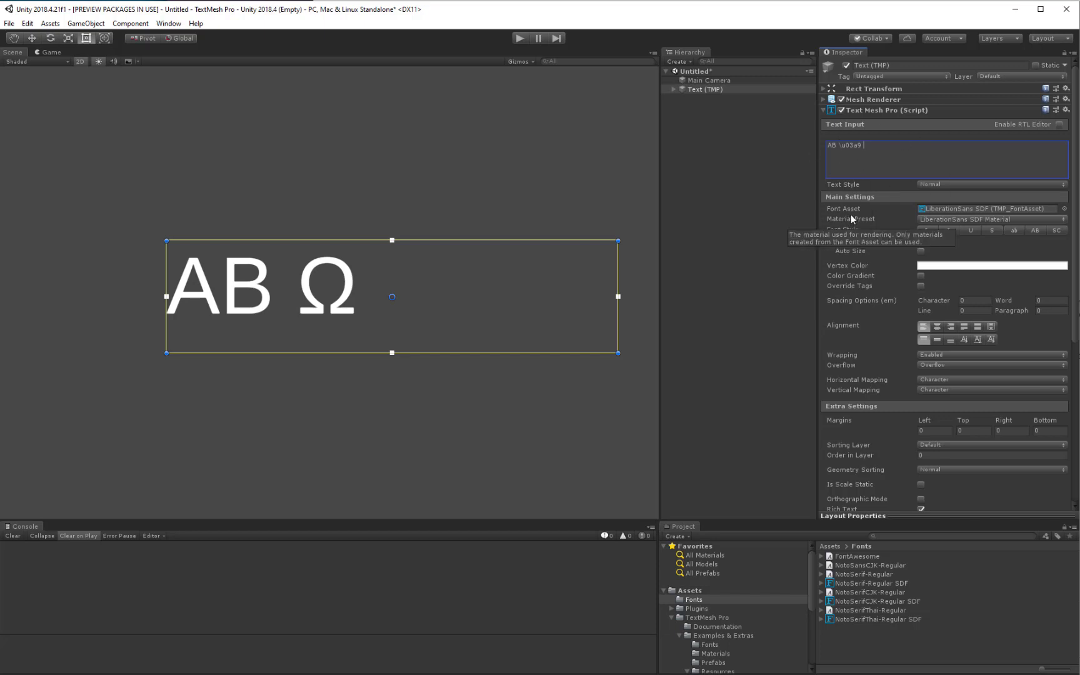
pyautogui.write('\\')
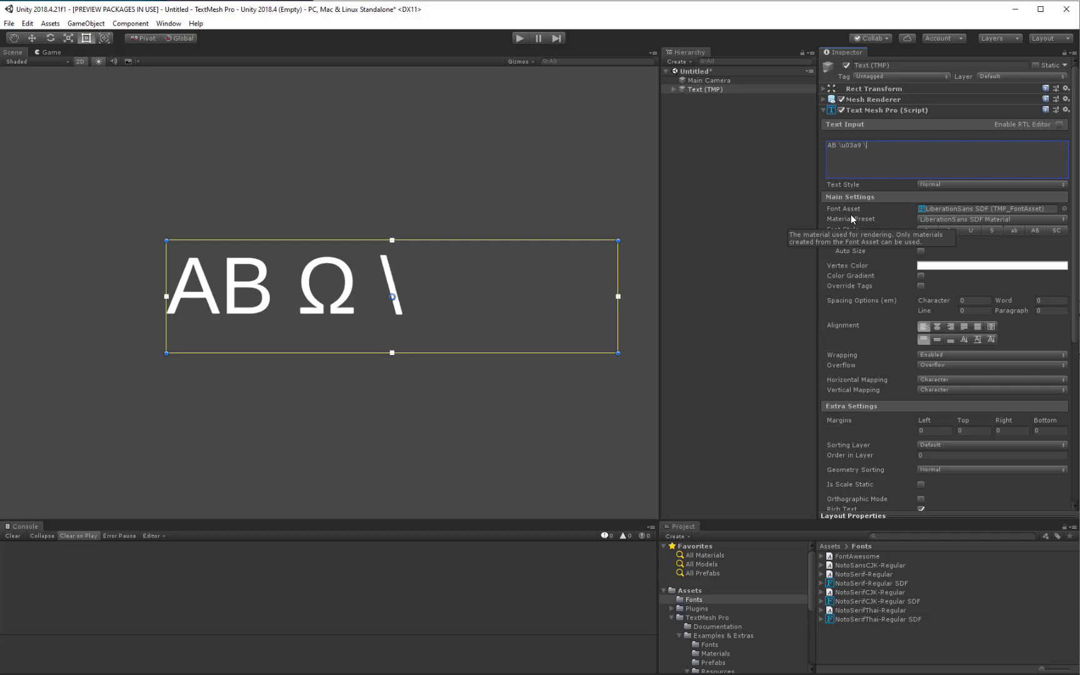
pyautogui.write('U')
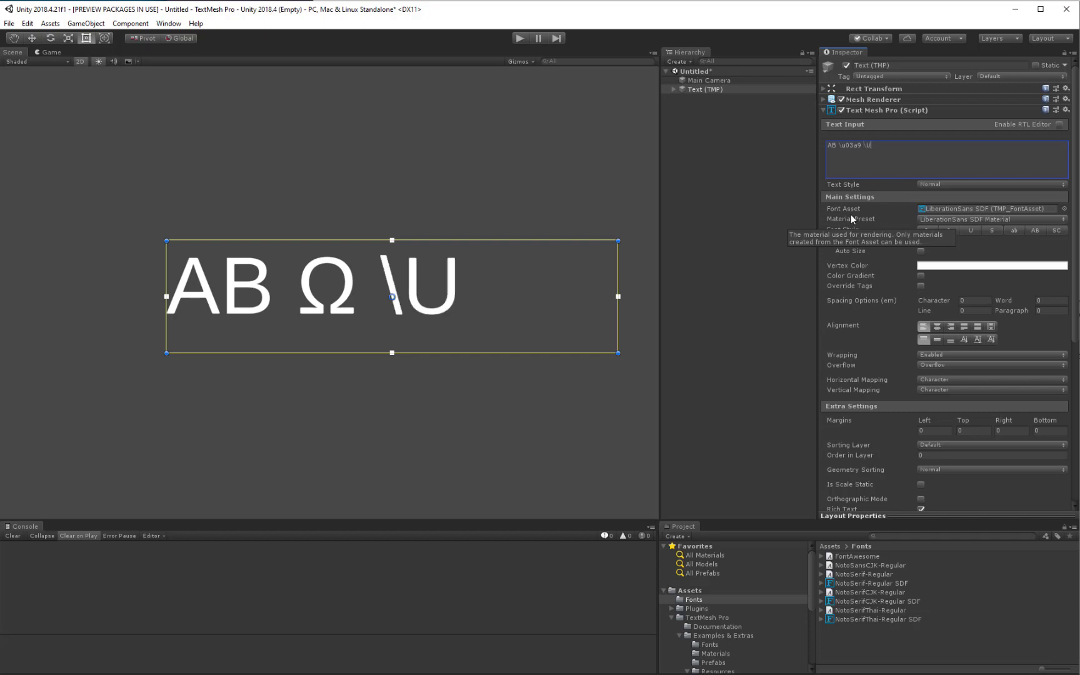
pyautogui.write('0001f')
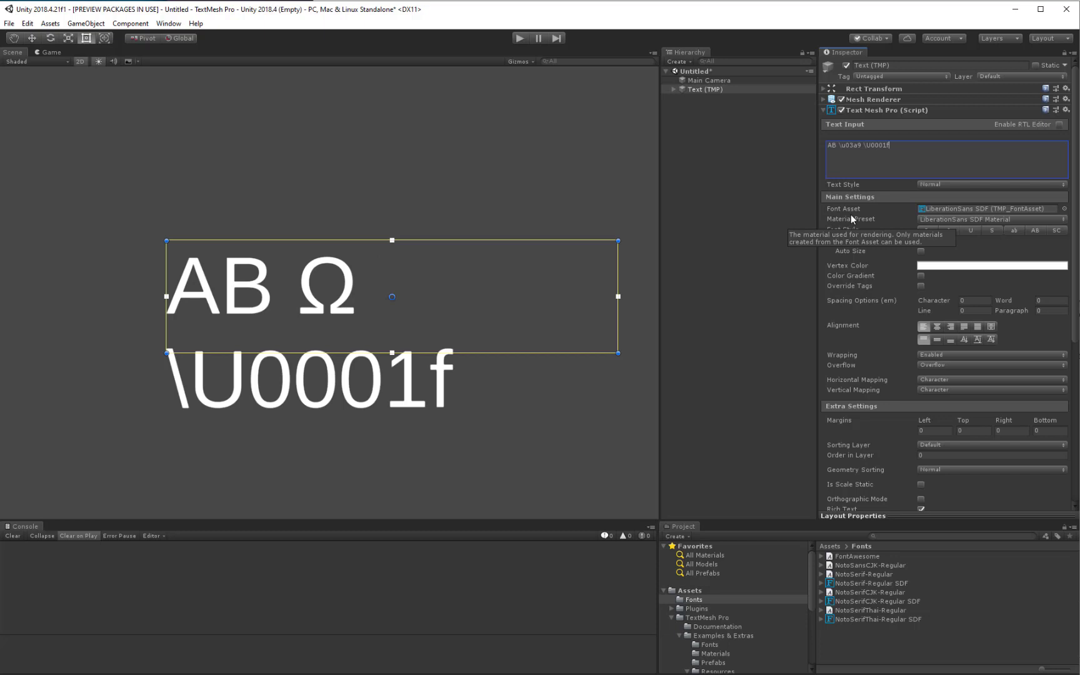
pyautogui.write('600')
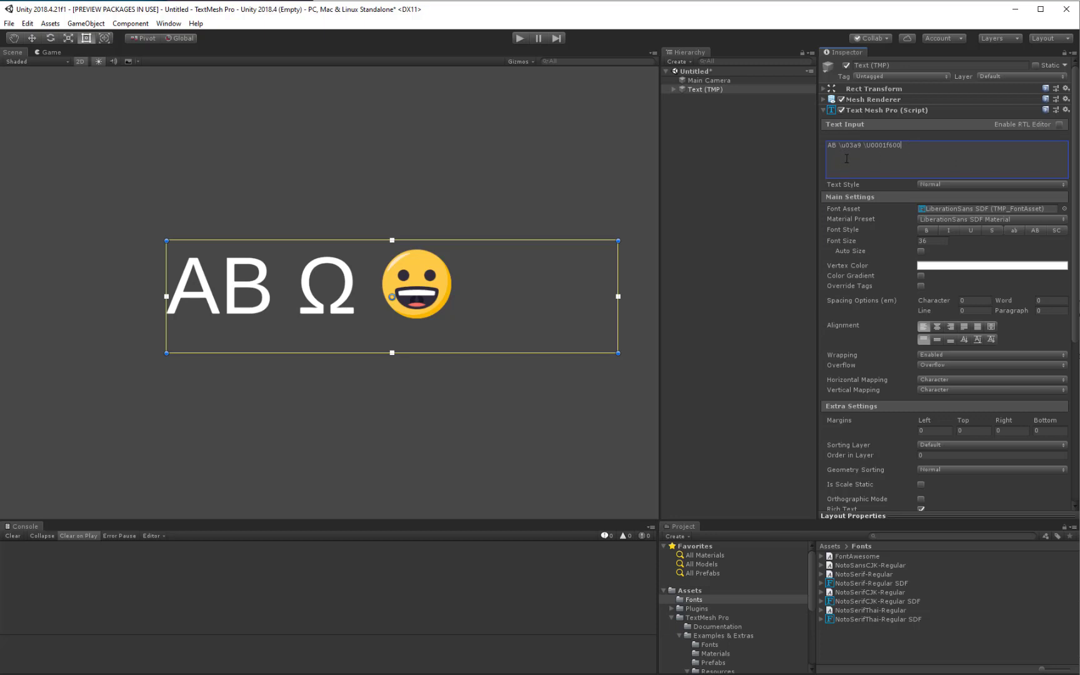
pyautogui.moveTo(884, 155)
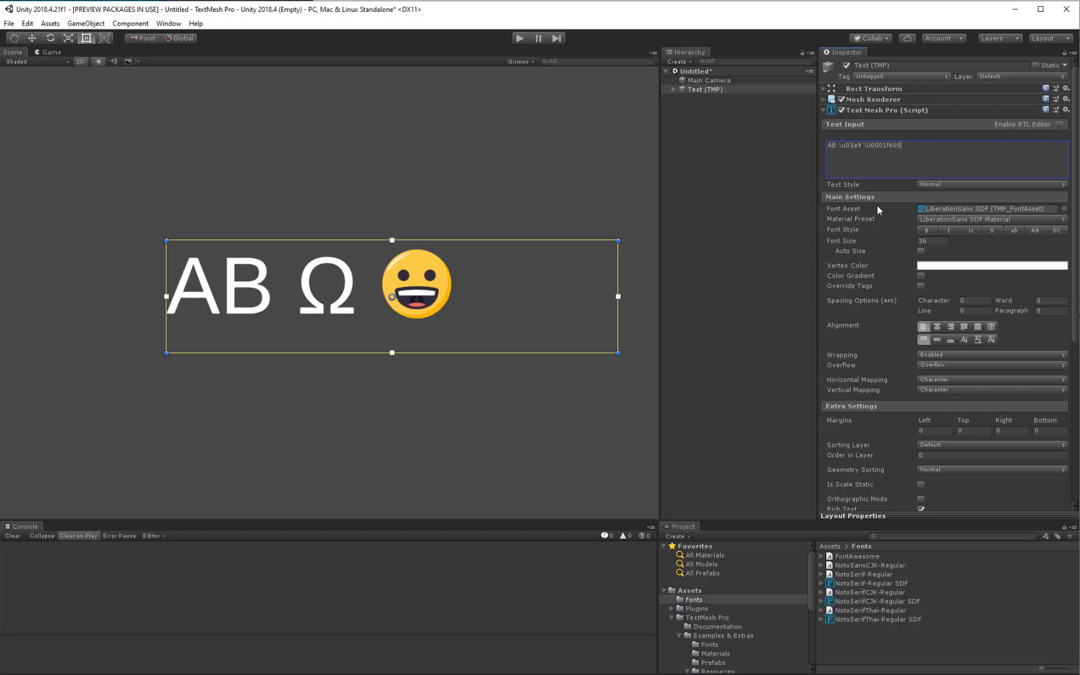
pyautogui.moveTo(888, 156)
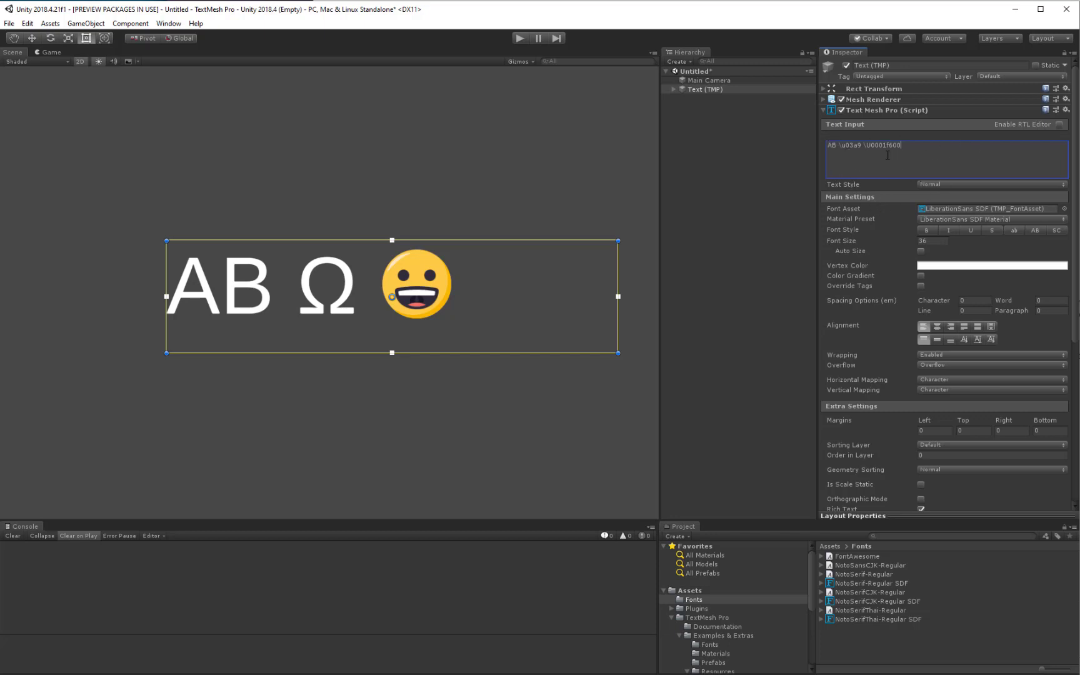
pyautogui.moveTo(351, 382)
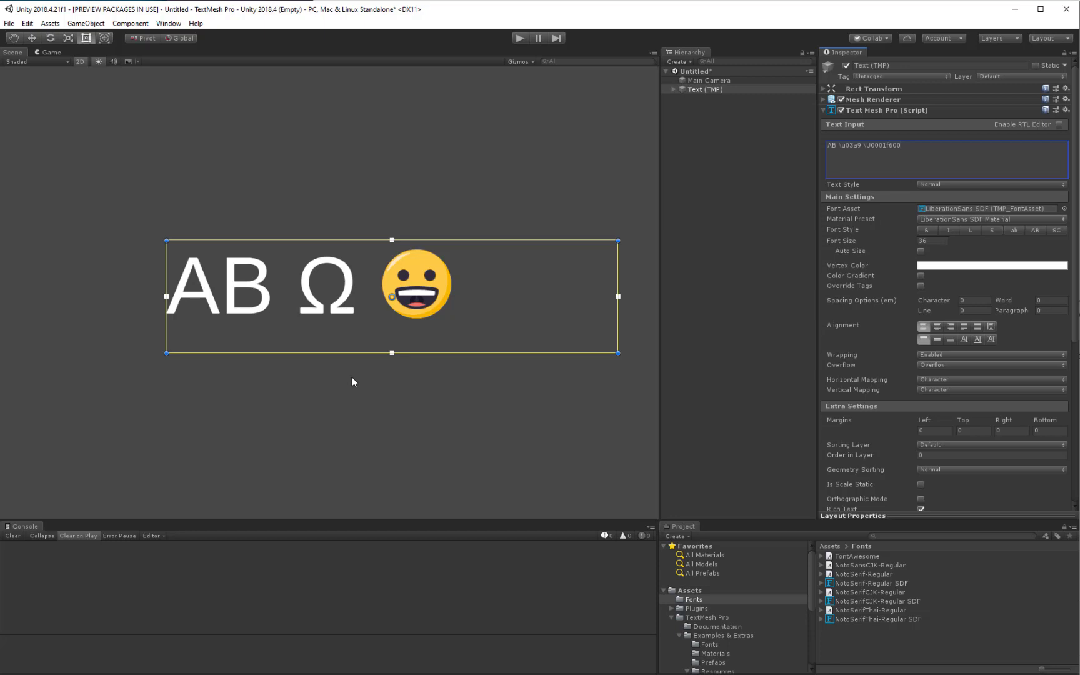
pyautogui.moveTo(188, 315)
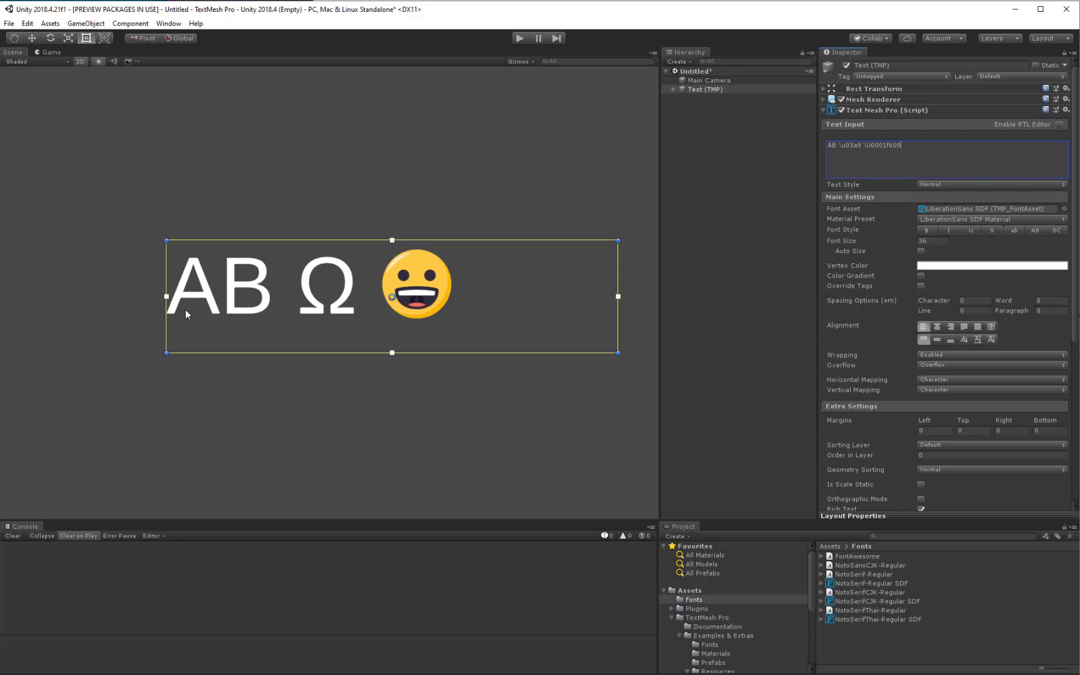
pyautogui.moveTo(690, 430)
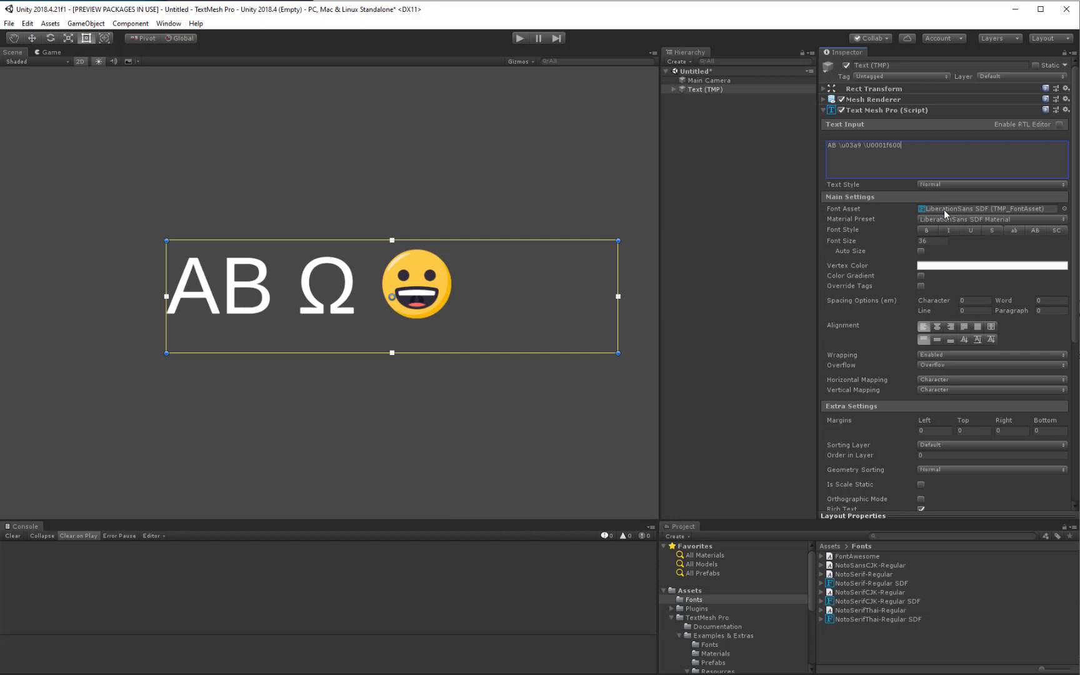
pyautogui.moveTo(906, 616)
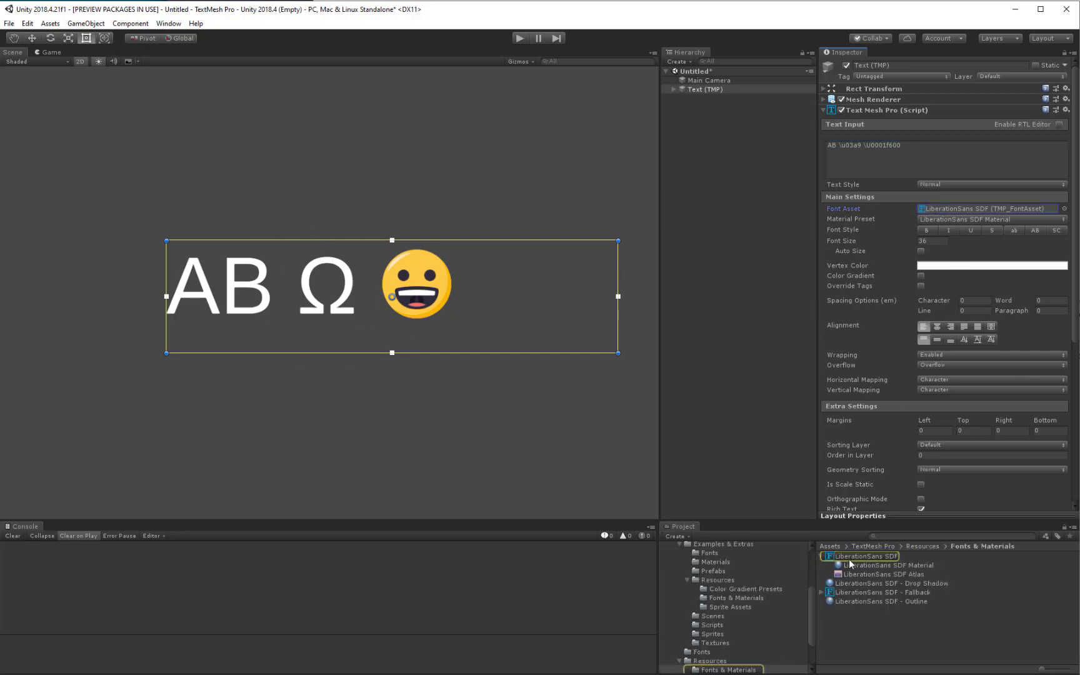
# Inspect LiberationSans SDF and its assigned 'LiberationSans SDF - Fallback' font asset.
pyautogui.click(864, 556)
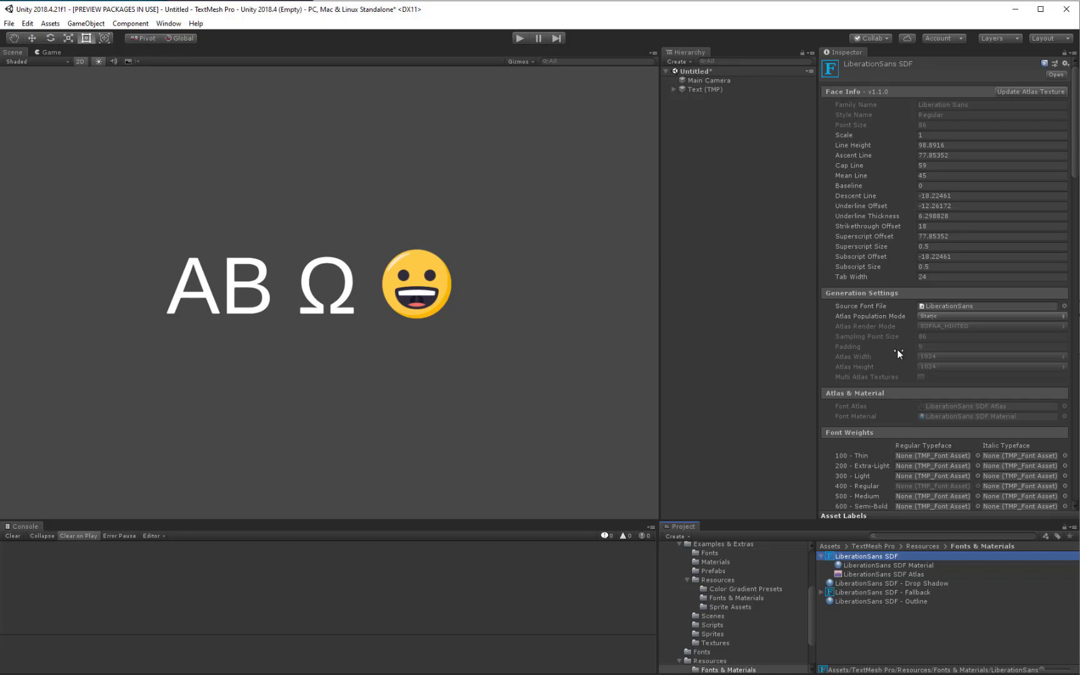
pyautogui.moveTo(318, 276)
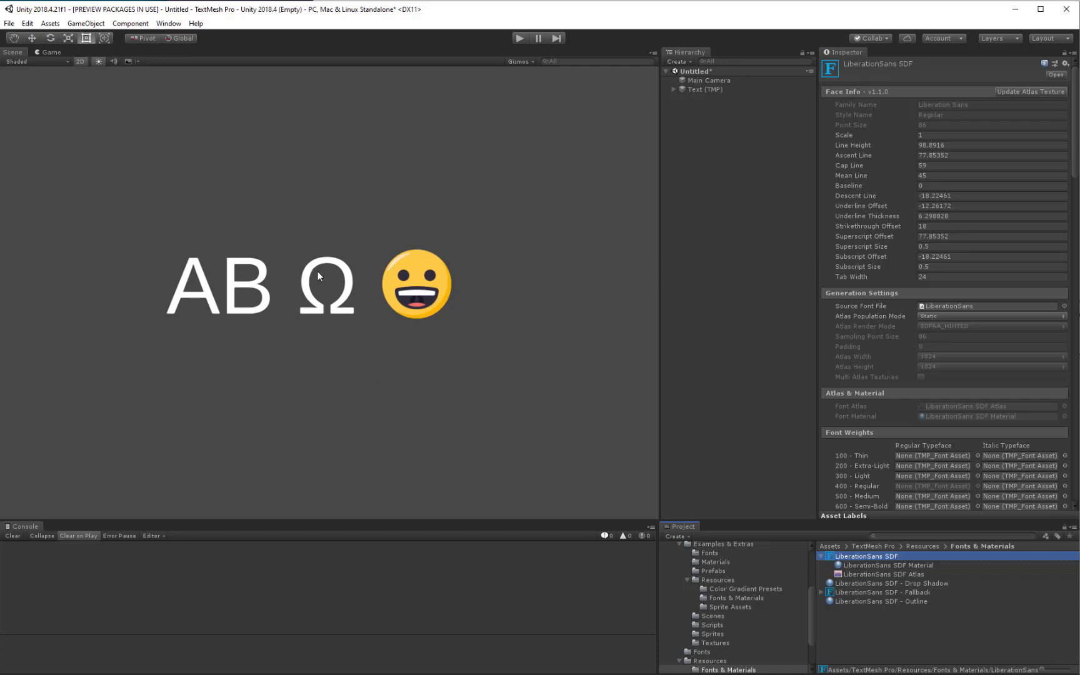
pyautogui.scroll(-3)
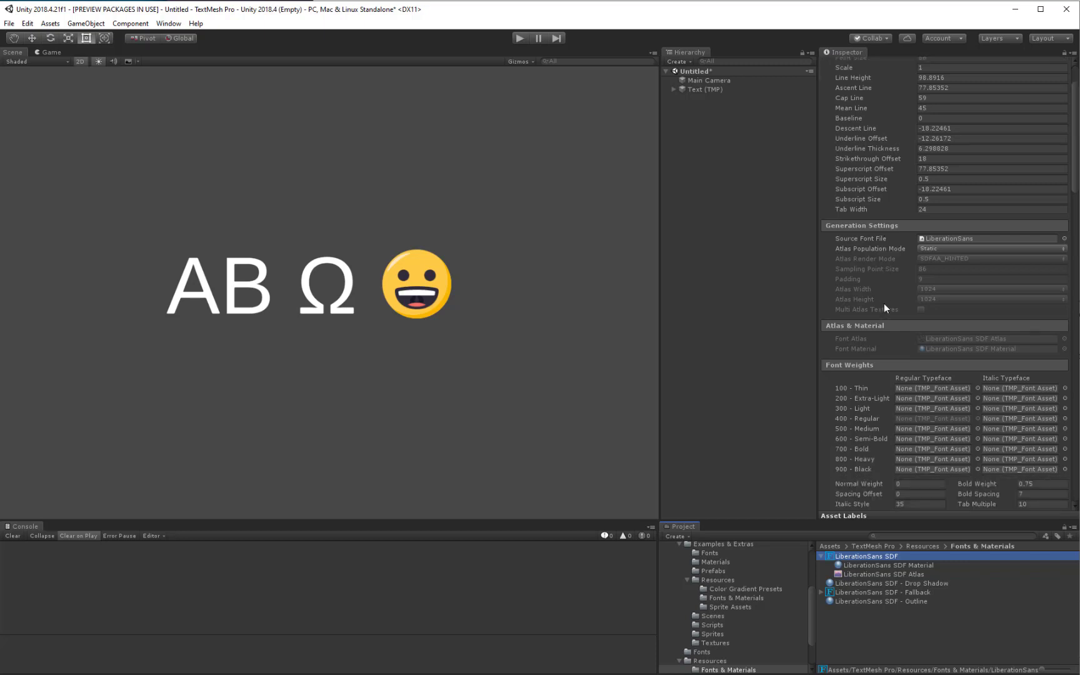
pyautogui.scroll(-3)
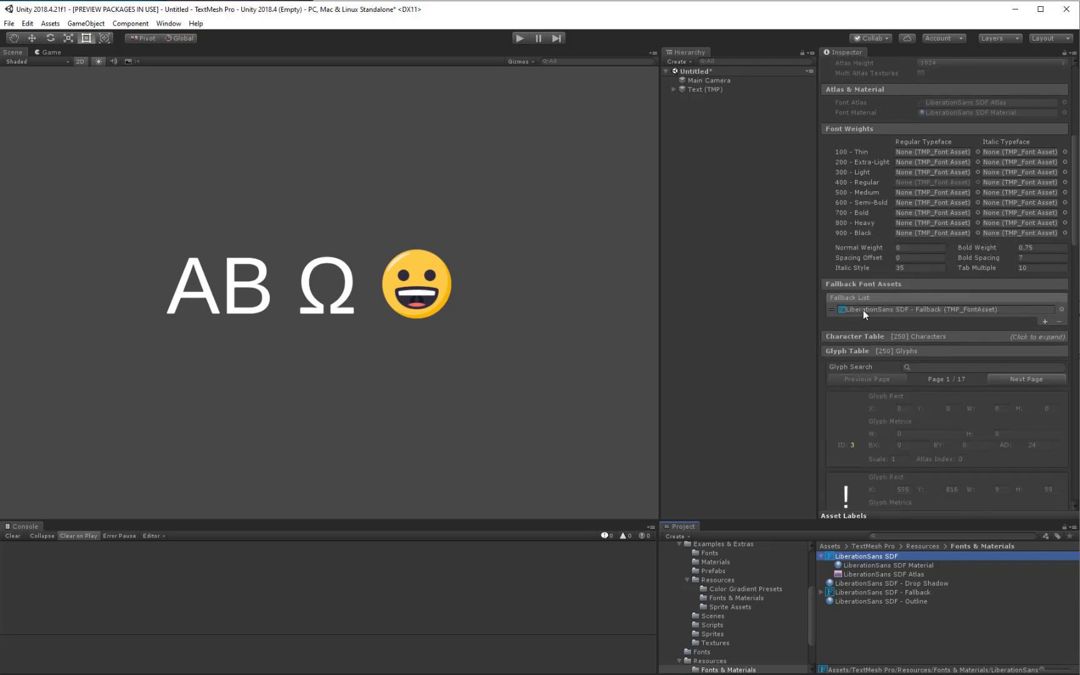
pyautogui.moveTo(944, 312)
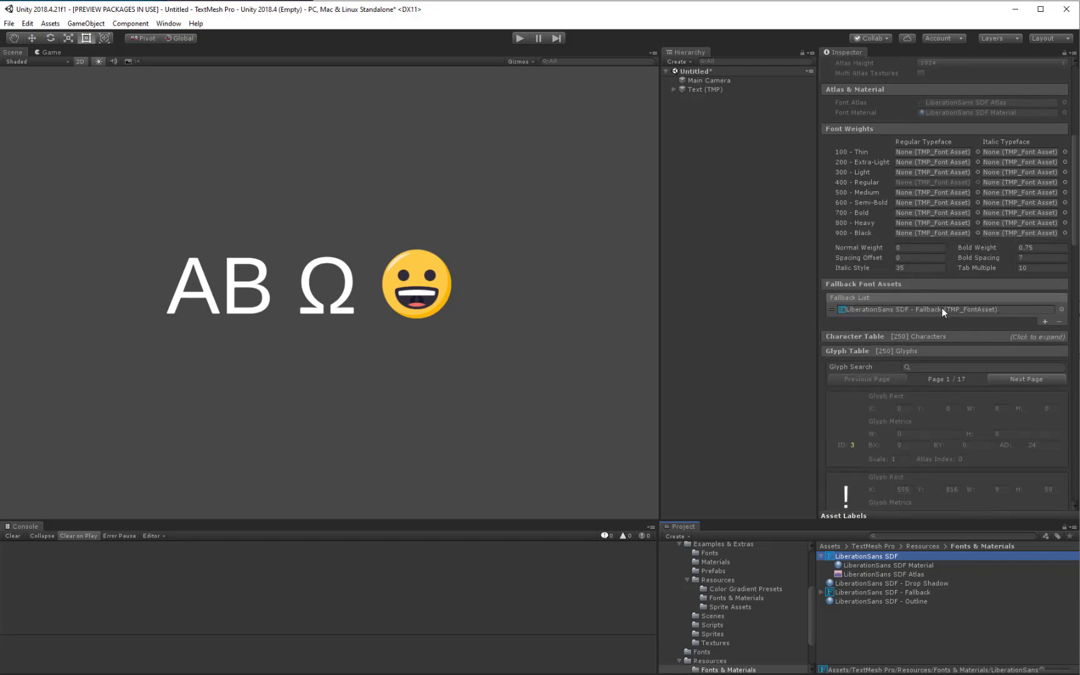
pyautogui.click(882, 592)
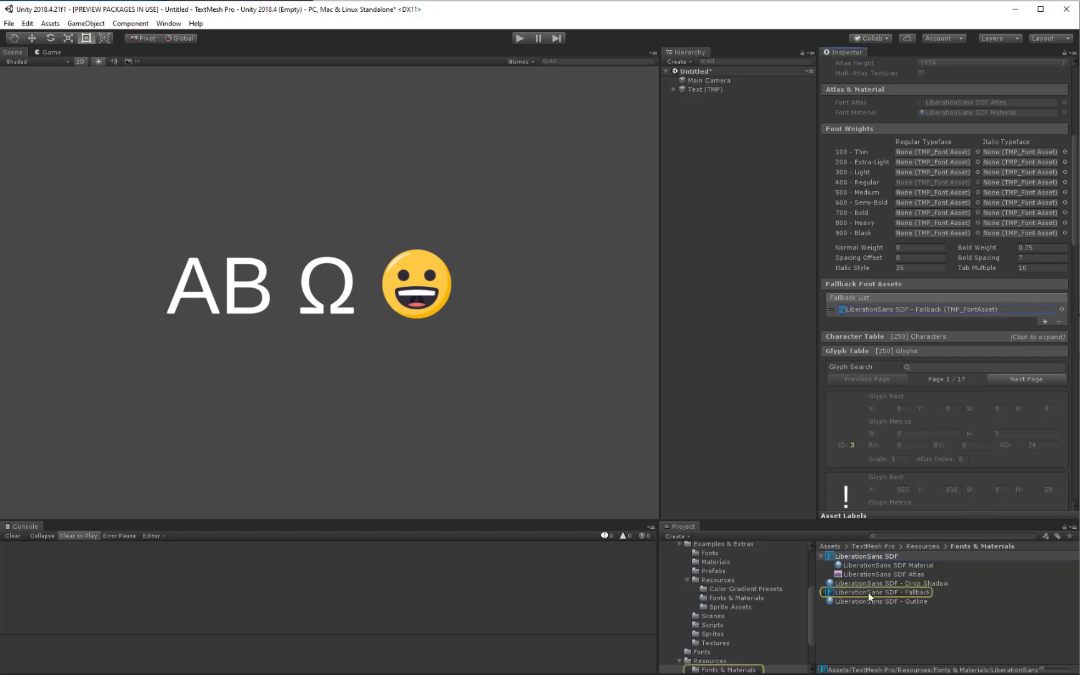
pyautogui.click(883, 592)
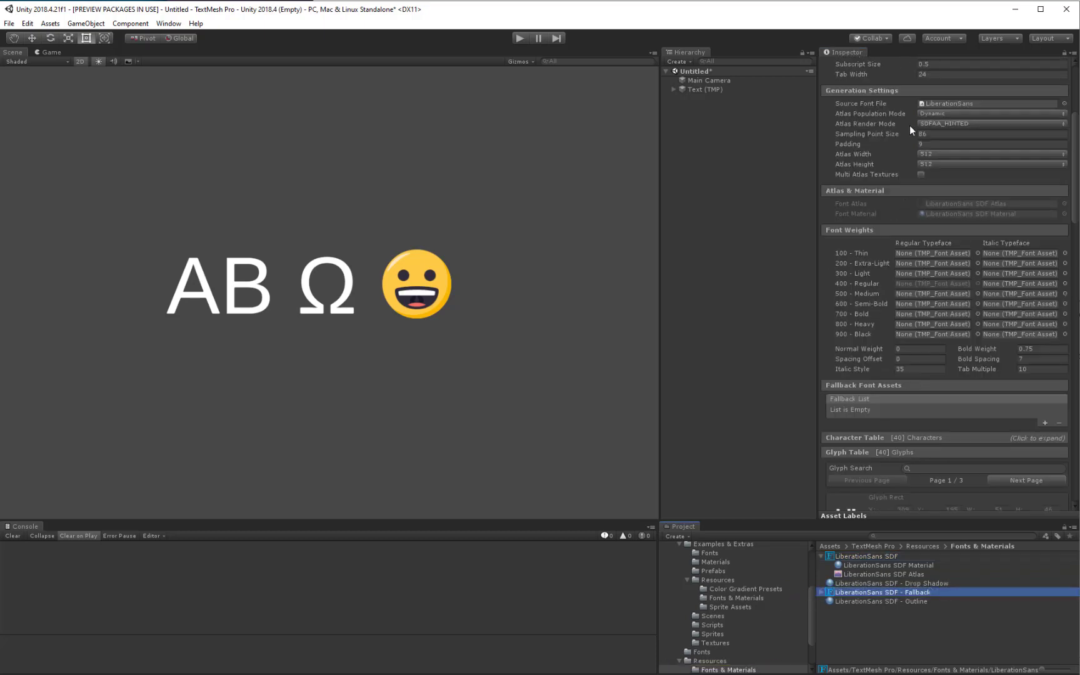
pyautogui.scroll(-3)
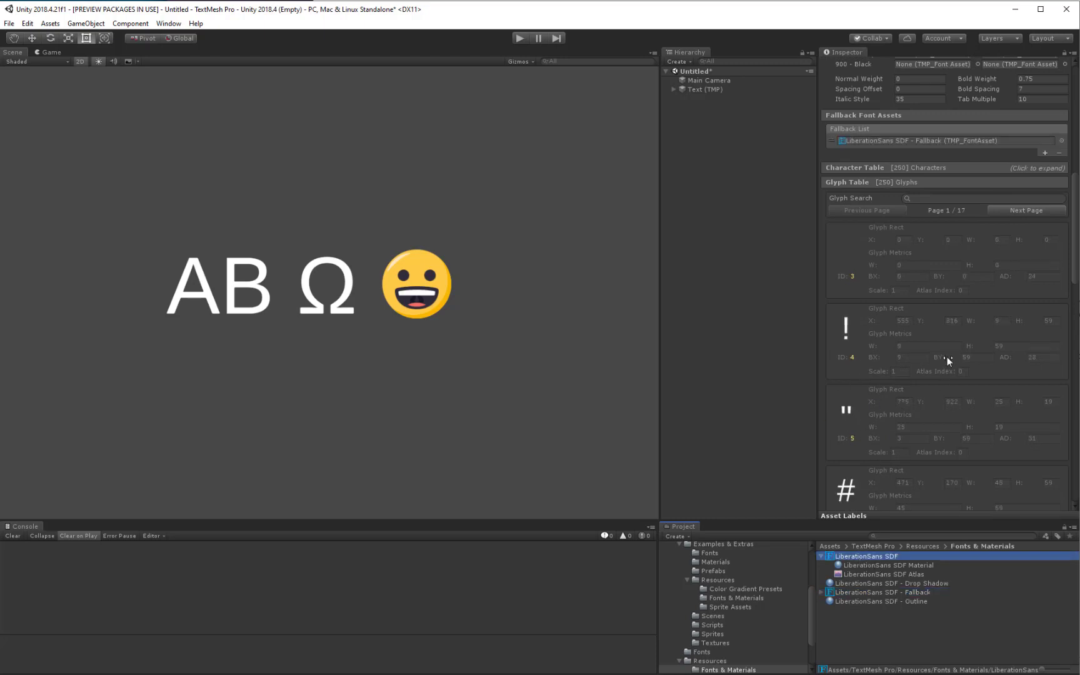
pyautogui.scroll(3)
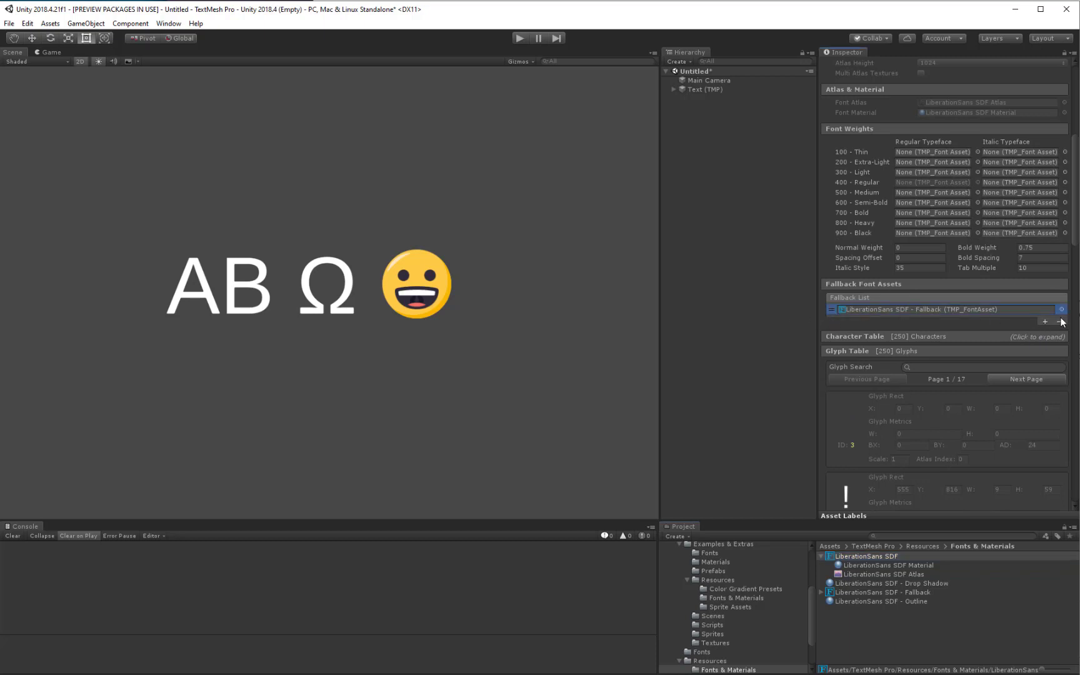
# Clear and remove the fallback entry, then reselect the text and LiberationSans SDF.
pyautogui.click(1063, 322)
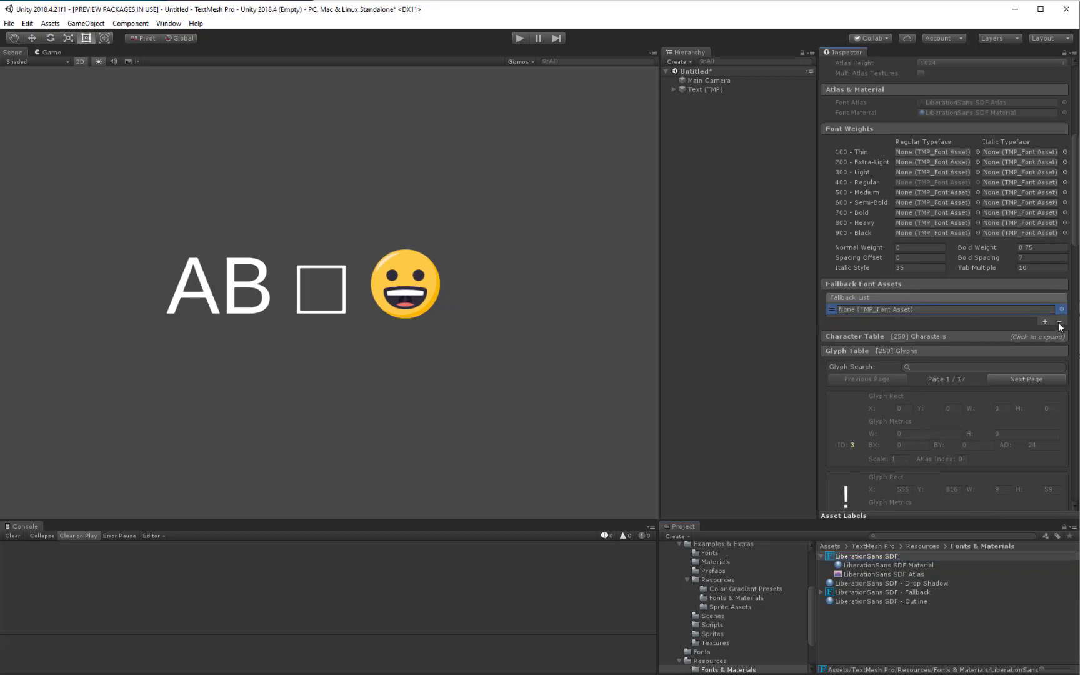
pyautogui.click(1062, 321)
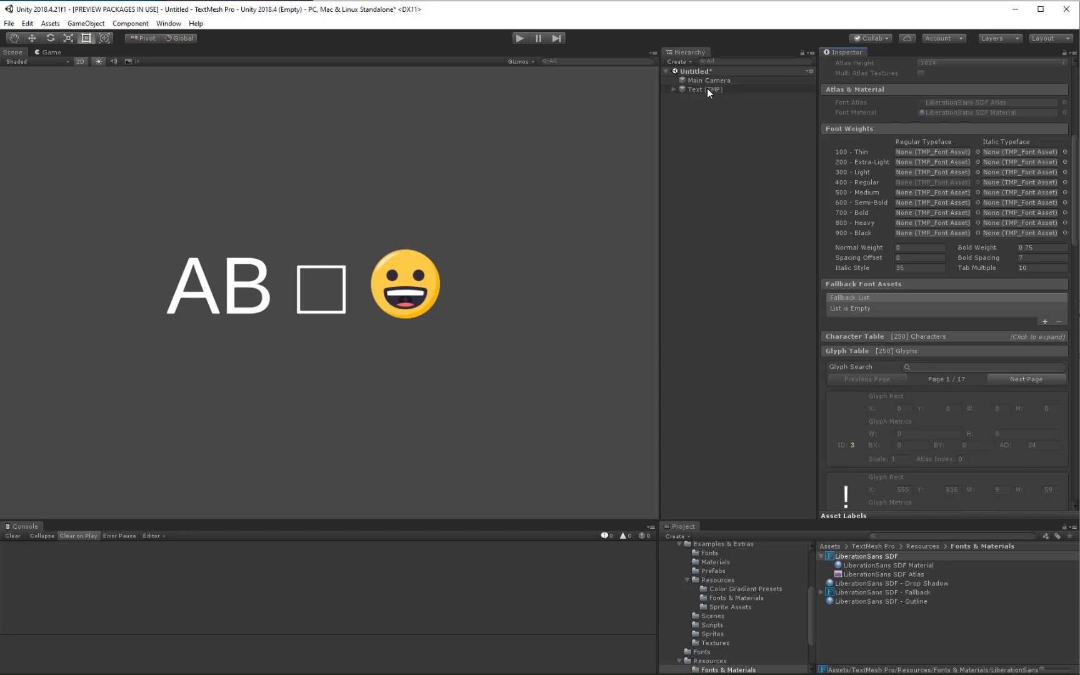
pyautogui.click(702, 88)
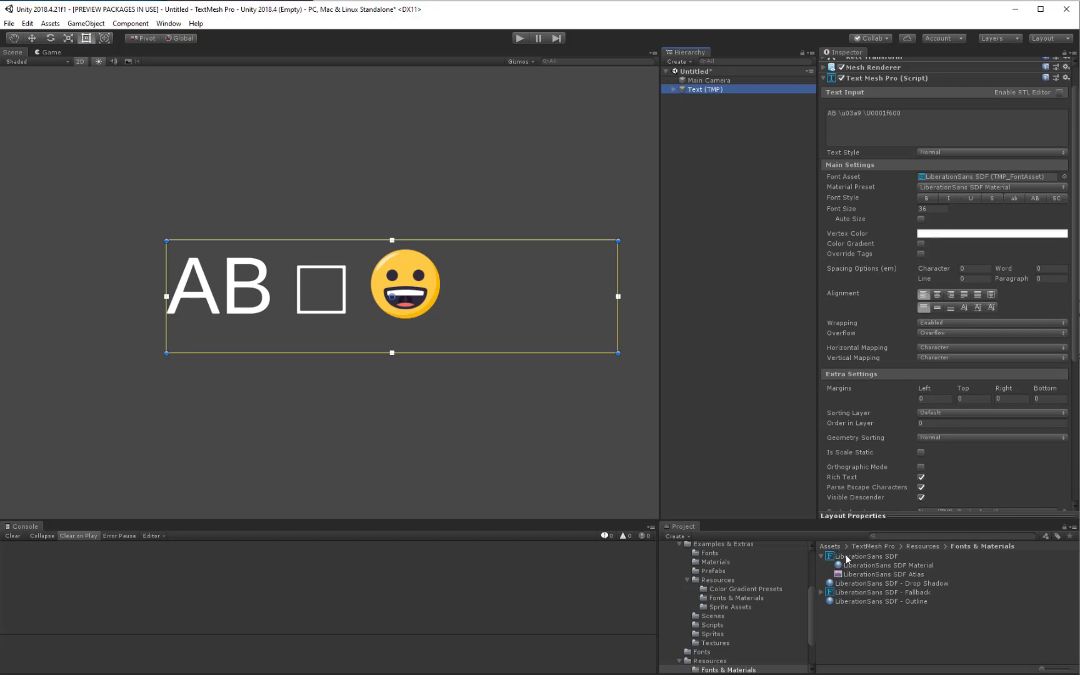
pyautogui.click(865, 556)
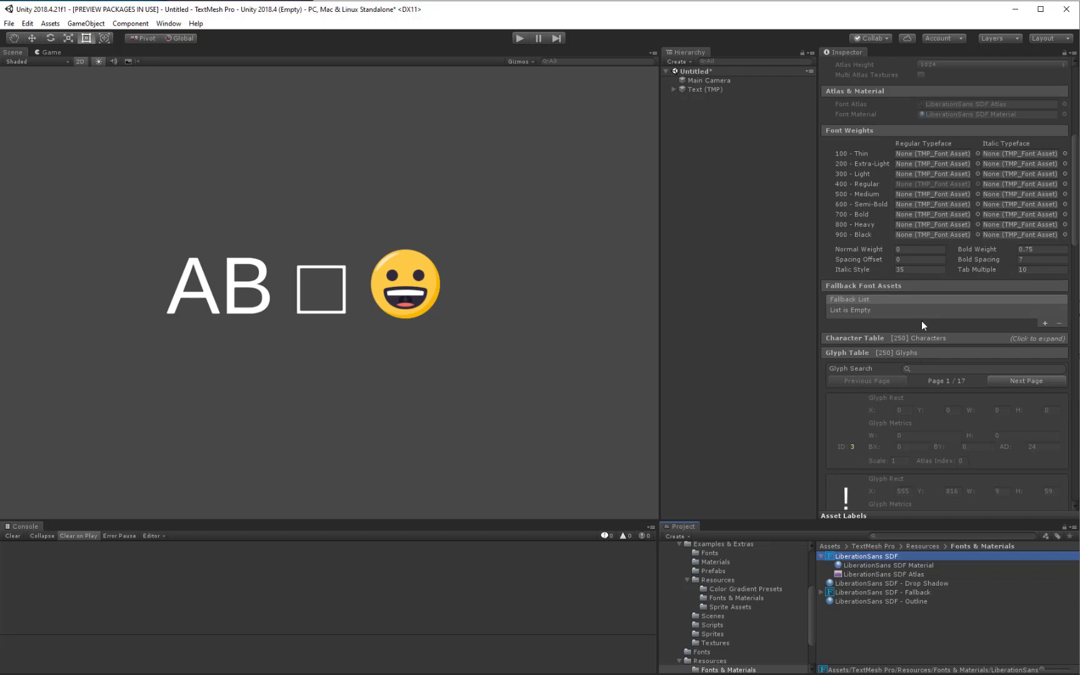
# Reselect the Text (TMP) object to confirm its sprite asset is unassigned.
pyautogui.click(705, 89)
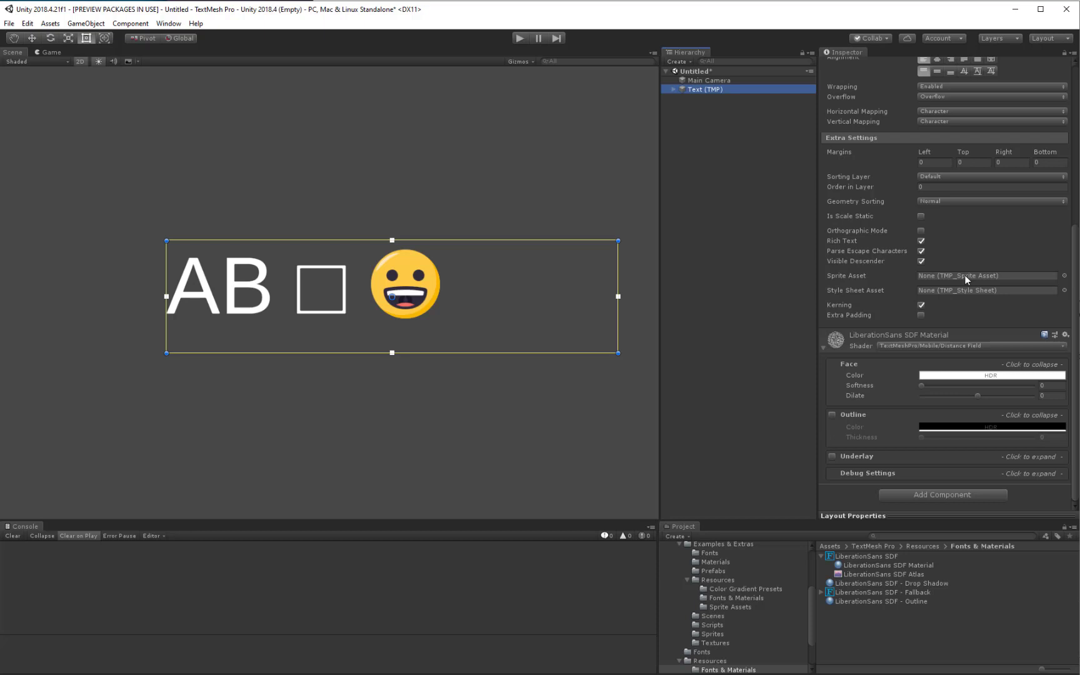
pyautogui.moveTo(899, 275)
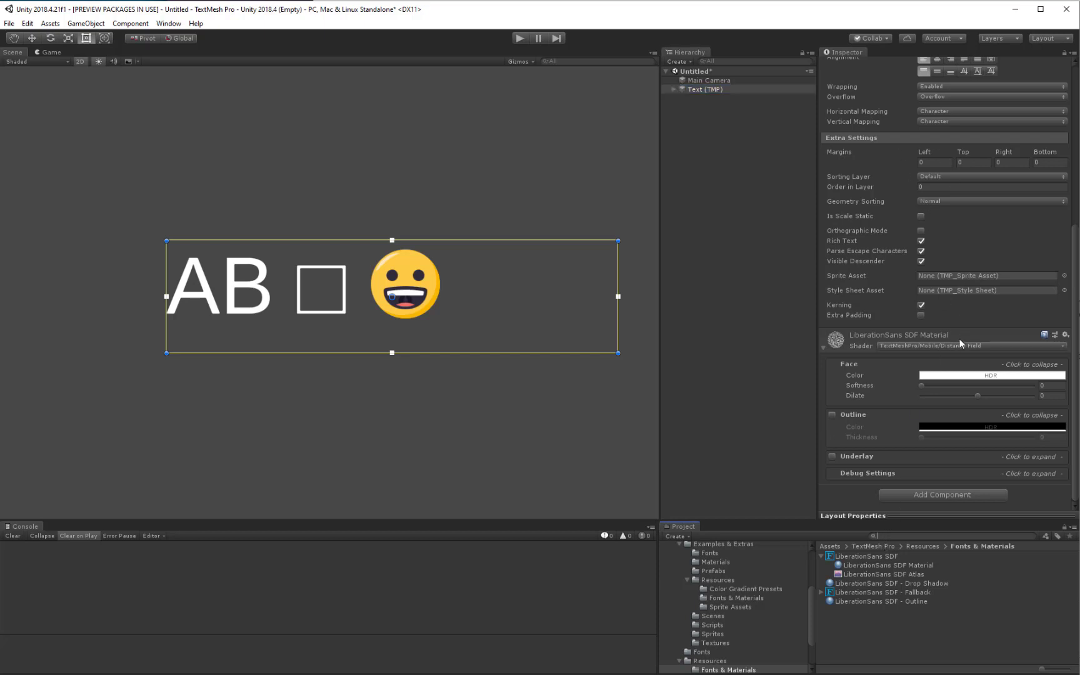
pyautogui.moveTo(893, 138)
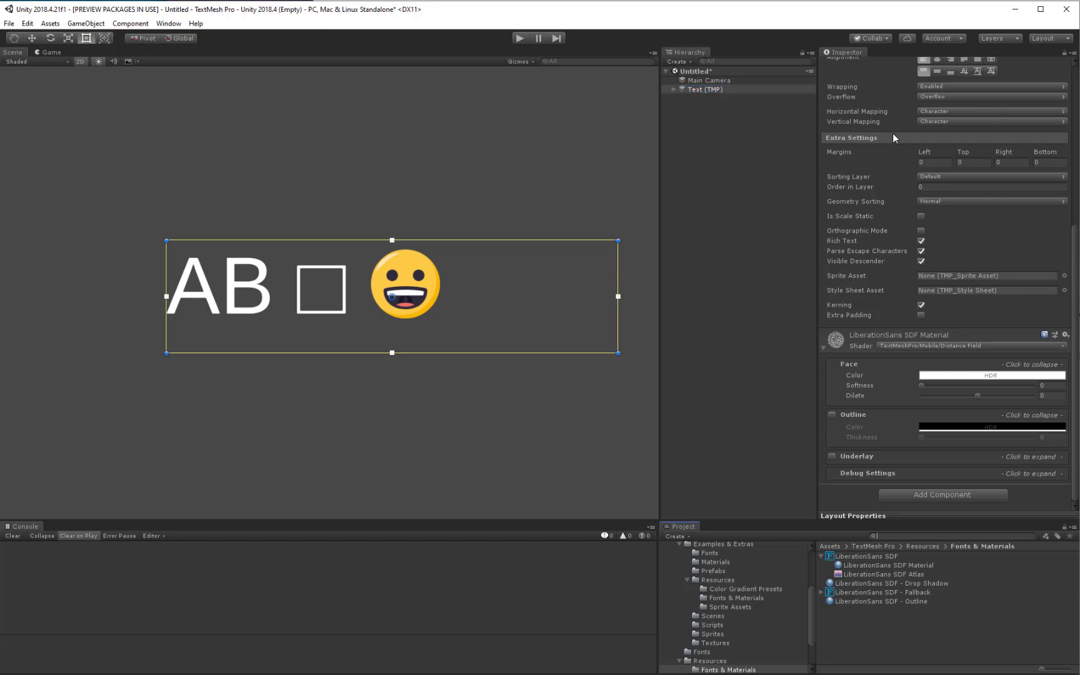
pyautogui.moveTo(1017, 305)
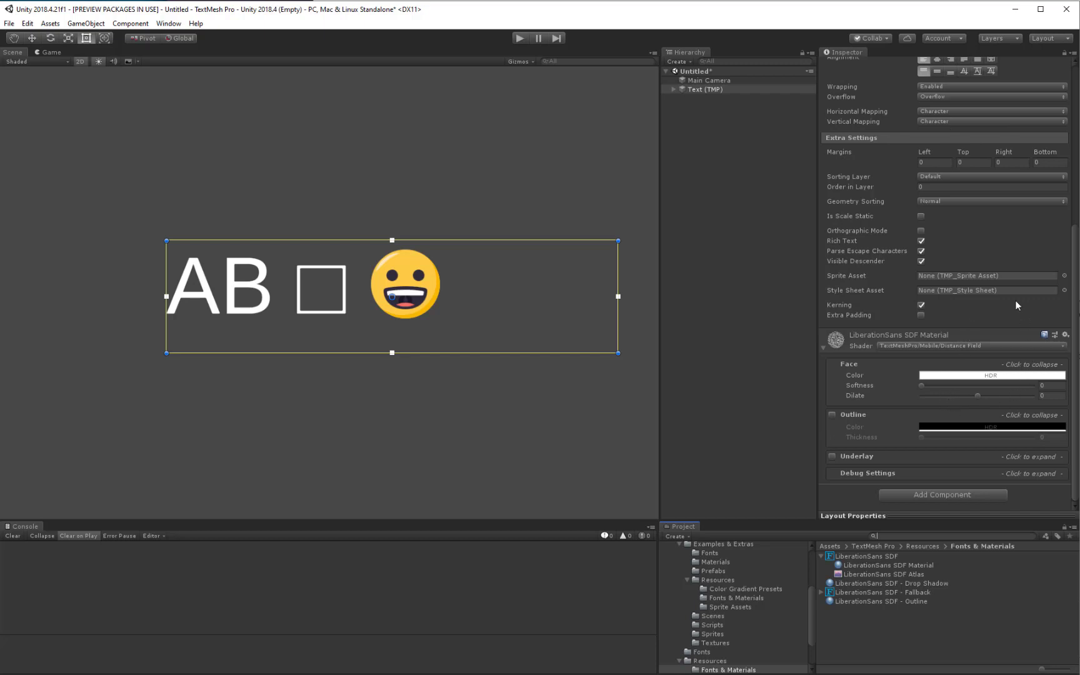
pyautogui.moveTo(952, 282)
pyautogui.write('tmp se')
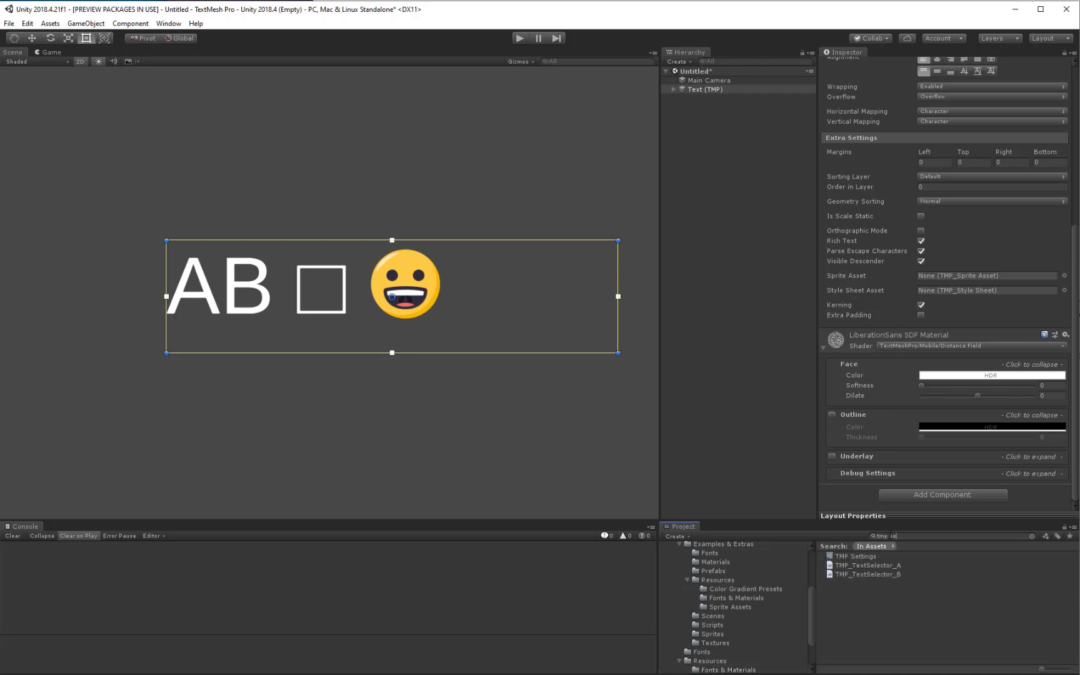
# Select the TMP Settings asset, which shows EmojiOne as the default sprite asset.
pyautogui.click(856, 556)
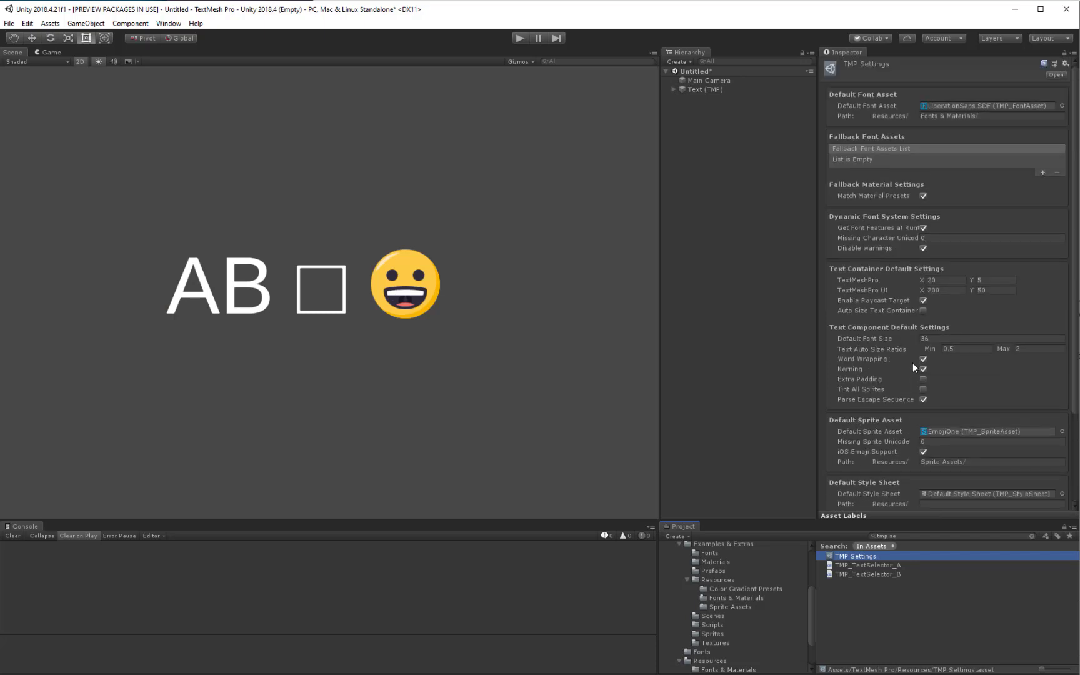
pyautogui.moveTo(929, 135)
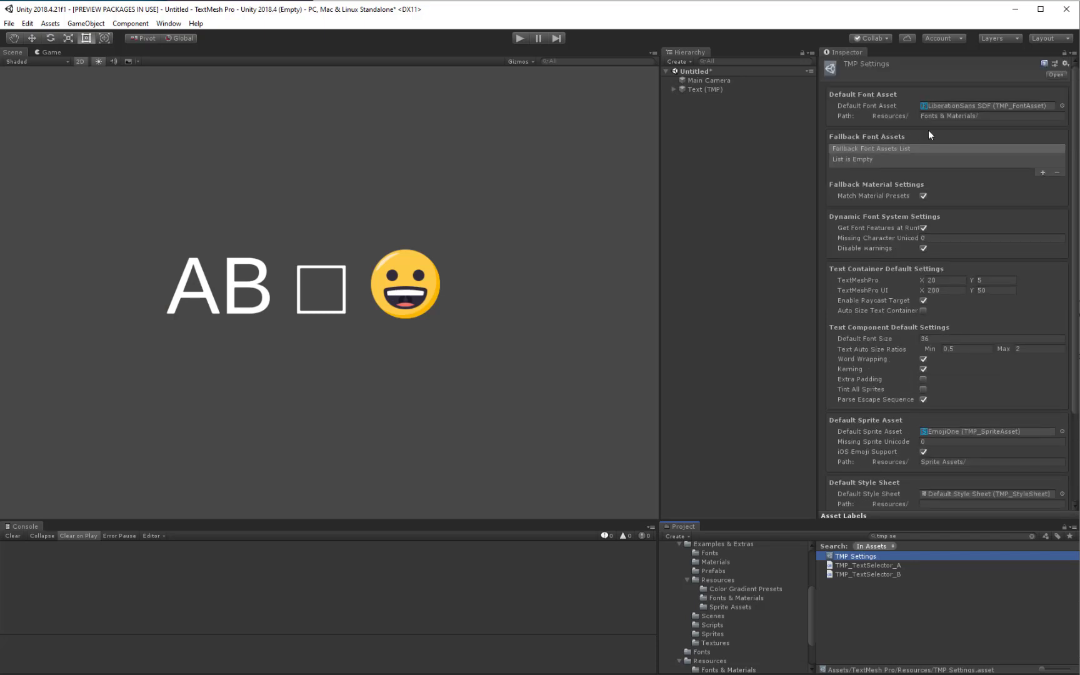
pyautogui.moveTo(1005, 149)
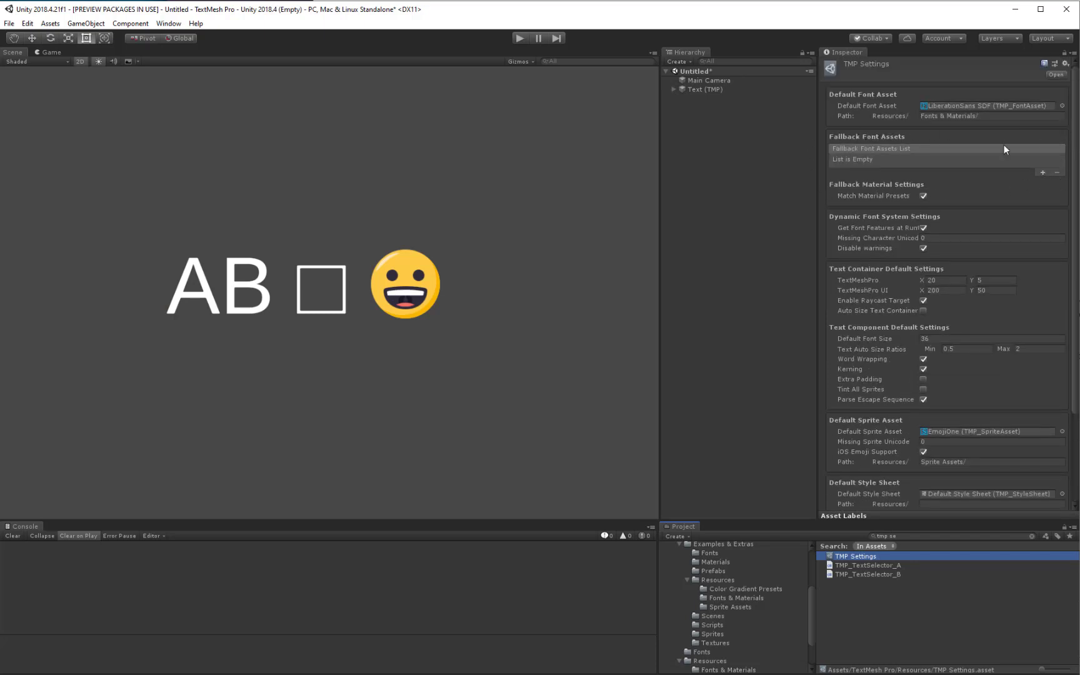
pyautogui.moveTo(897, 167)
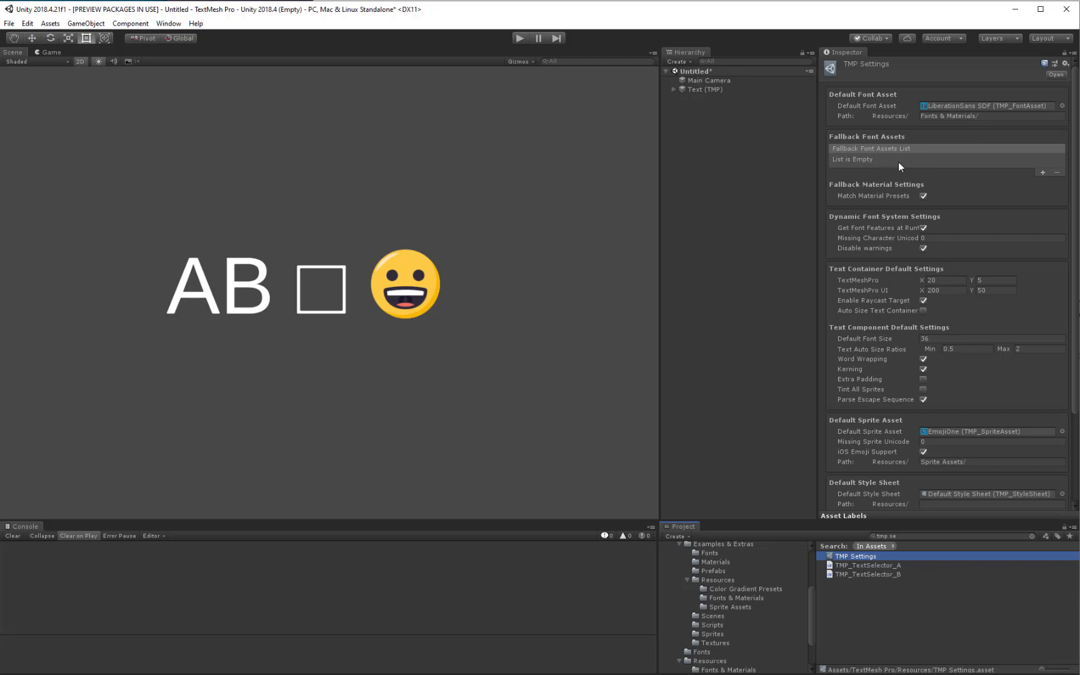
pyautogui.moveTo(899, 427)
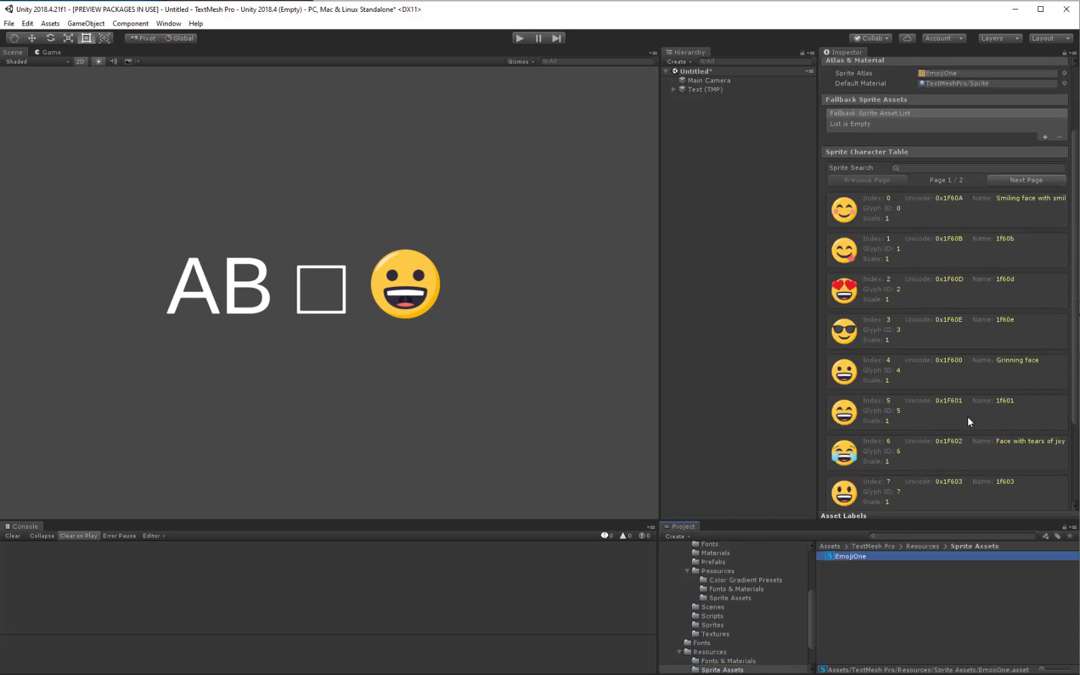
pyautogui.moveTo(945, 371)
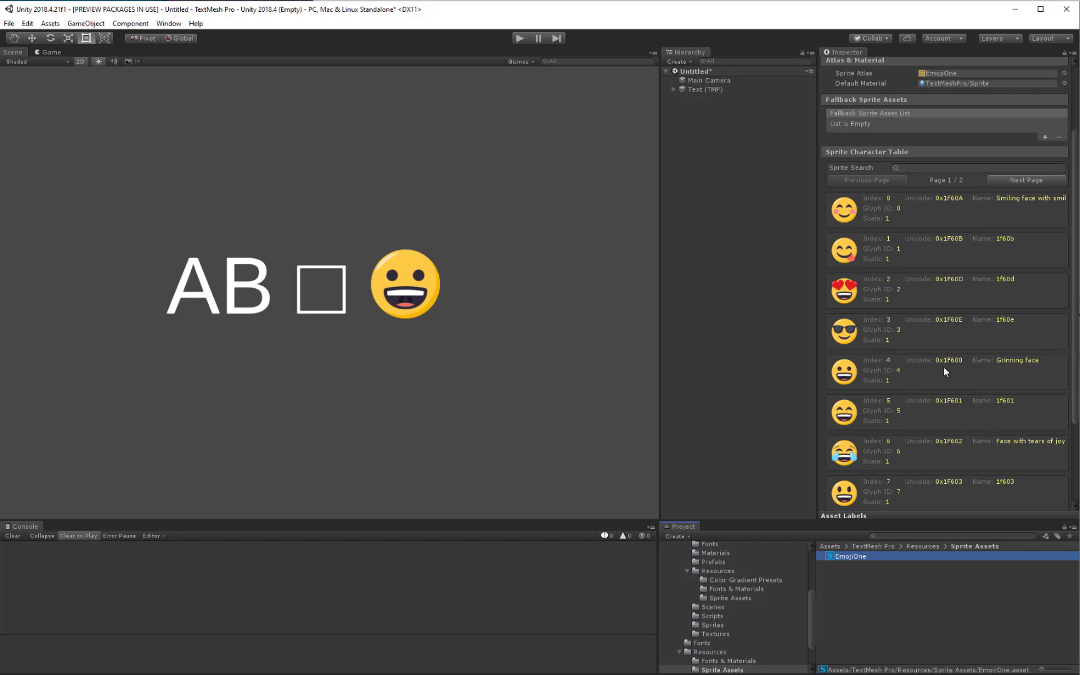
pyautogui.moveTo(956, 370)
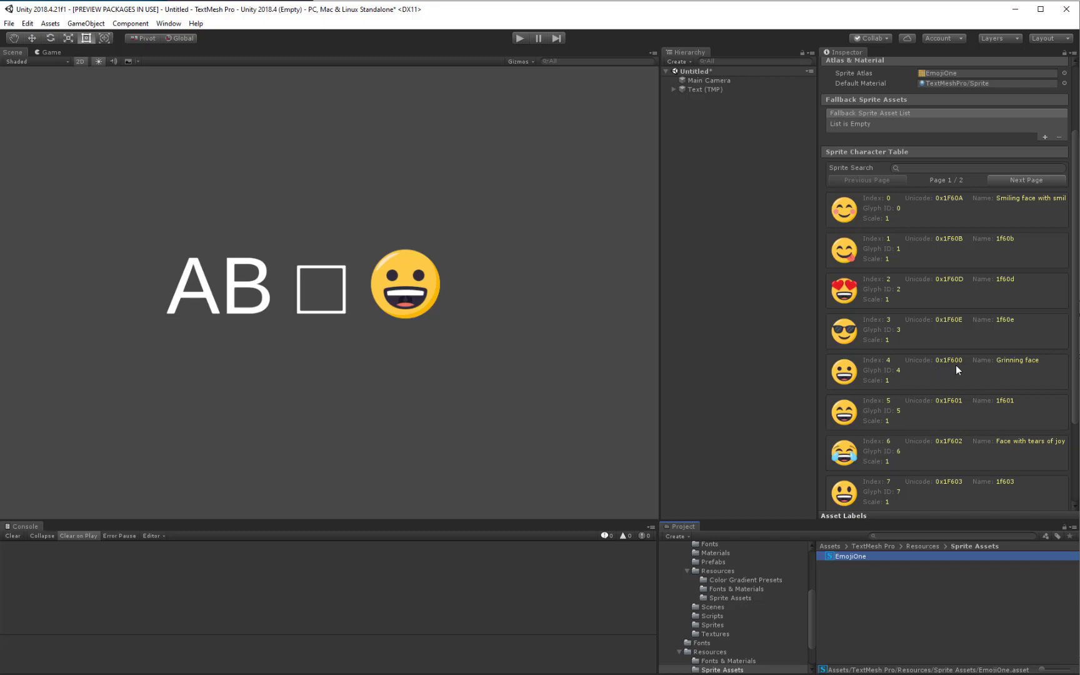
pyautogui.moveTo(963, 369)
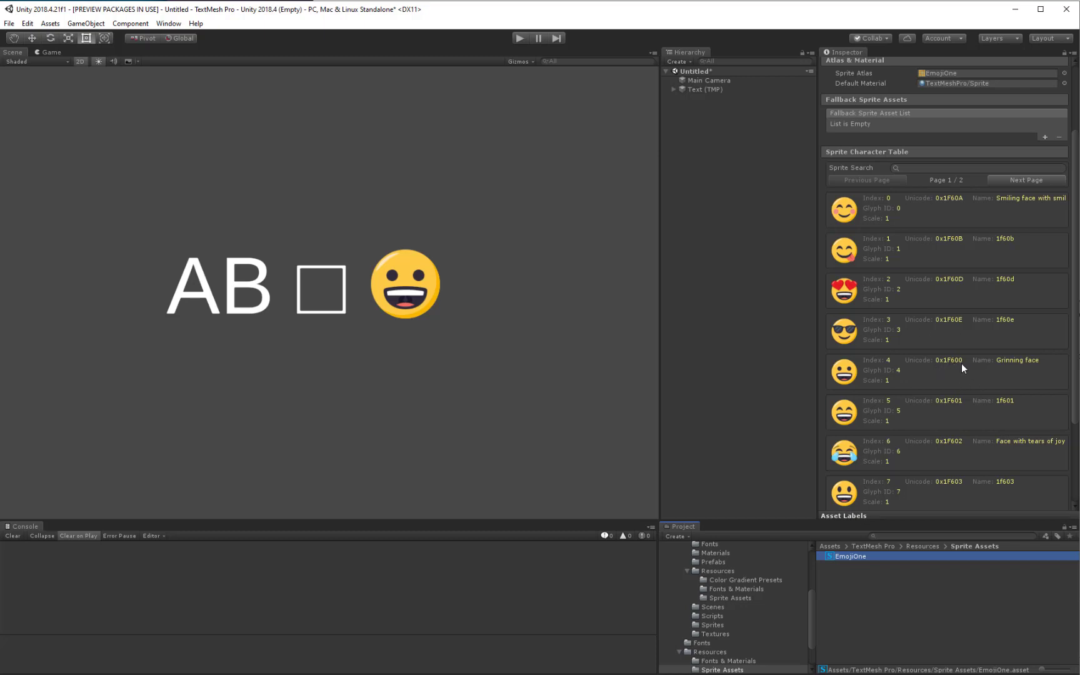
pyautogui.moveTo(356, 327)
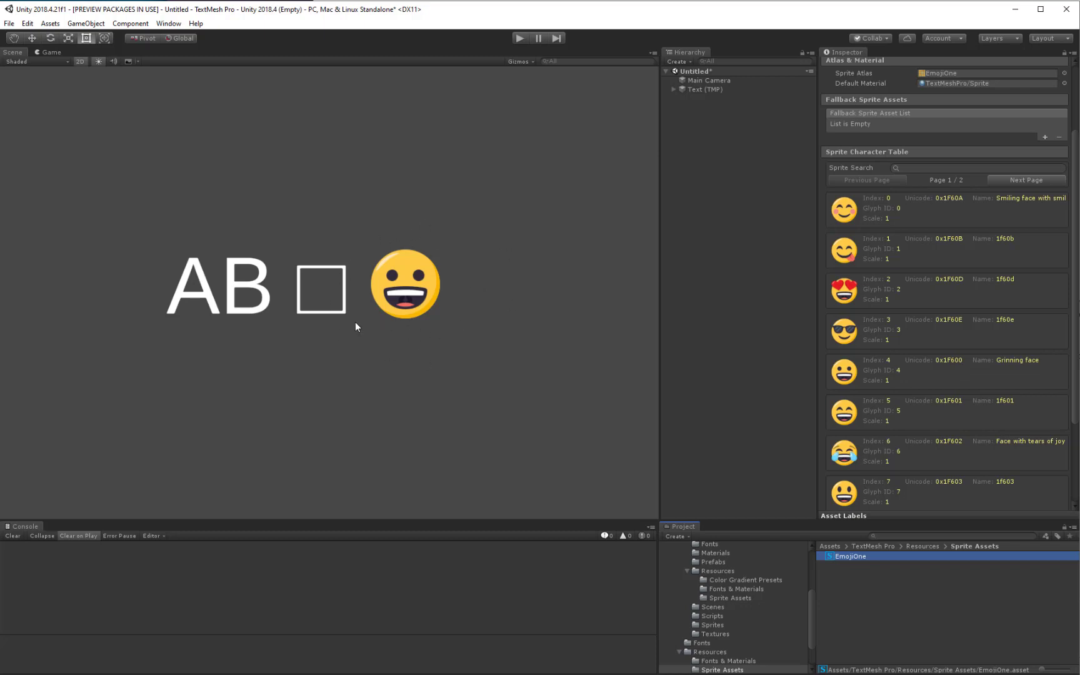
pyautogui.moveTo(960, 403)
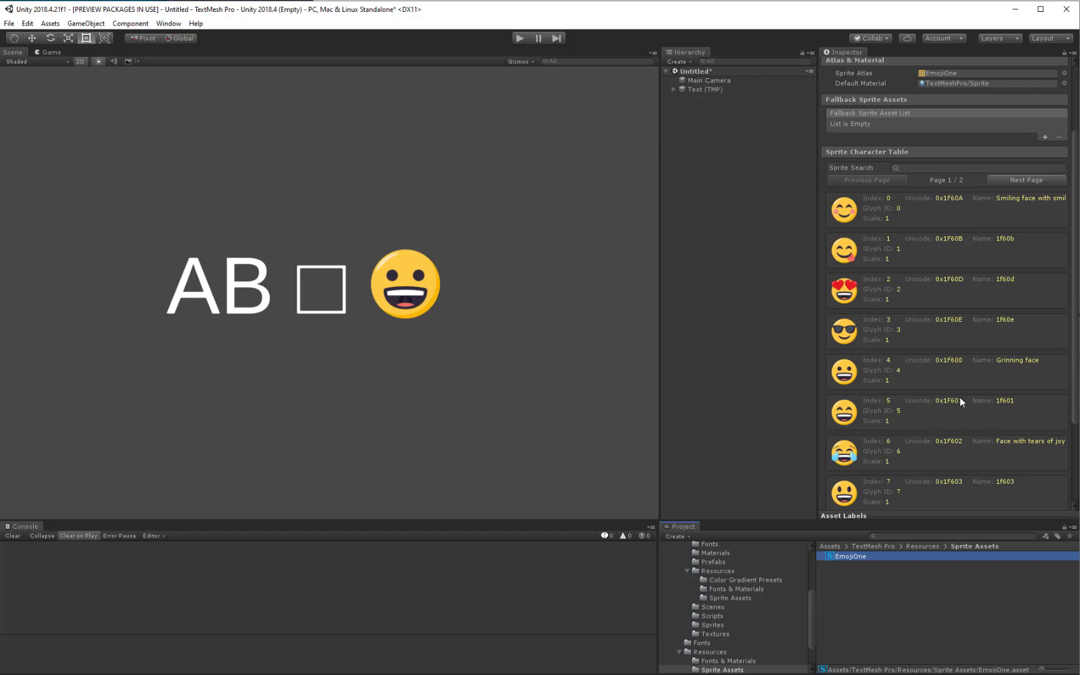
pyautogui.moveTo(953, 213)
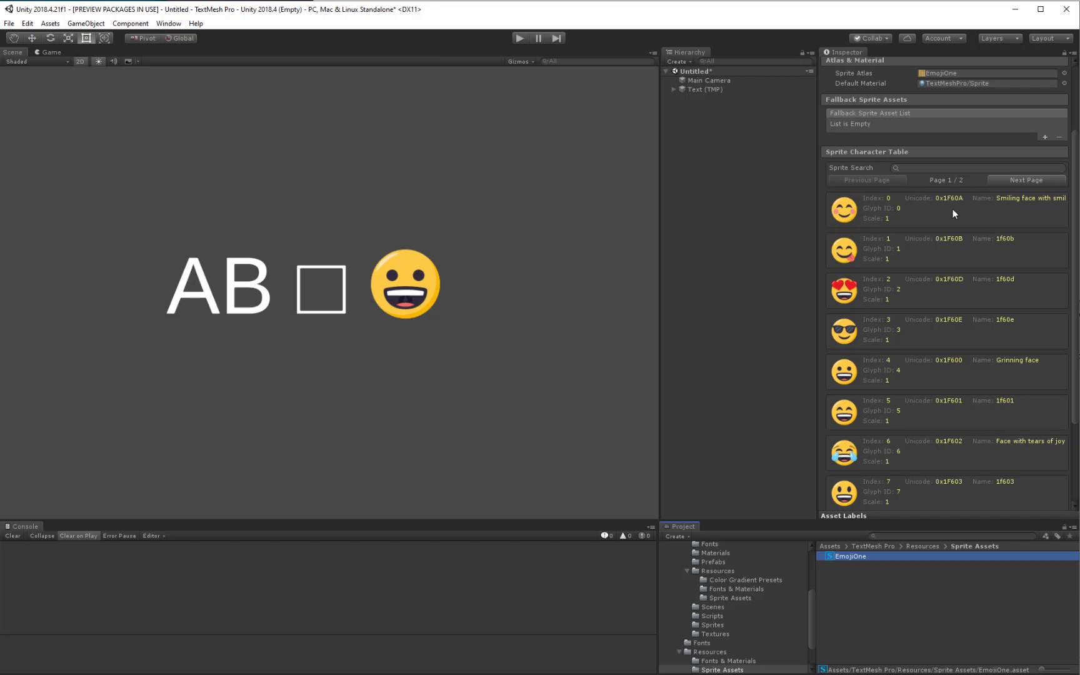
pyautogui.moveTo(950, 373)
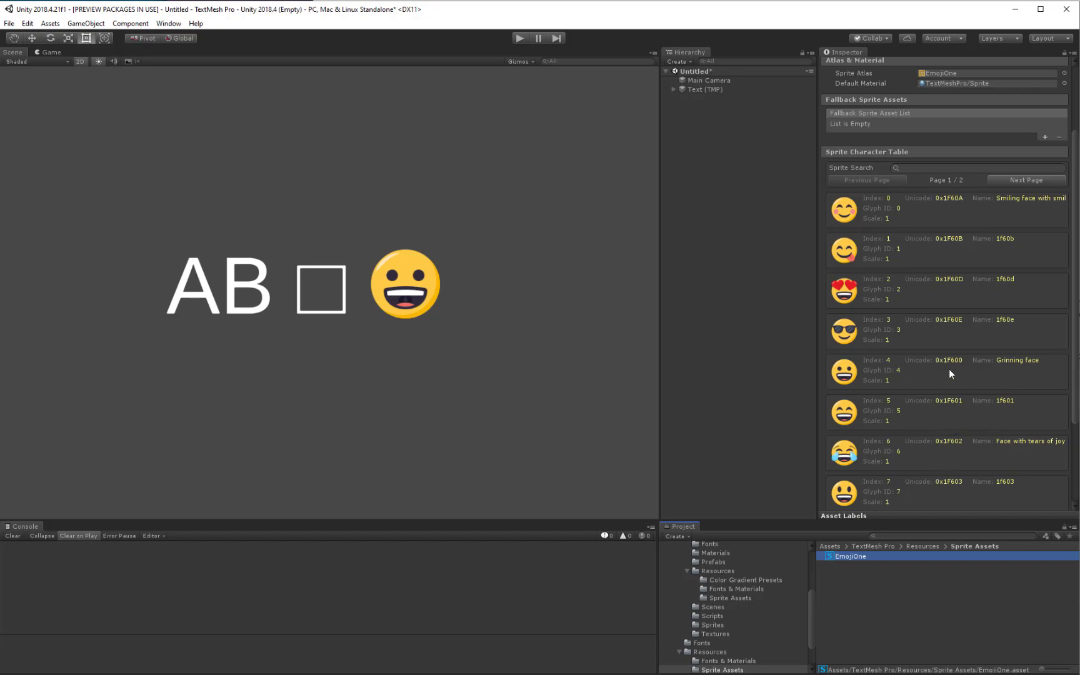
pyautogui.moveTo(908, 202)
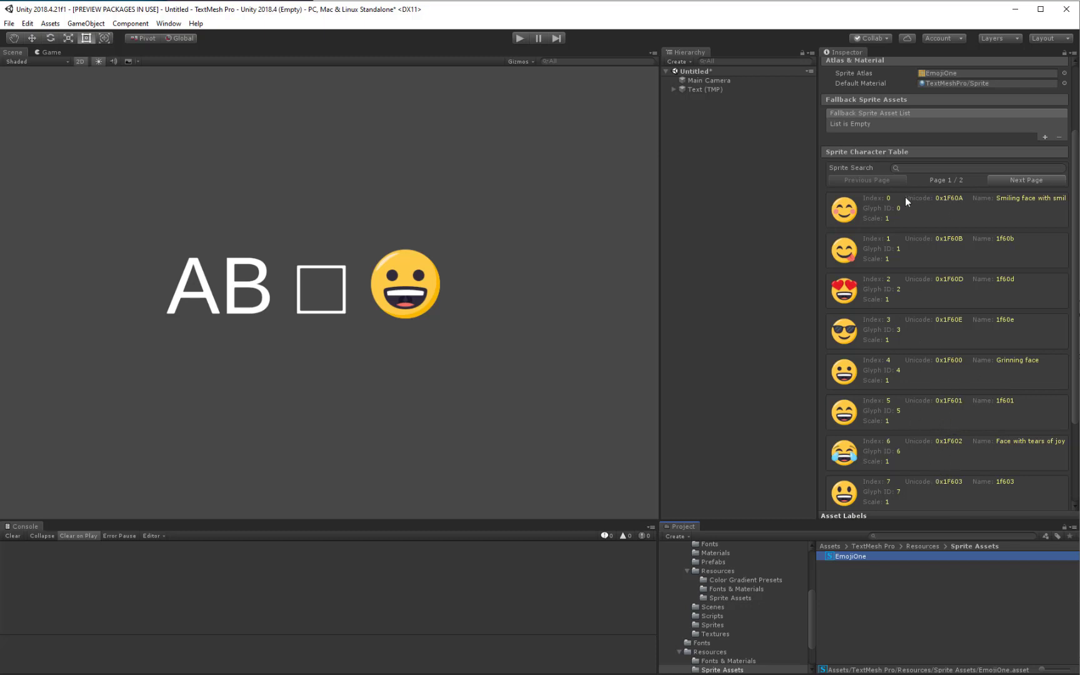
pyautogui.moveTo(889, 393)
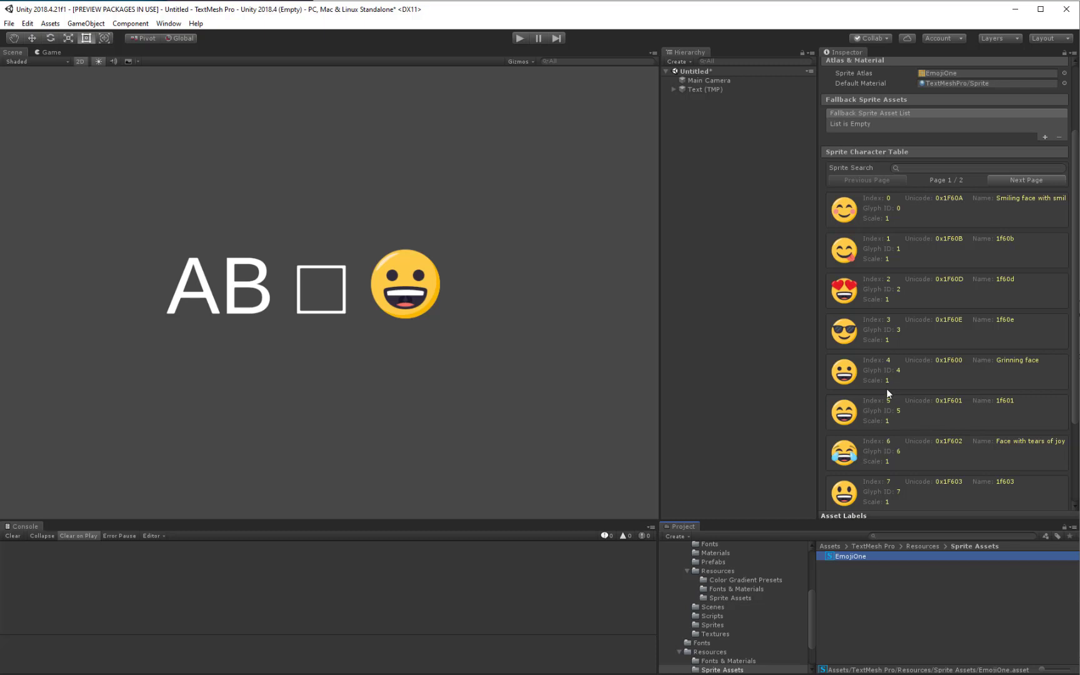
pyautogui.moveTo(922, 419)
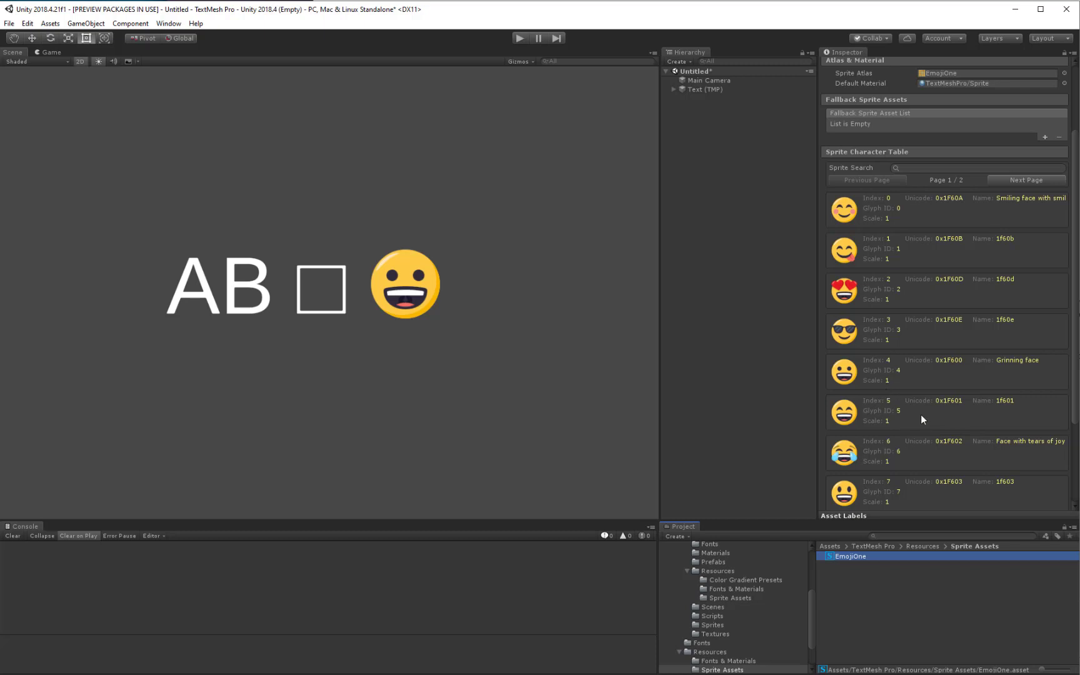
pyautogui.moveTo(950, 477)
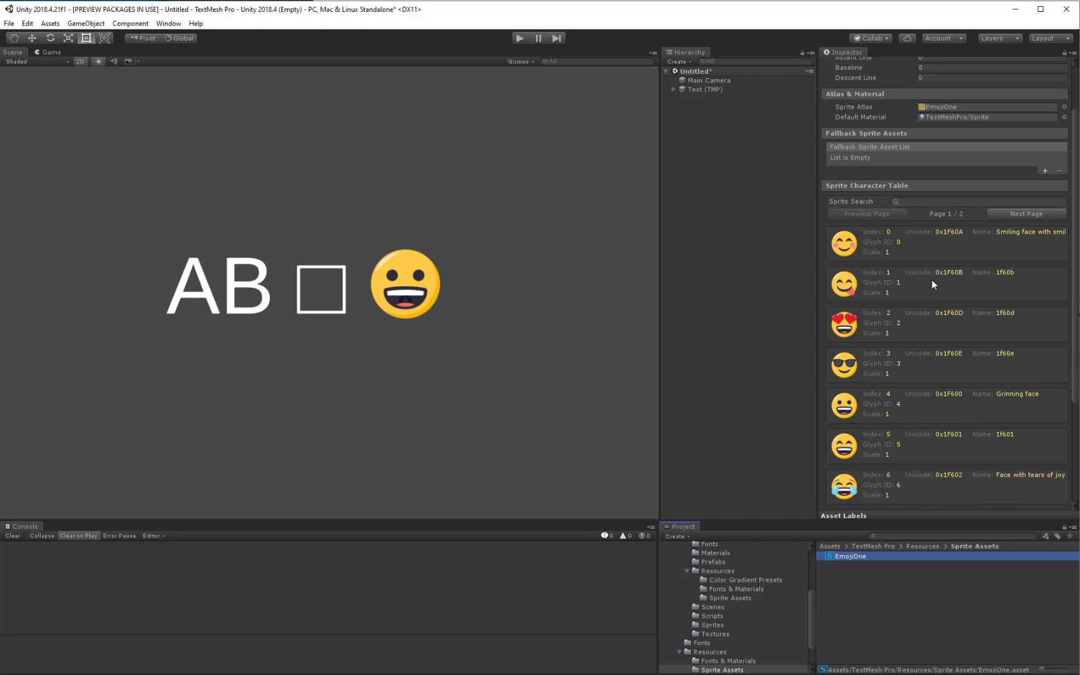
pyautogui.moveTo(974, 321)
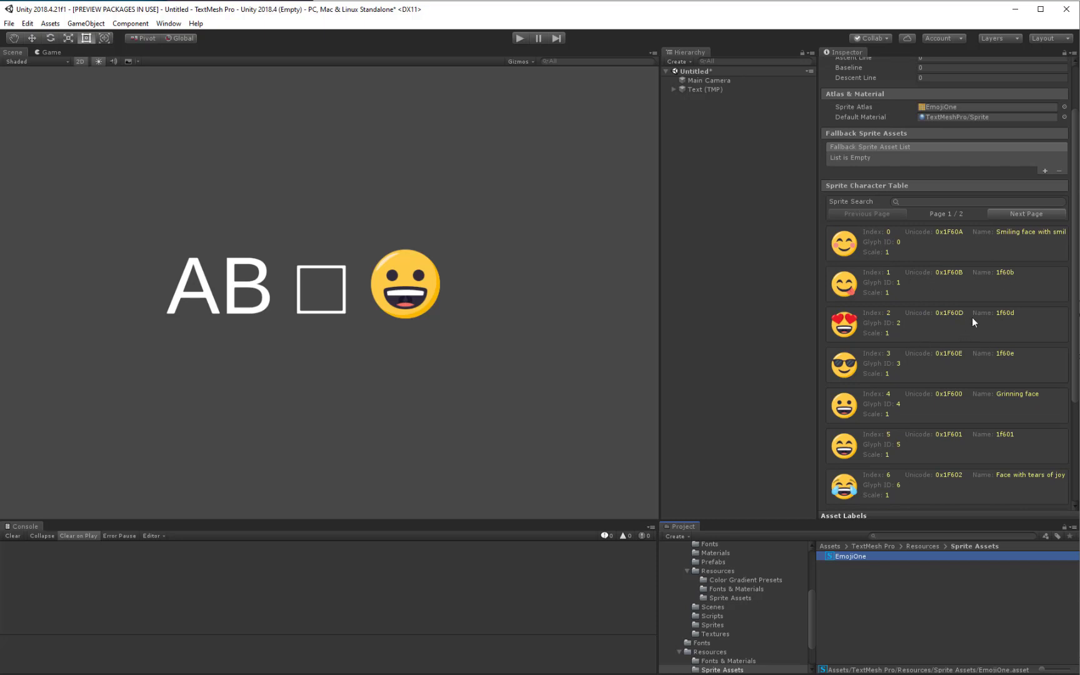
pyautogui.moveTo(872, 190)
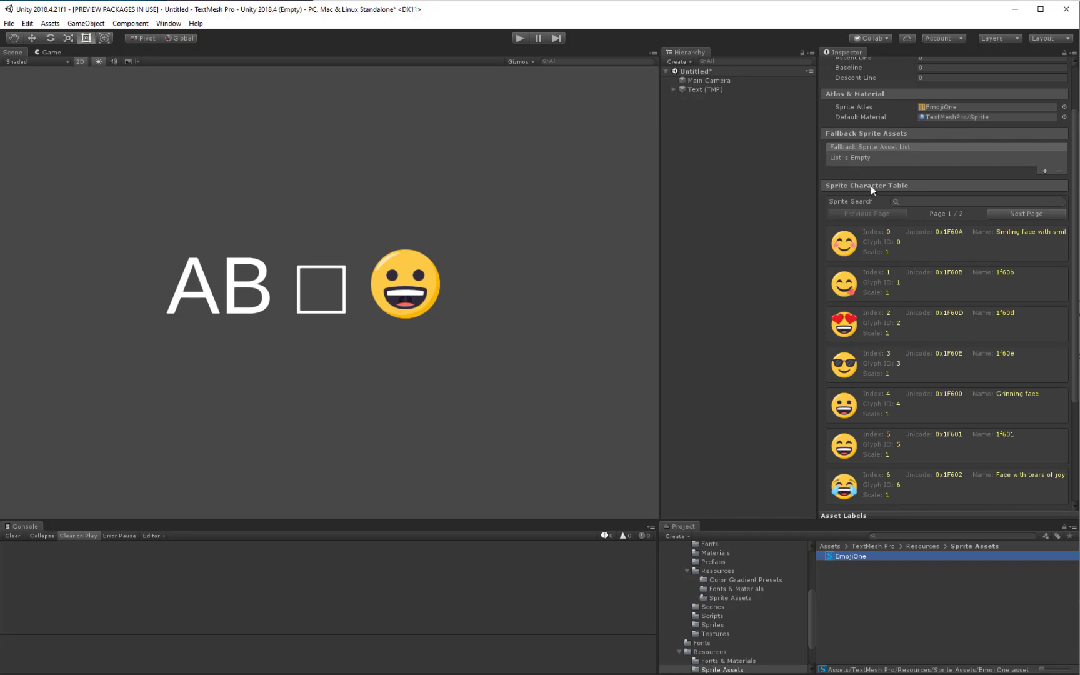
# Collapse EmojiOne's Sprite Character and Glyph Tables and return to the TMP Settings search results.
pyautogui.click(866, 185)
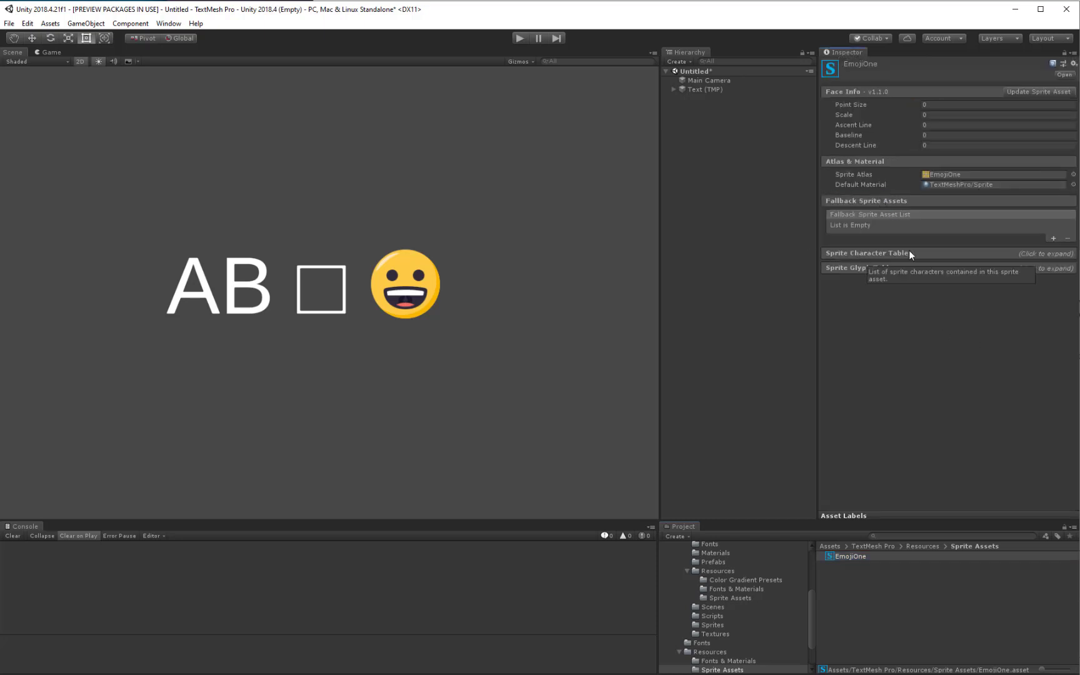
pyautogui.click(858, 268)
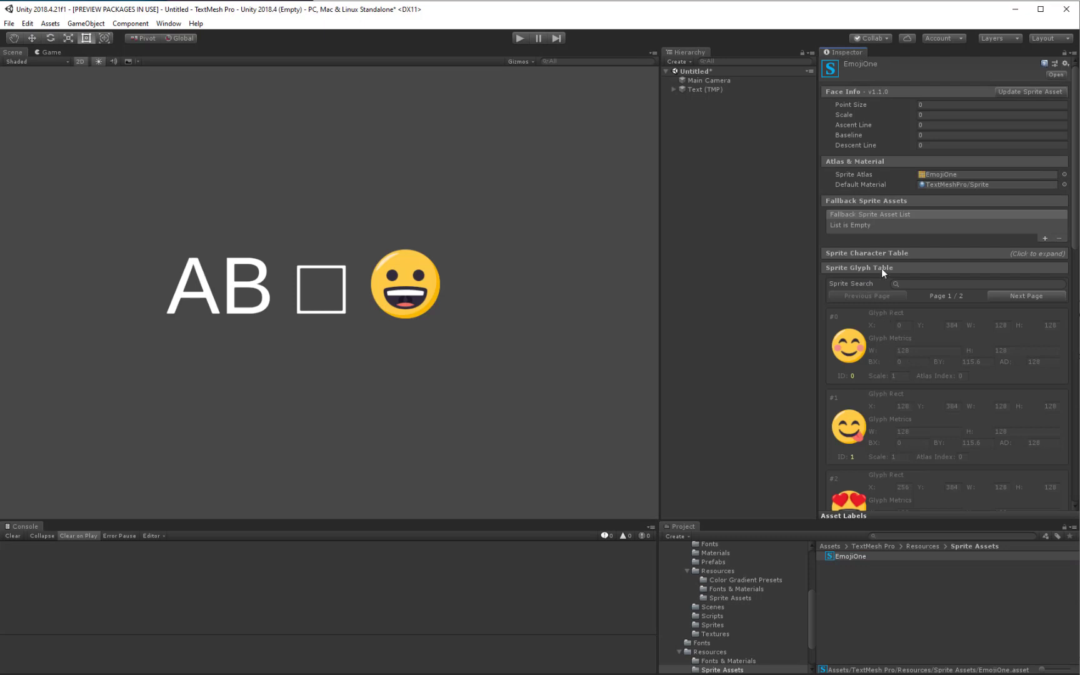
pyautogui.moveTo(917, 398)
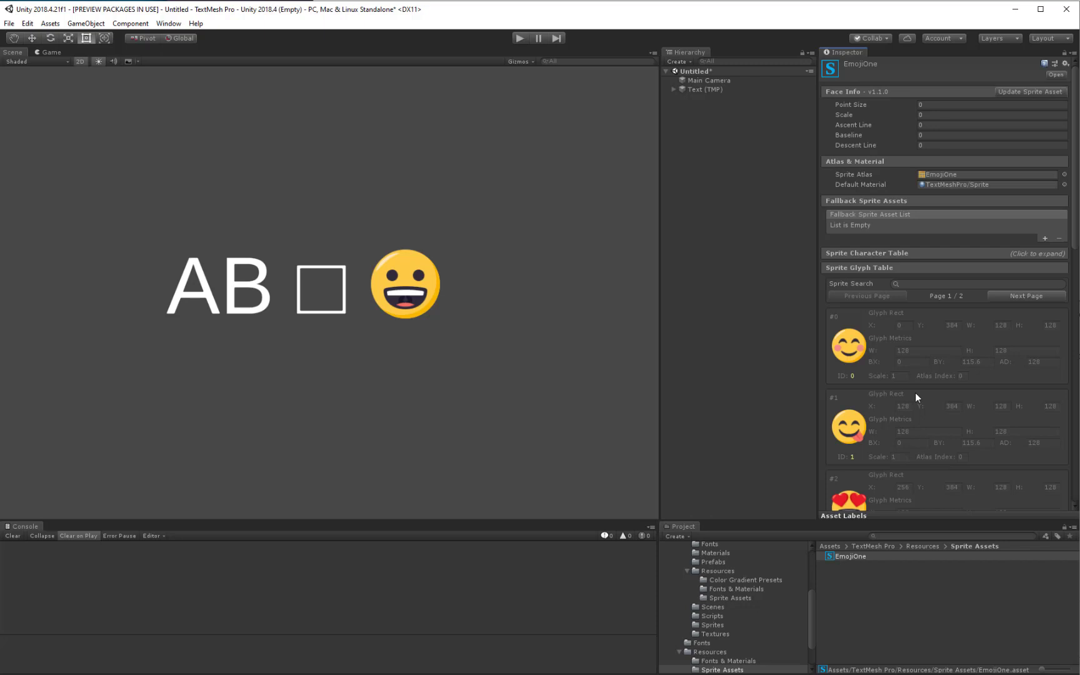
pyautogui.click(859, 268)
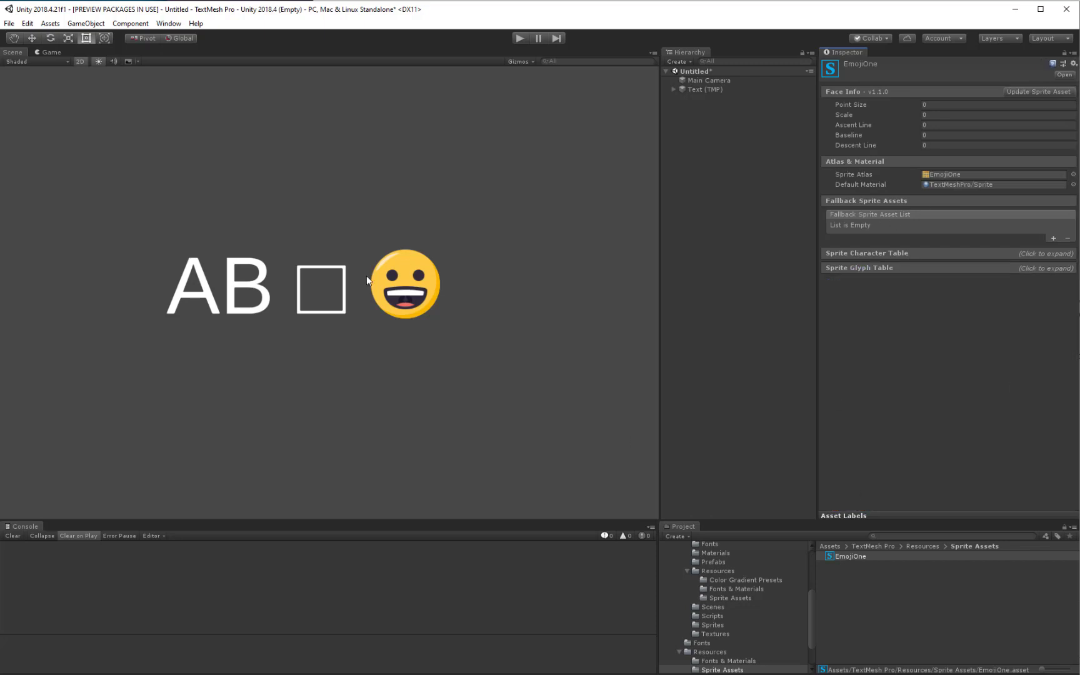
pyautogui.moveTo(571, 441)
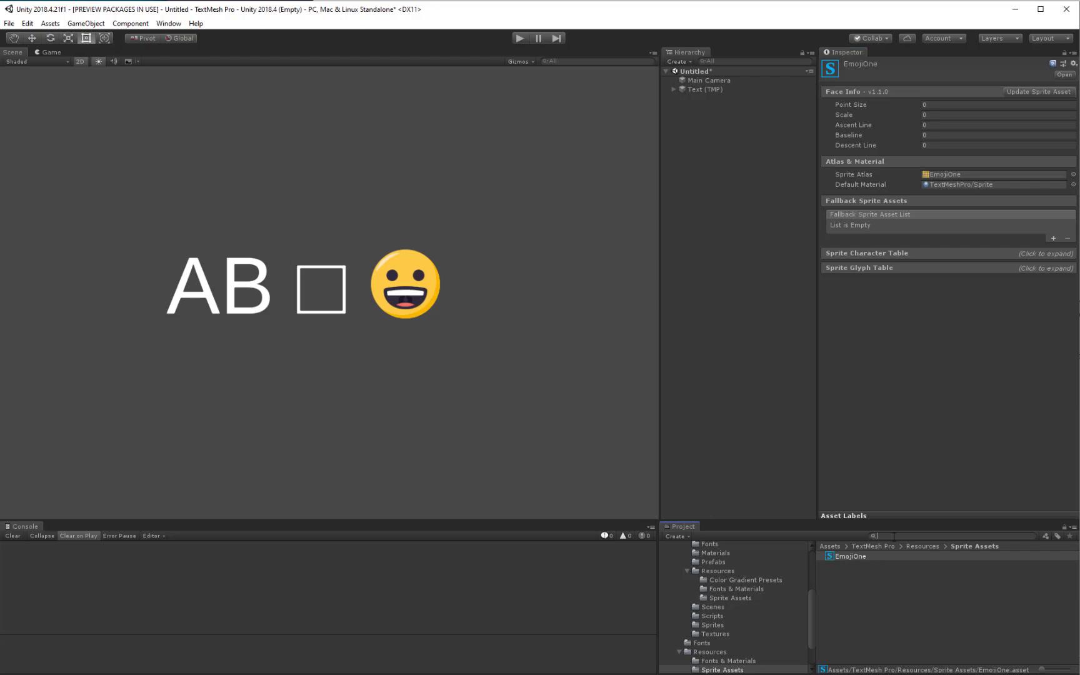
pyautogui.click(875, 536)
pyautogui.write('tmp se')
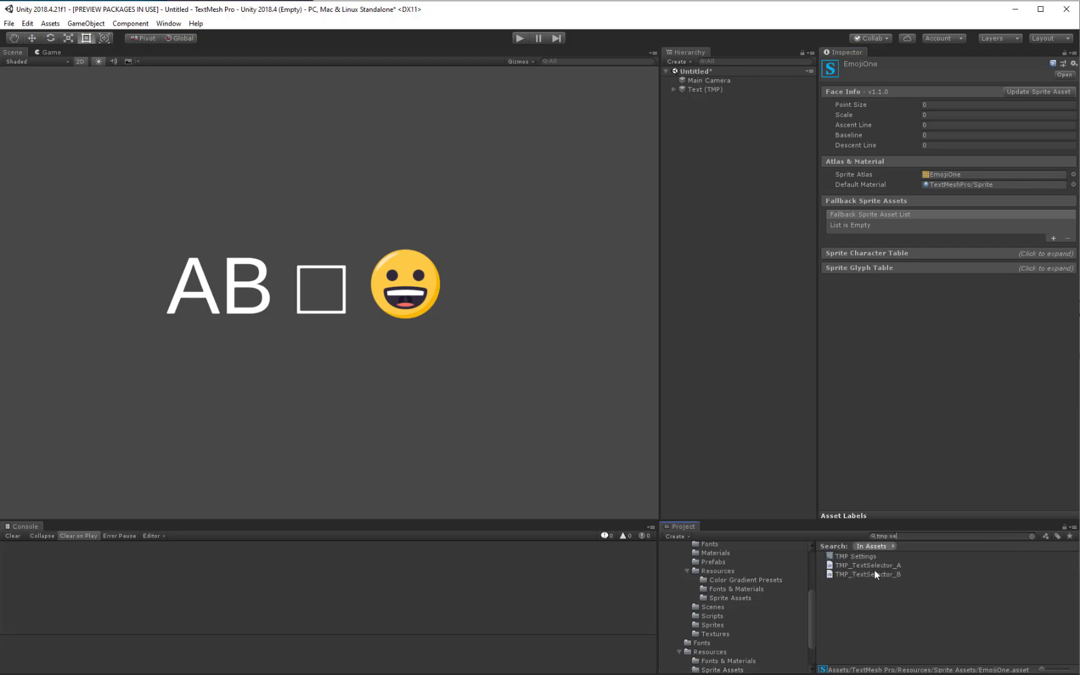
pyautogui.click(857, 556)
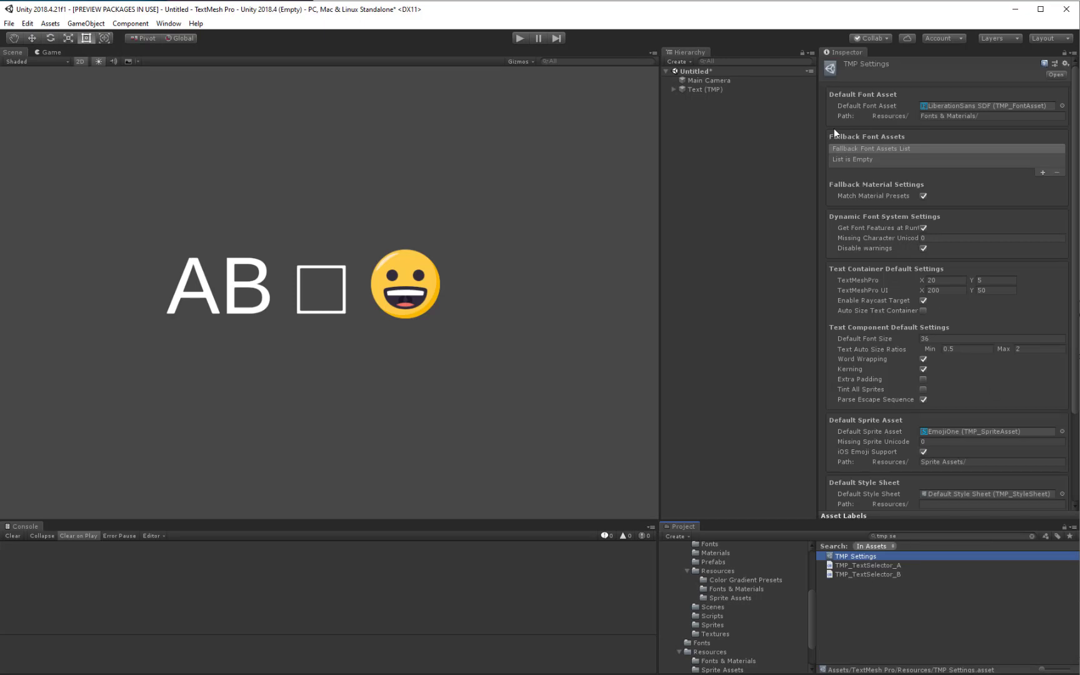
pyautogui.moveTo(866, 146)
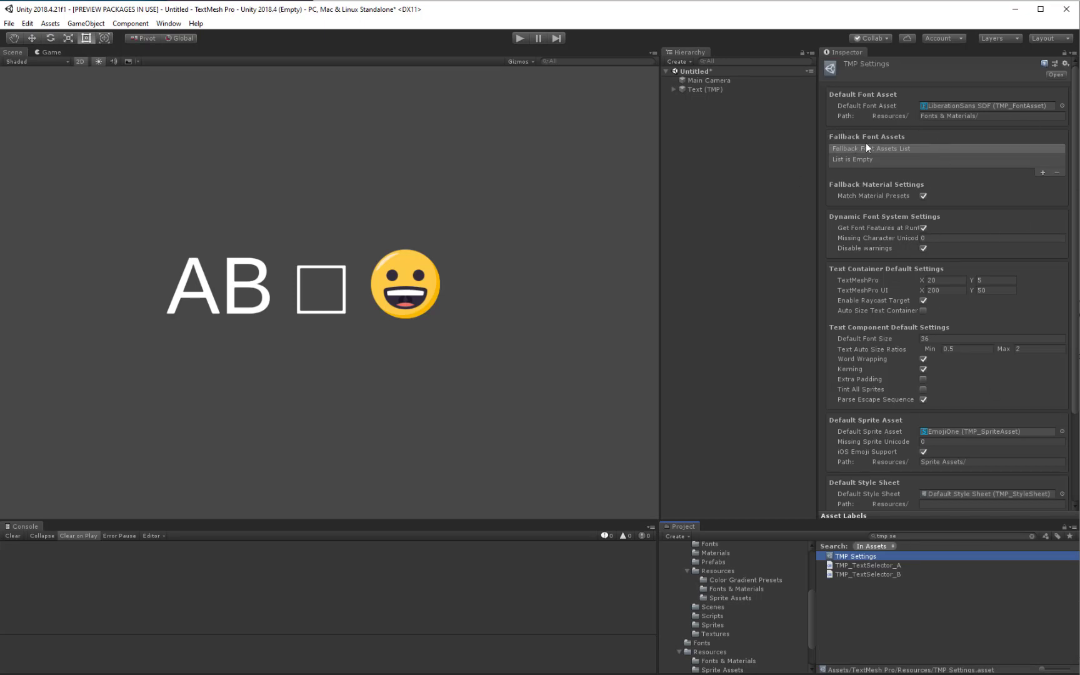
pyautogui.moveTo(890, 441)
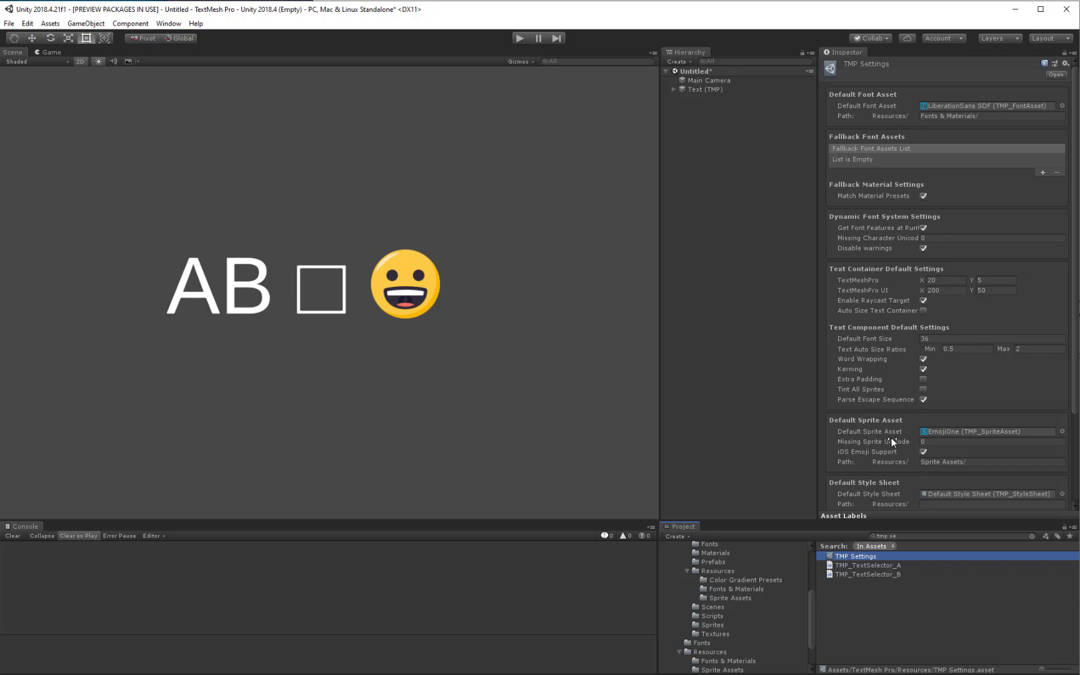
pyautogui.moveTo(252, 317)
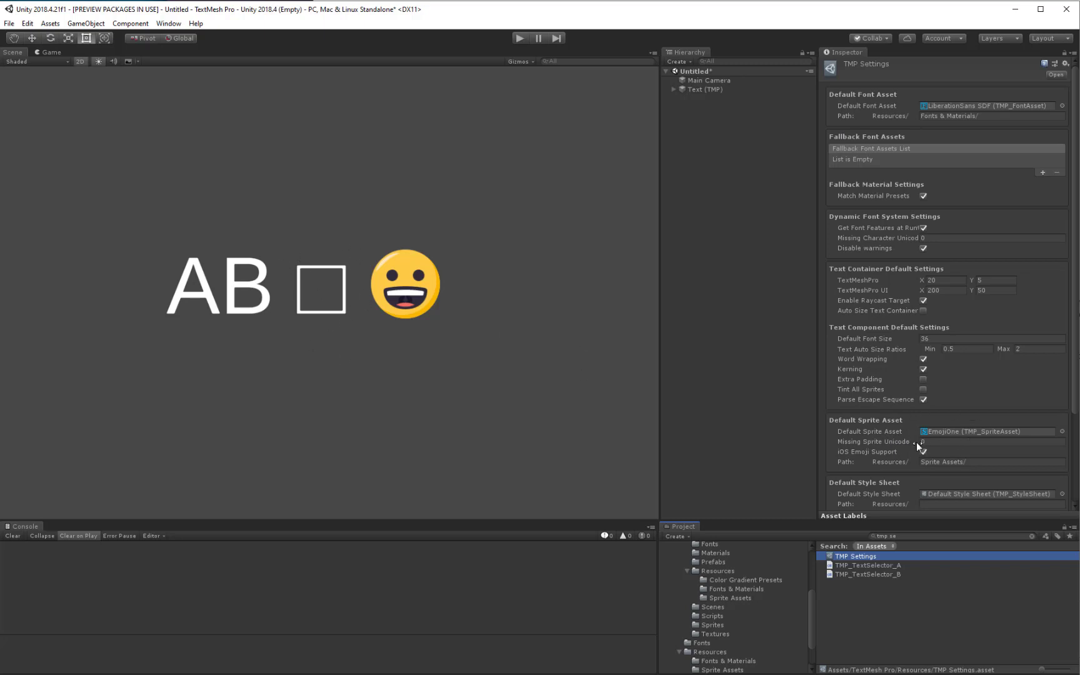
pyautogui.moveTo(843, 166)
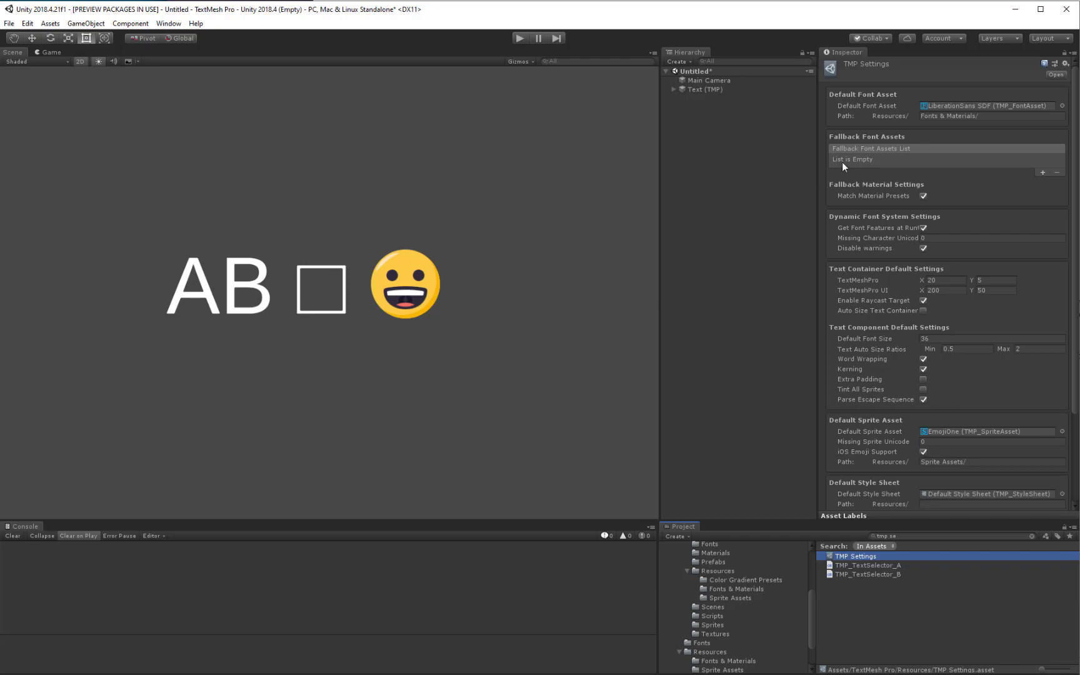
pyautogui.moveTo(900, 103)
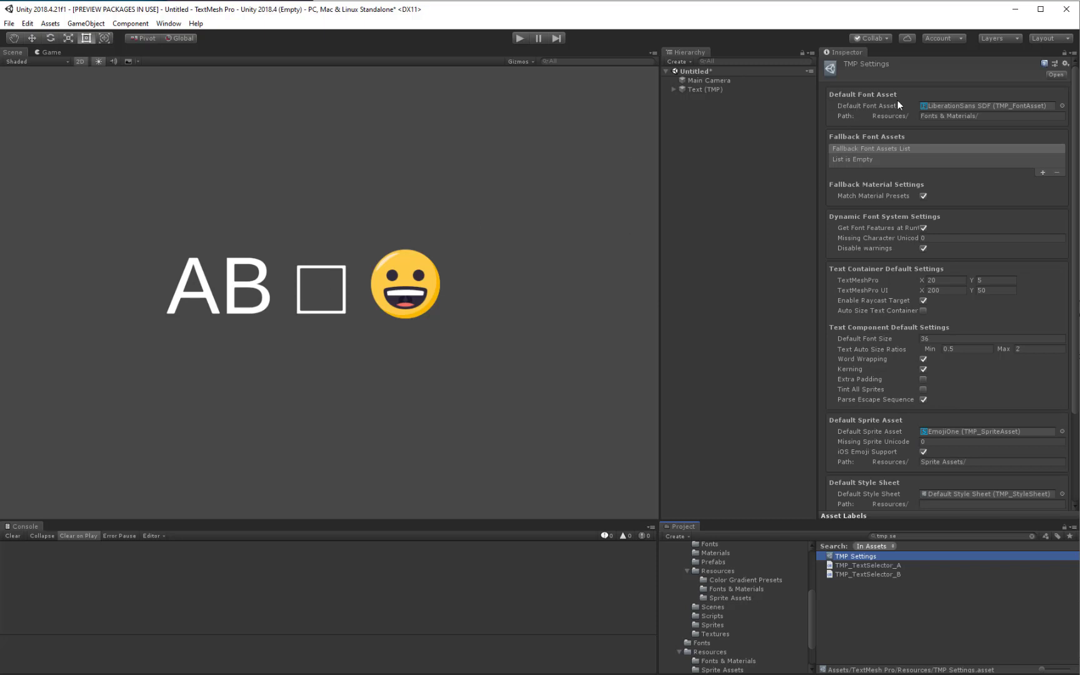
pyautogui.moveTo(979, 187)
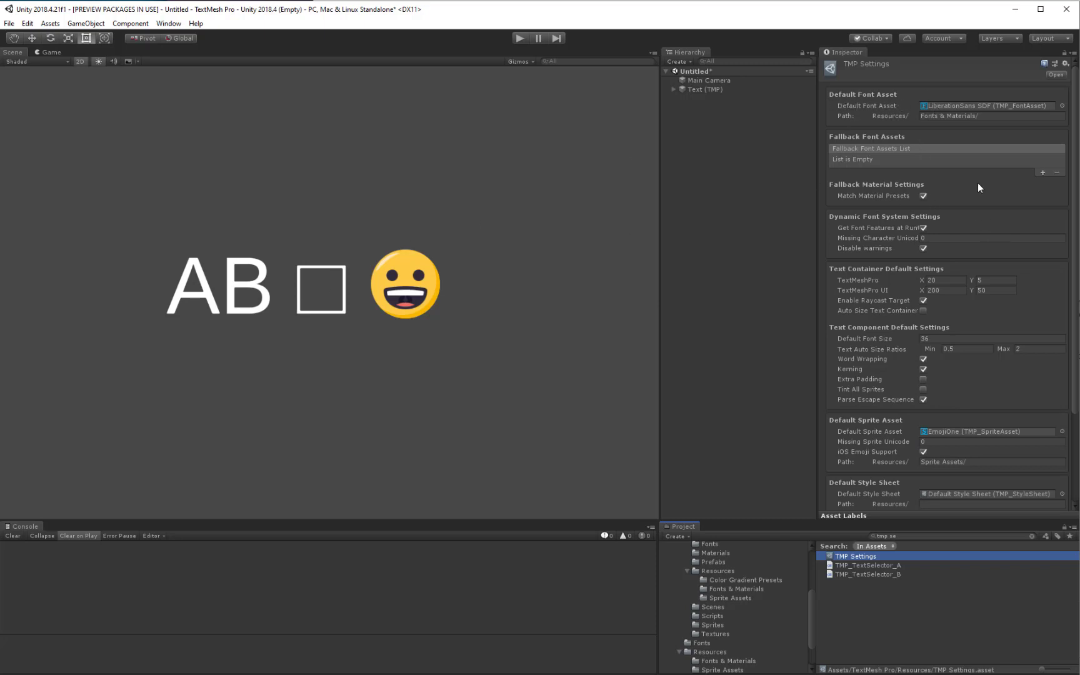
pyautogui.moveTo(938, 112)
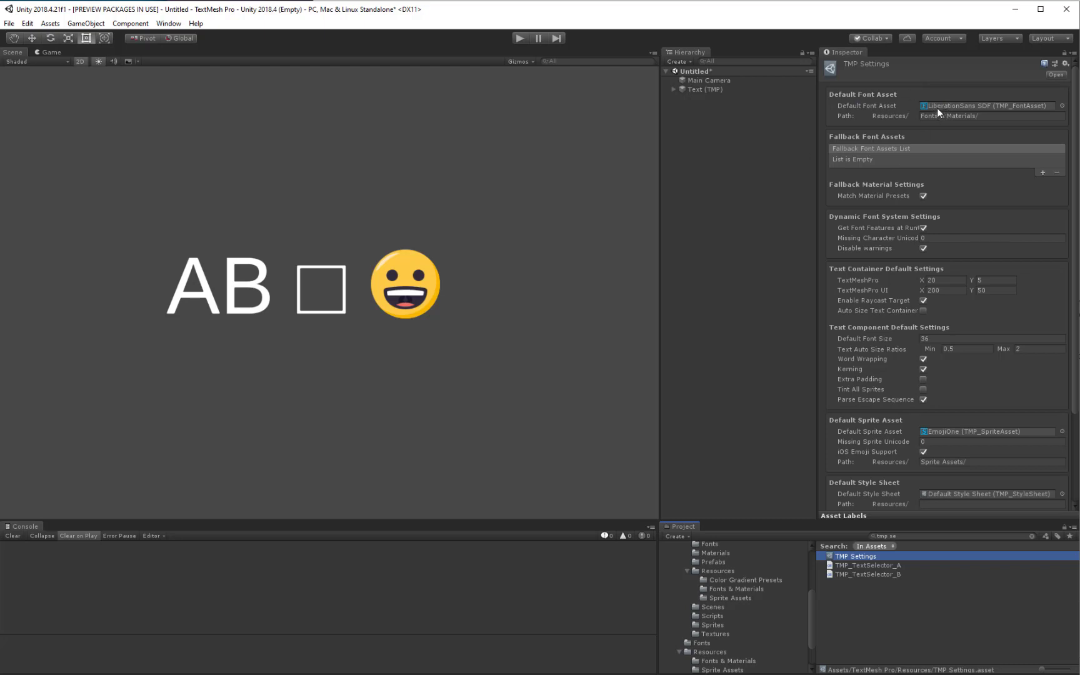
pyautogui.moveTo(939, 118)
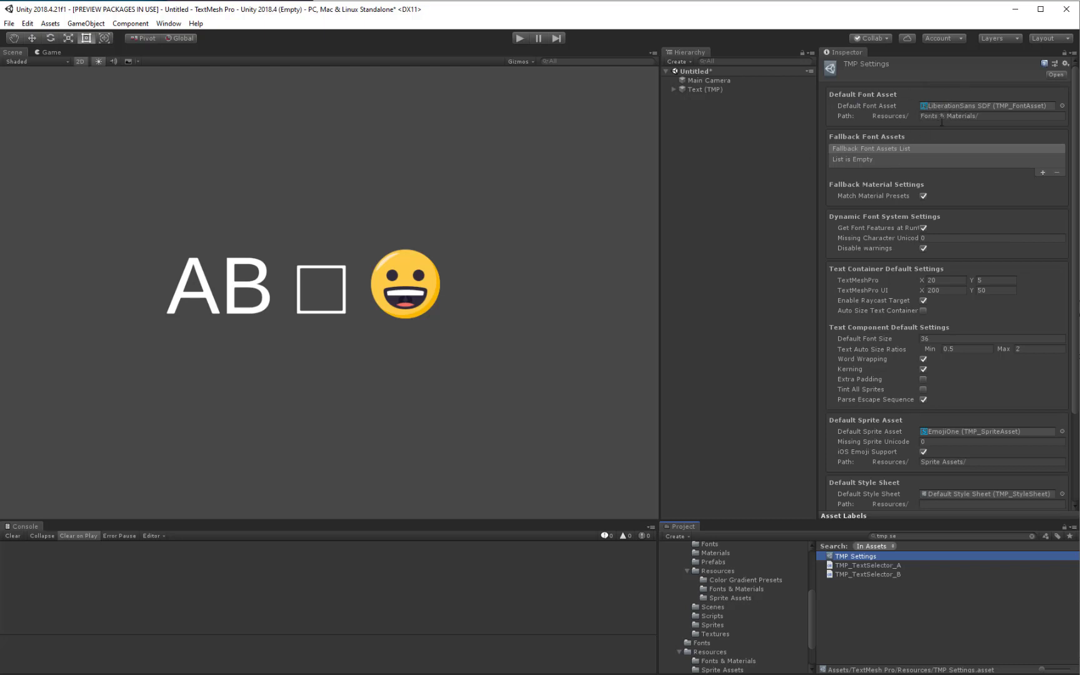
pyautogui.moveTo(549, 170)
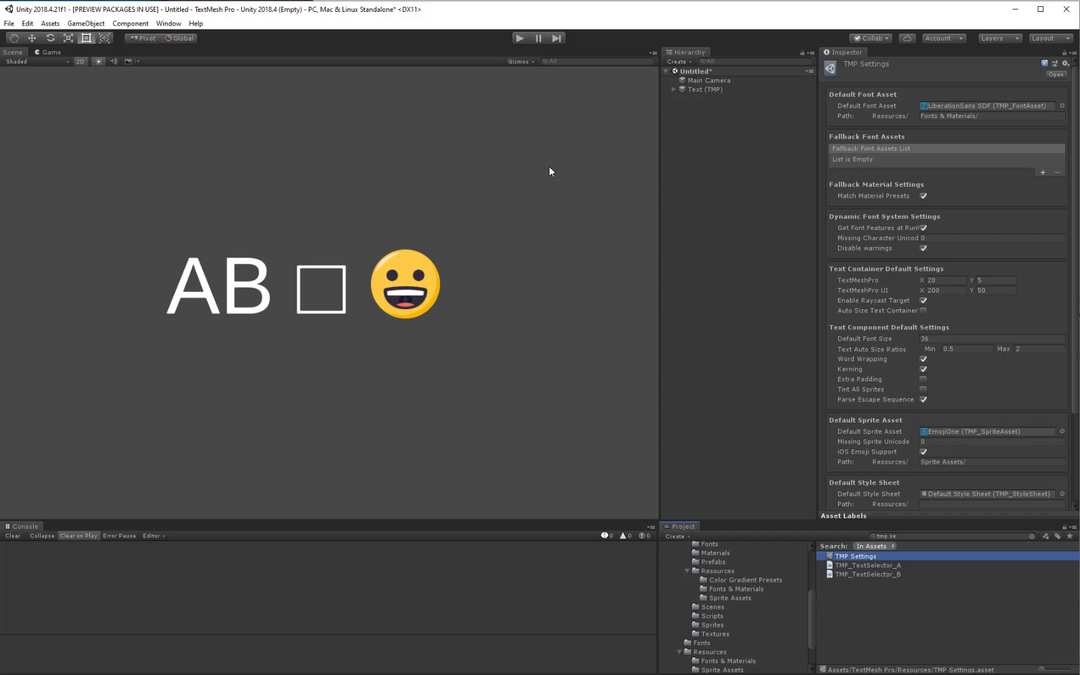
pyautogui.moveTo(884, 97)
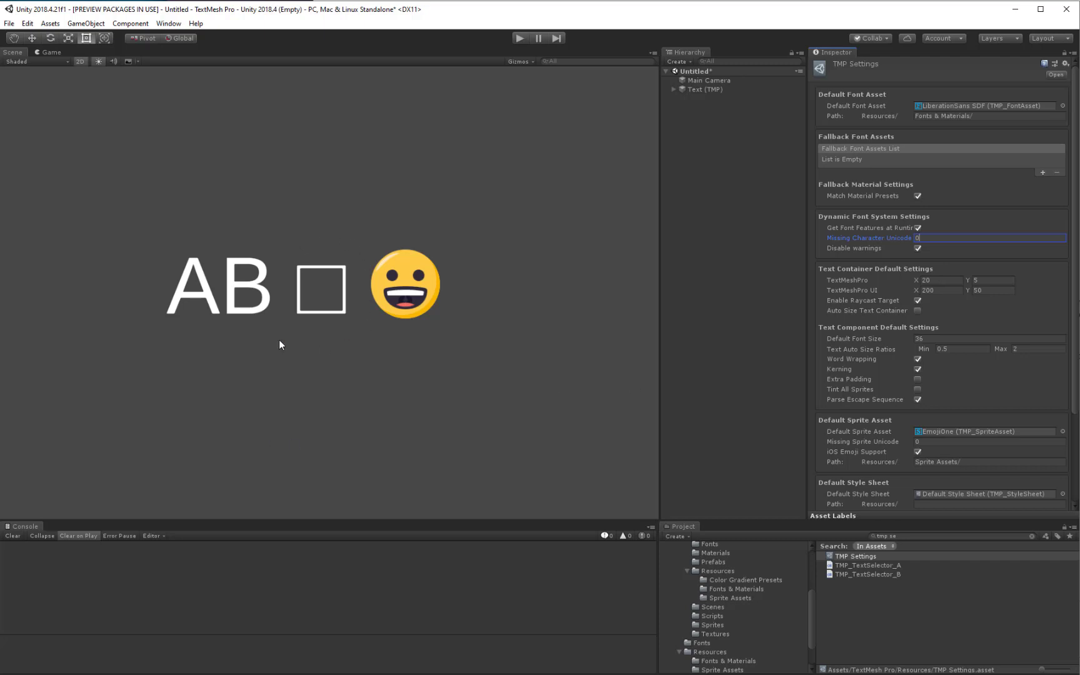
pyautogui.moveTo(427, 308)
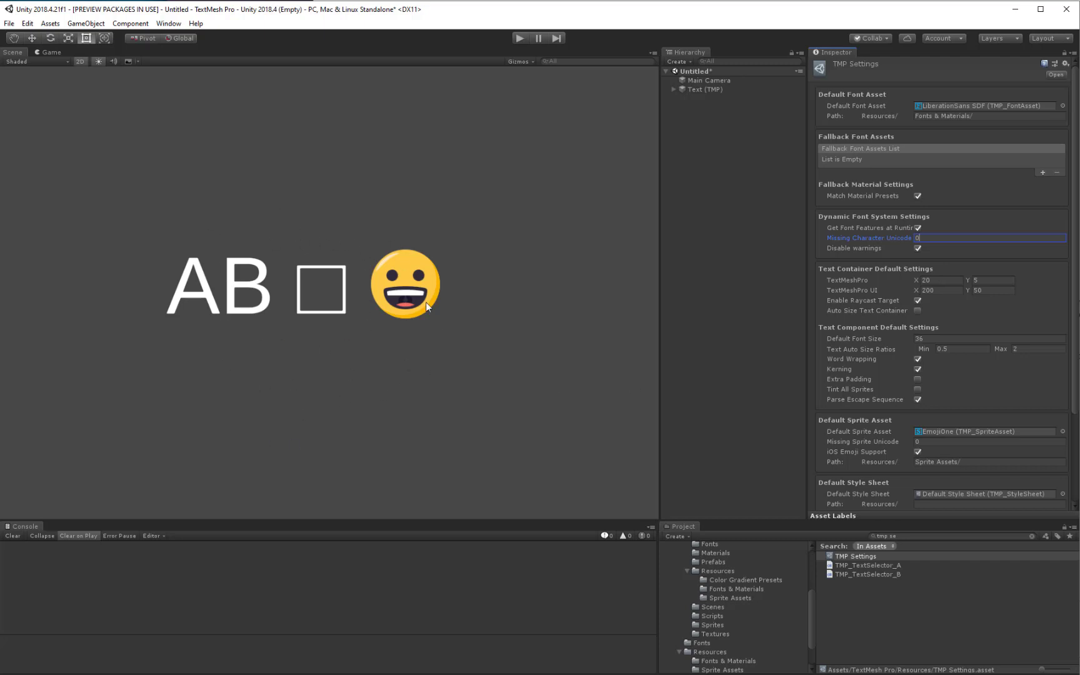
pyautogui.moveTo(339, 390)
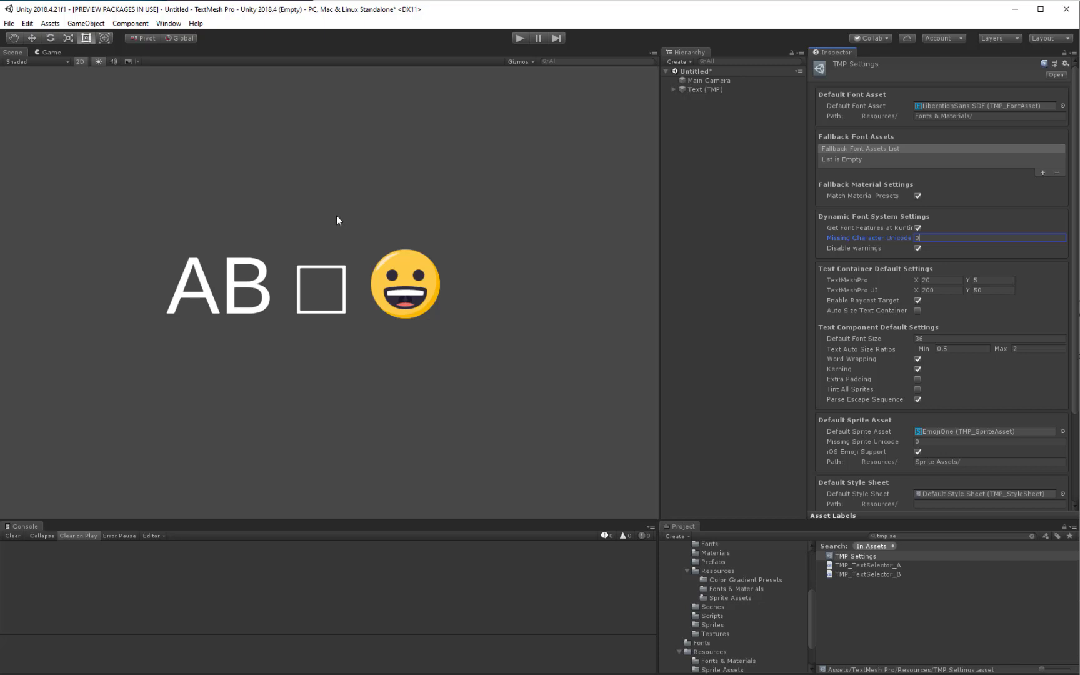
pyautogui.moveTo(290, 263)
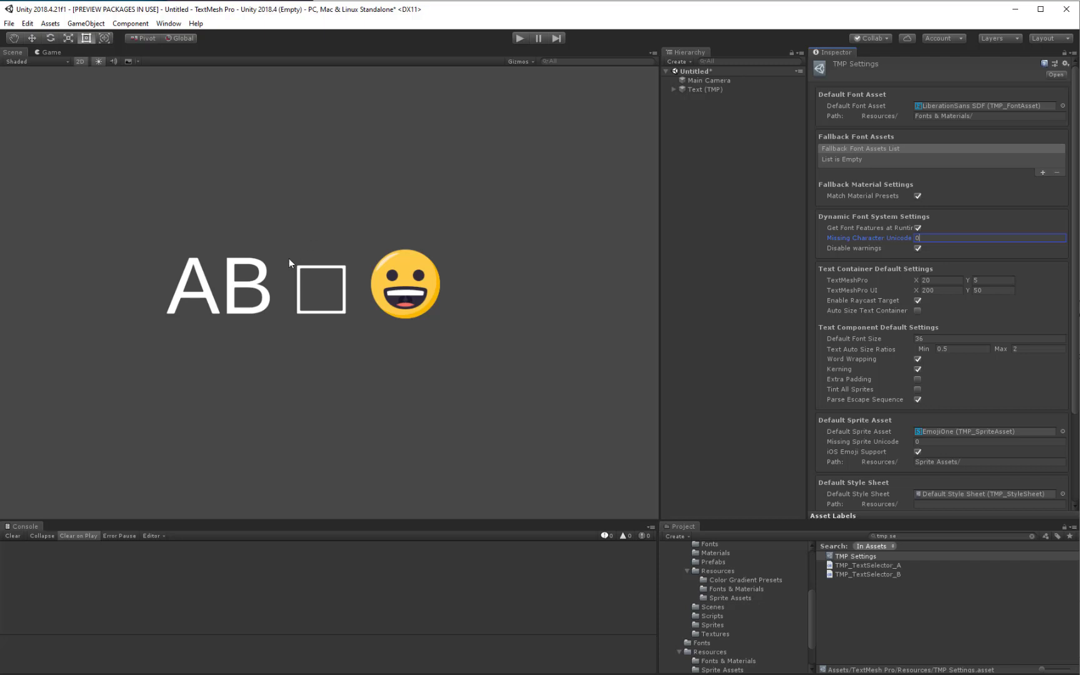
pyautogui.moveTo(285, 341)
pyautogui.write('32')
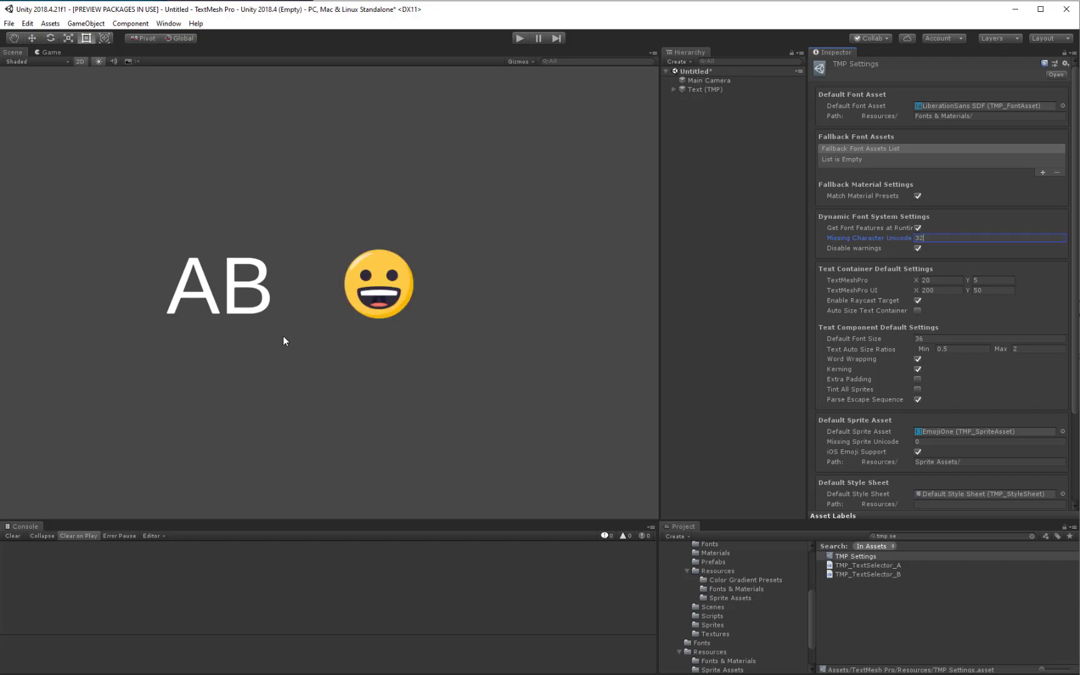
pyautogui.moveTo(301, 332)
pyautogui.write('0')
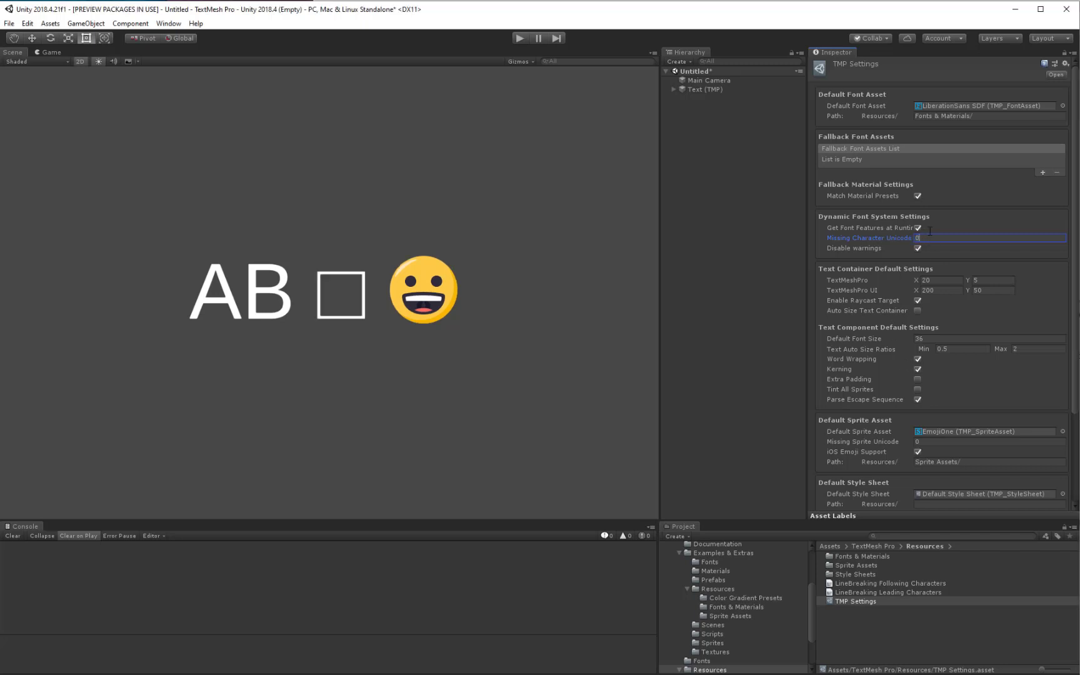
pyautogui.moveTo(609, 336)
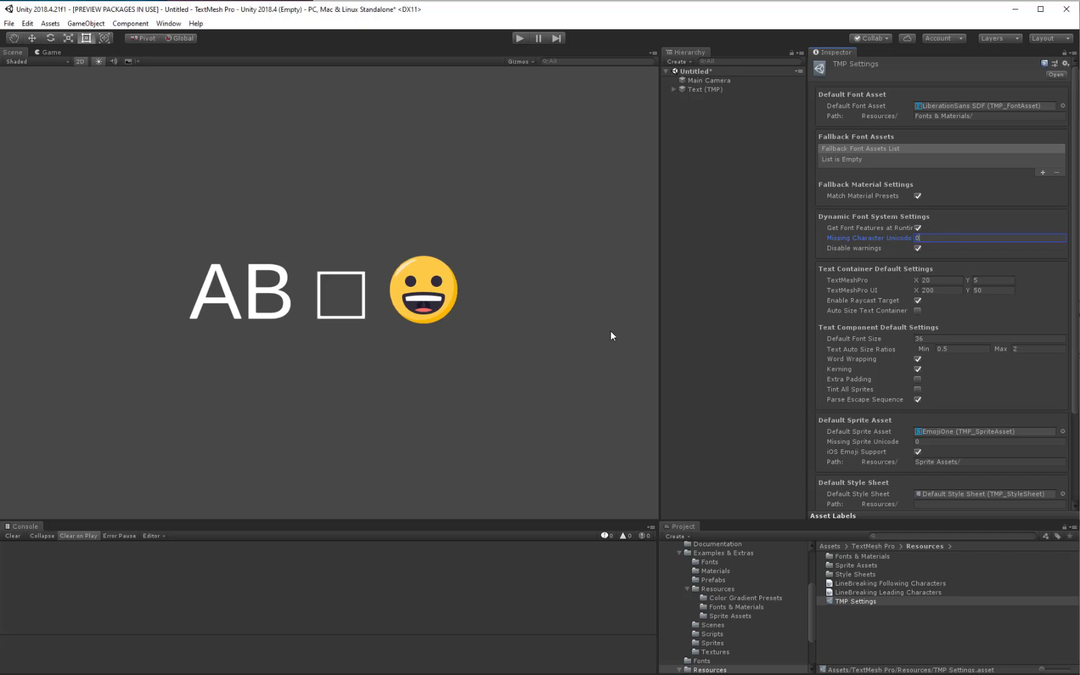
pyautogui.moveTo(707, 71)
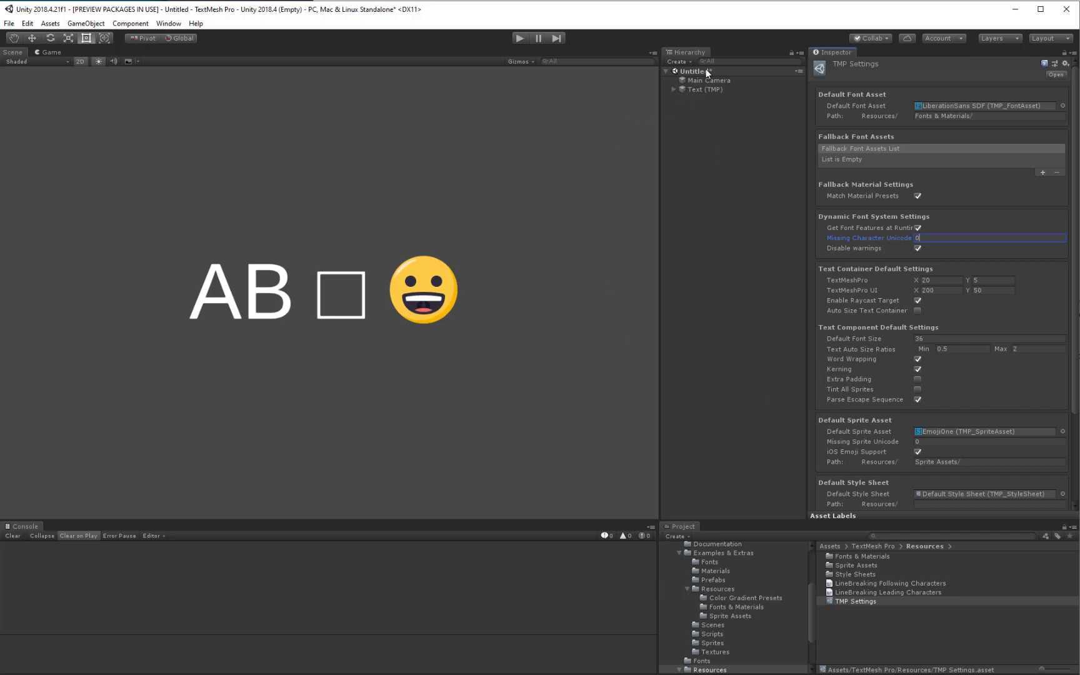
# Replace the text's old escape code with \uf179, so it reads AB \uf179.
pyautogui.click(704, 89)
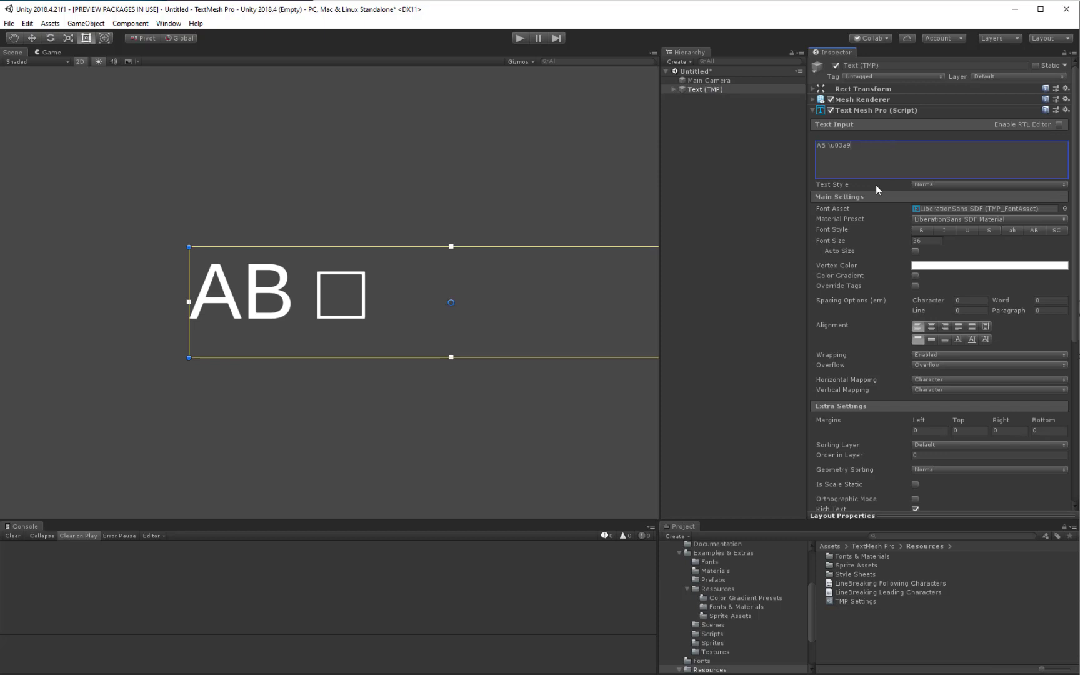
pyautogui.press('Backspace')
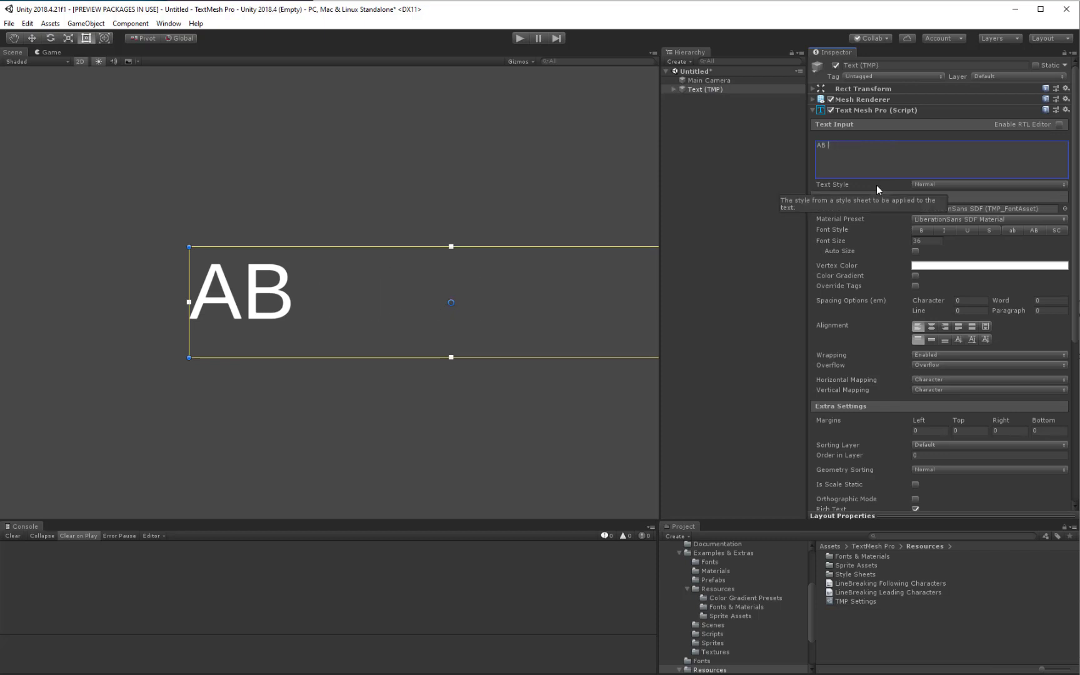
pyautogui.write('\\u')
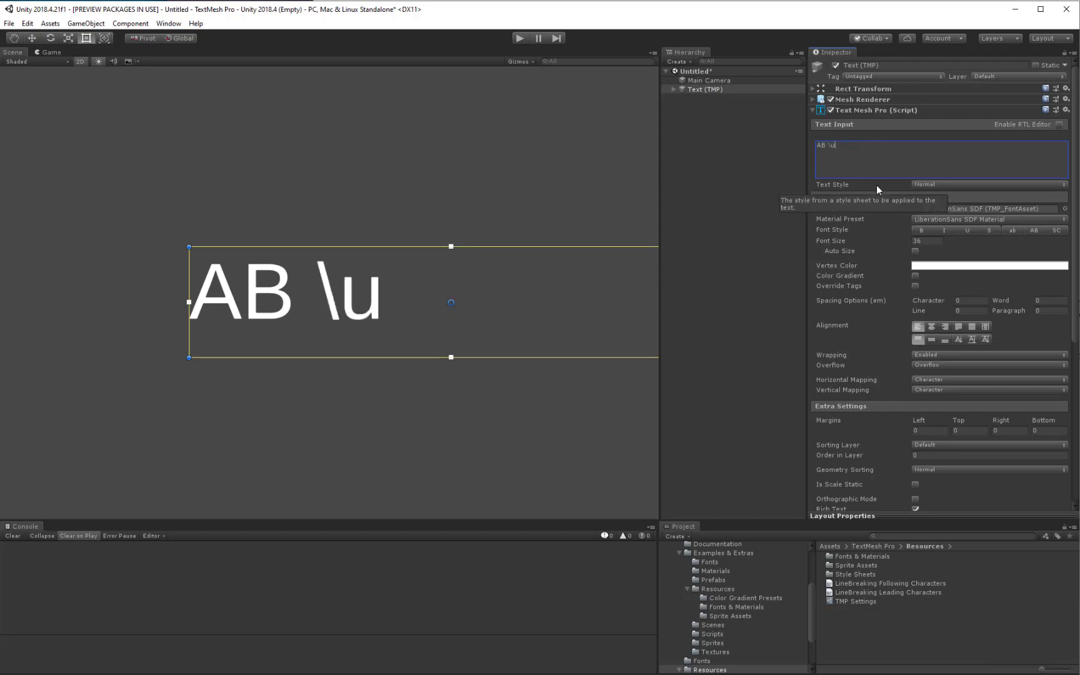
pyautogui.write('f179')
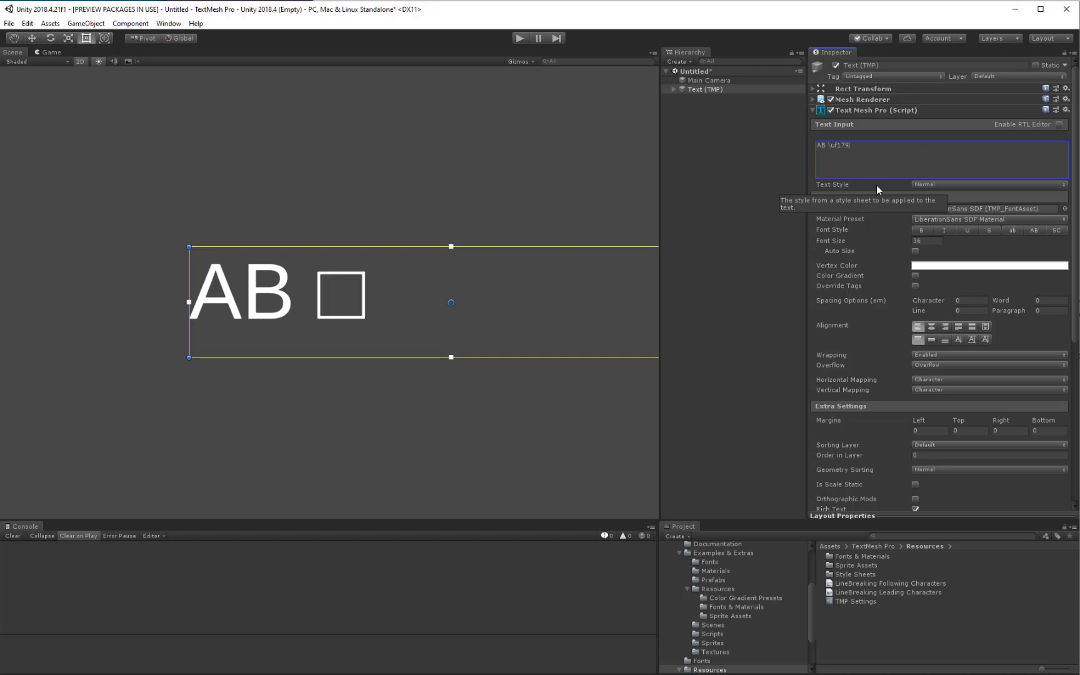
pyautogui.moveTo(857, 238)
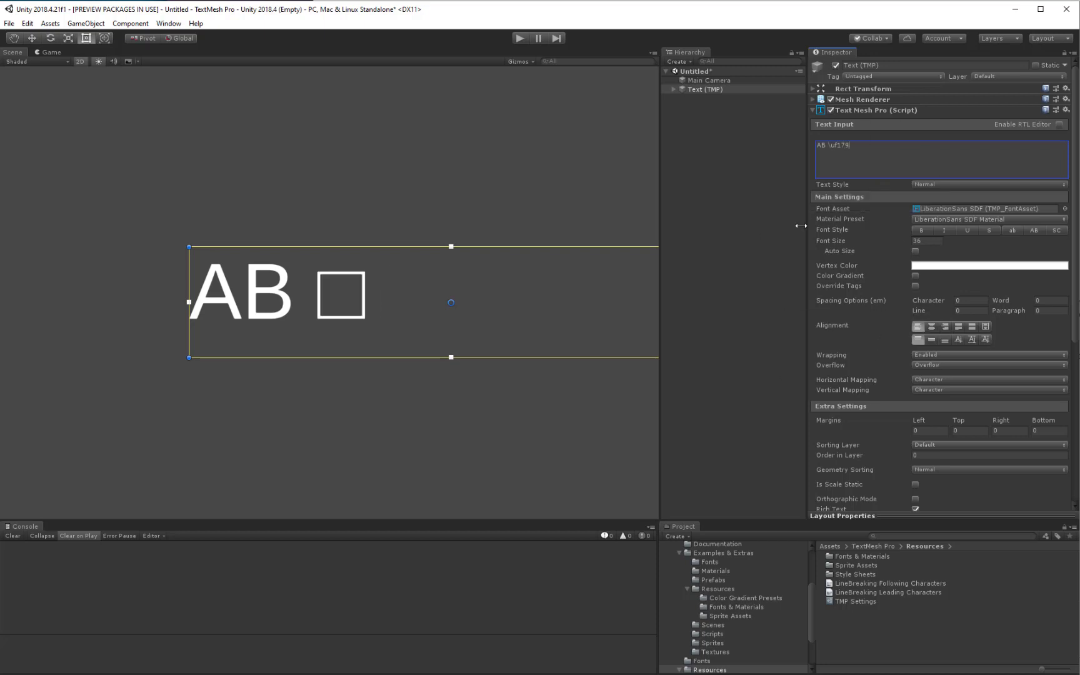
pyautogui.moveTo(833, 307)
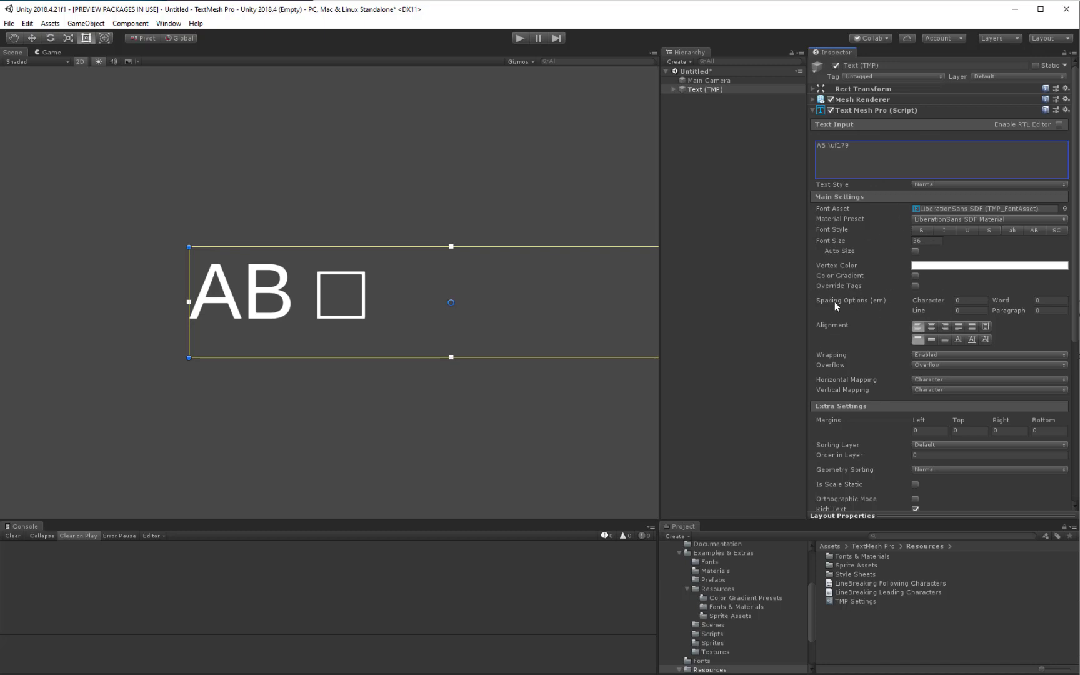
pyautogui.click(708, 561)
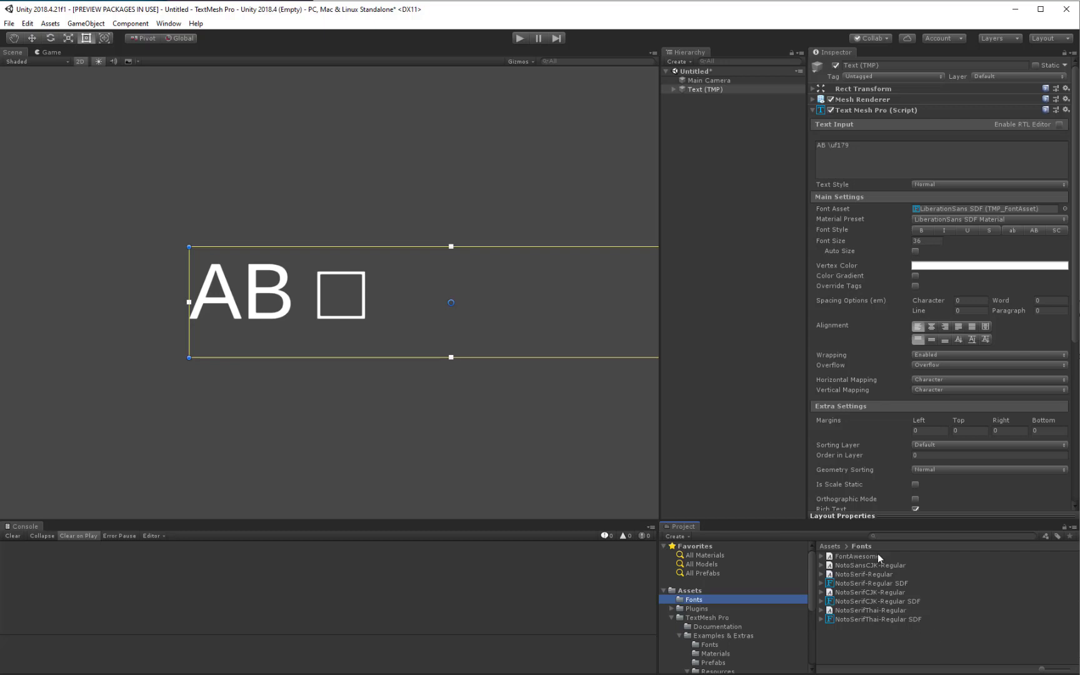
pyautogui.moveTo(869, 566)
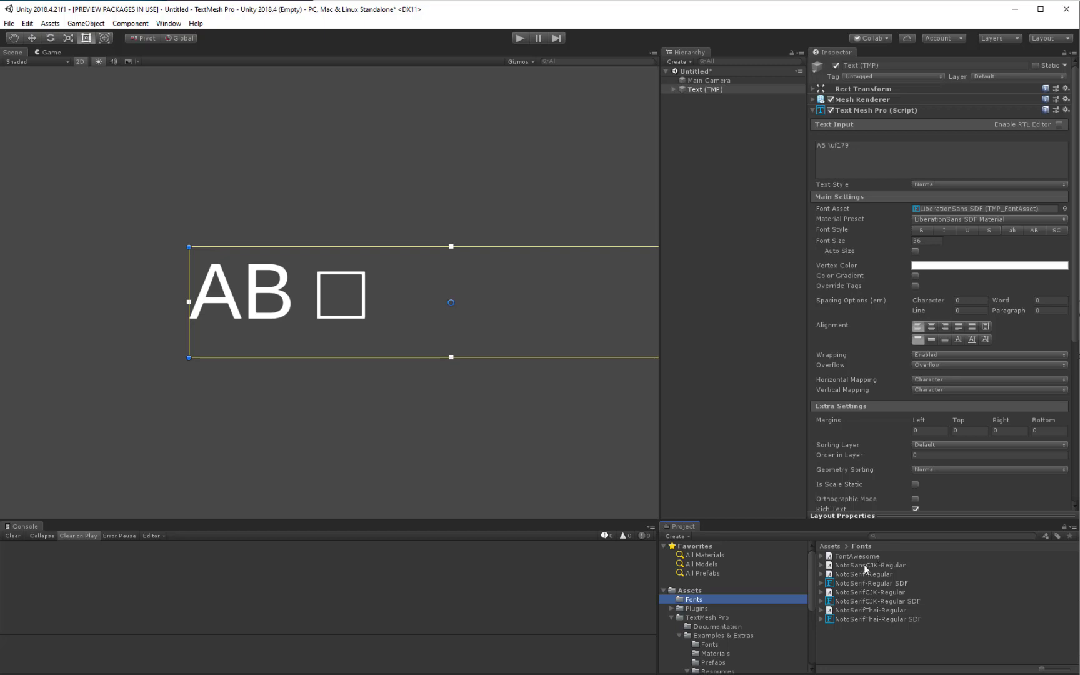
pyautogui.moveTo(892, 600)
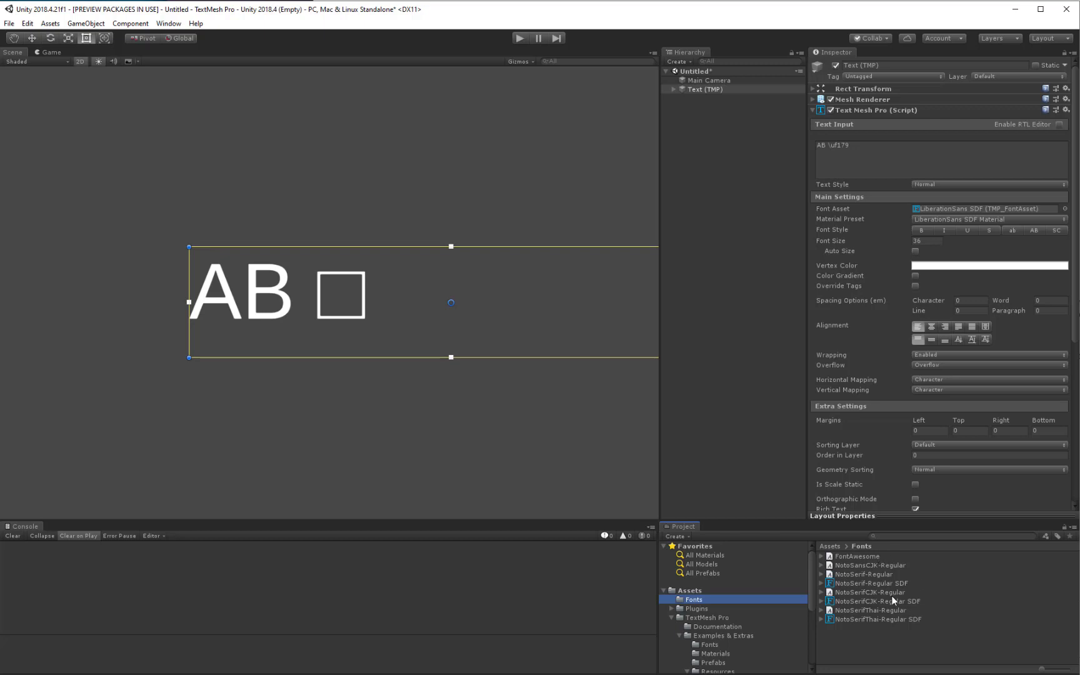
pyautogui.moveTo(866, 293)
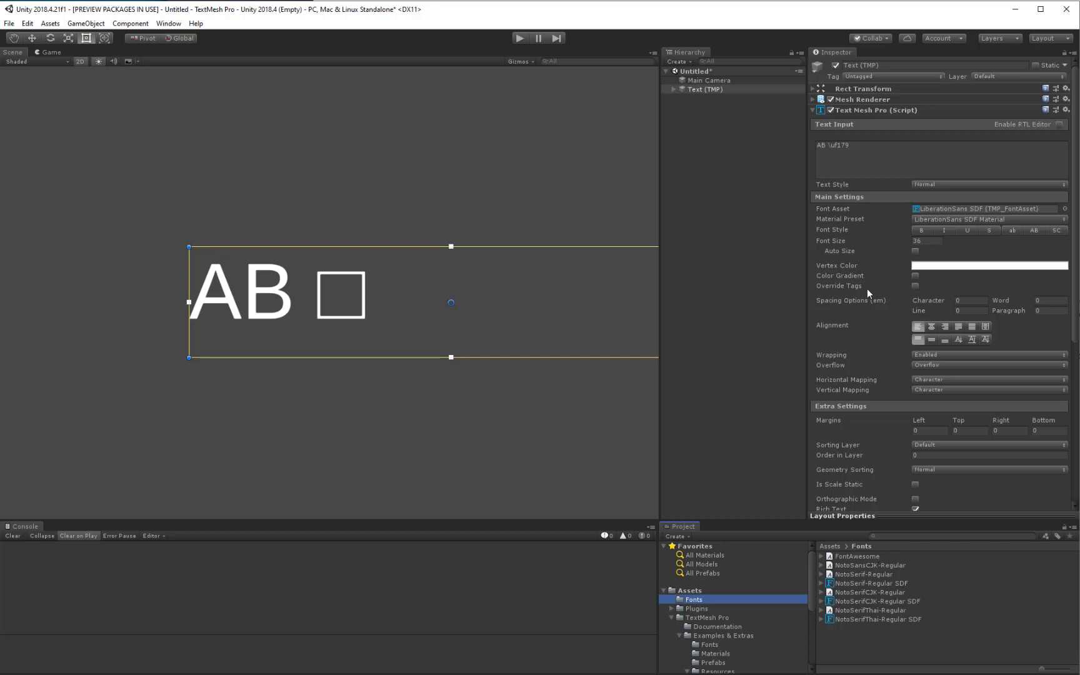
pyautogui.moveTo(856, 135)
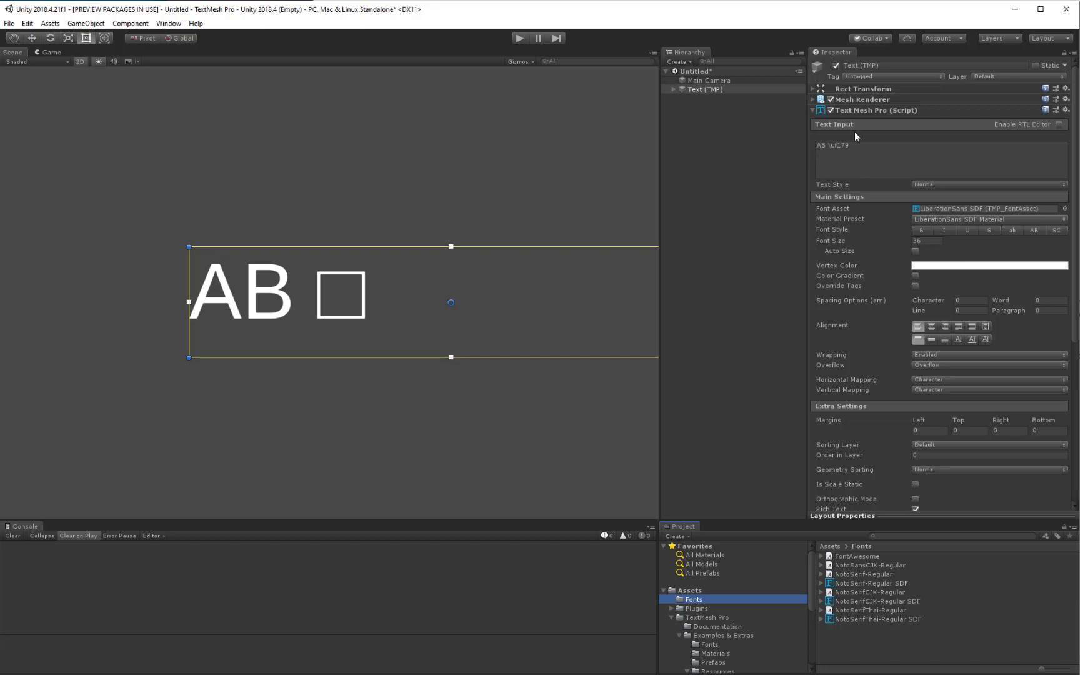
pyautogui.moveTo(824, 607)
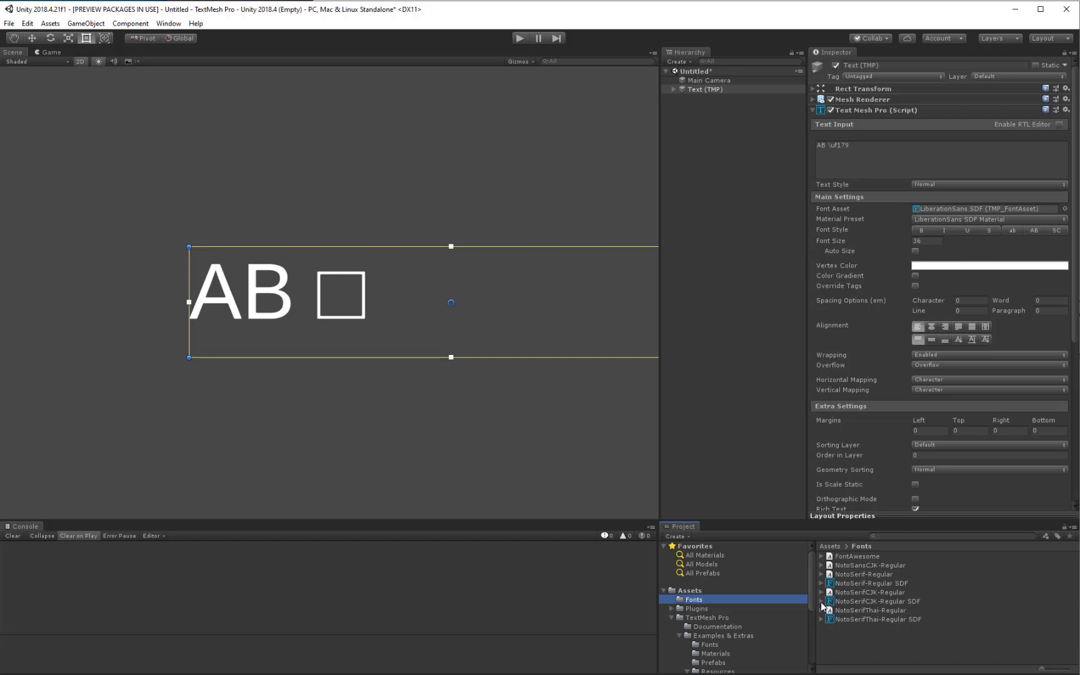
pyautogui.moveTo(897, 378)
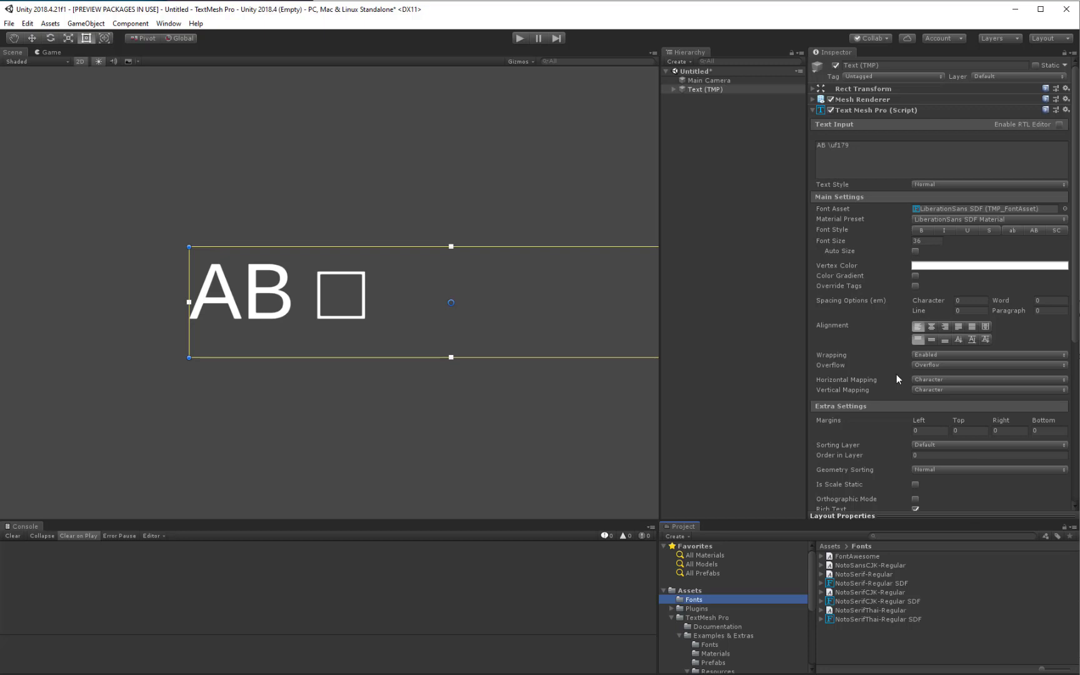
# View the FontAwesome font's import settings, then reselect the text object.
pyautogui.click(857, 556)
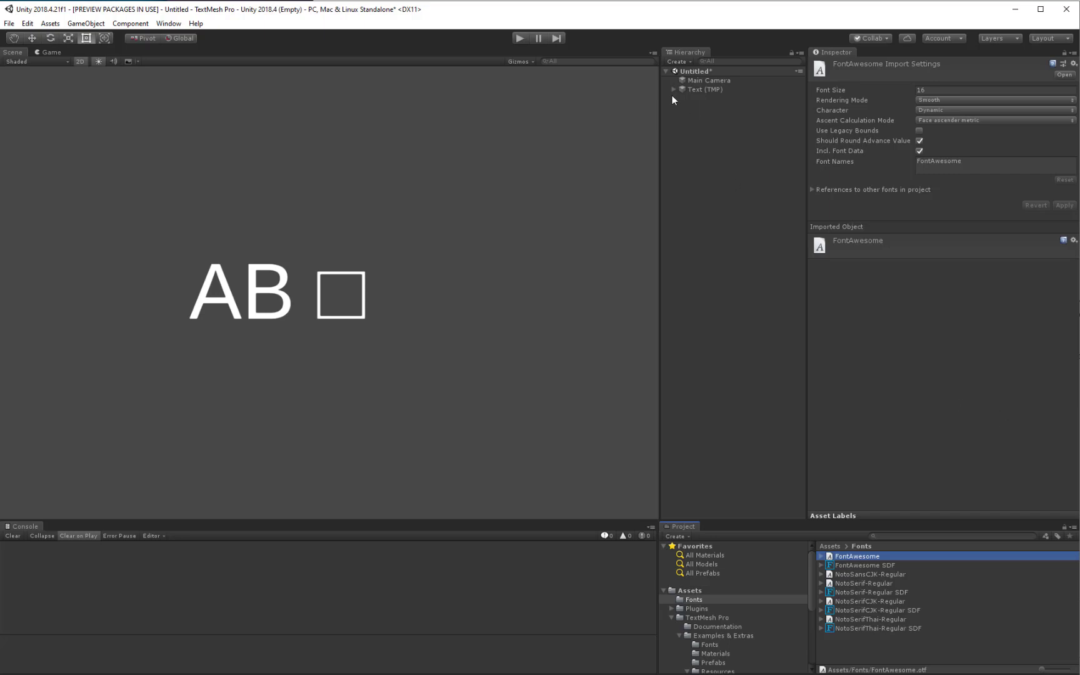
pyautogui.click(704, 88)
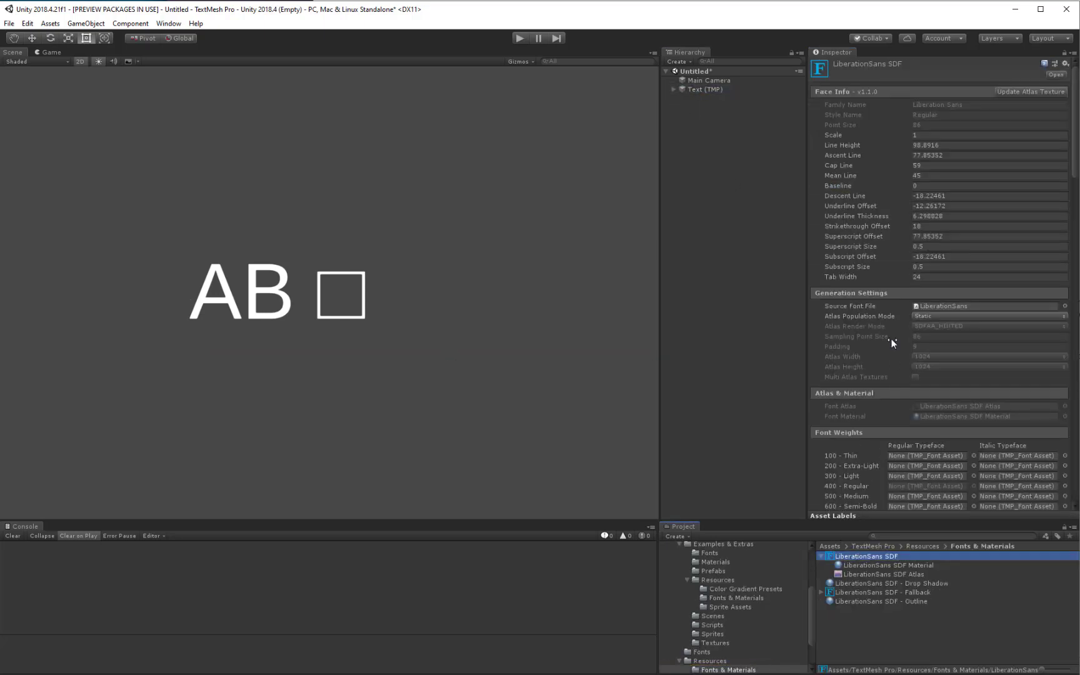
# Add FontAwesome SDF to LiberationSans SDF's Fallback Font Assets list.
pyautogui.scroll(-3)
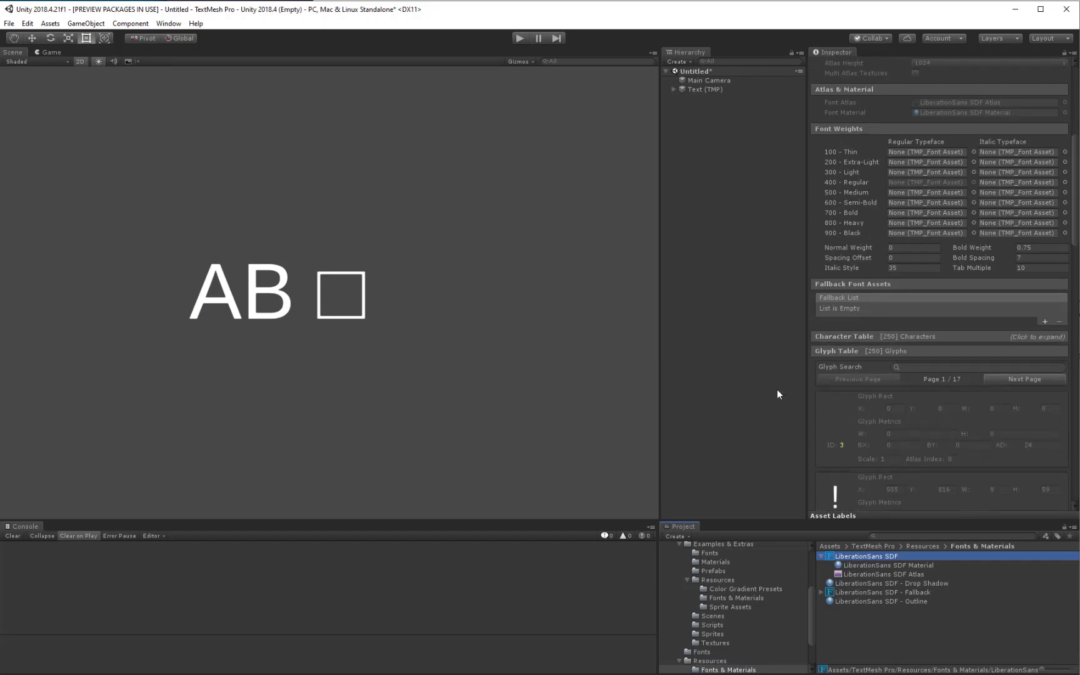
pyautogui.moveTo(1034, 321)
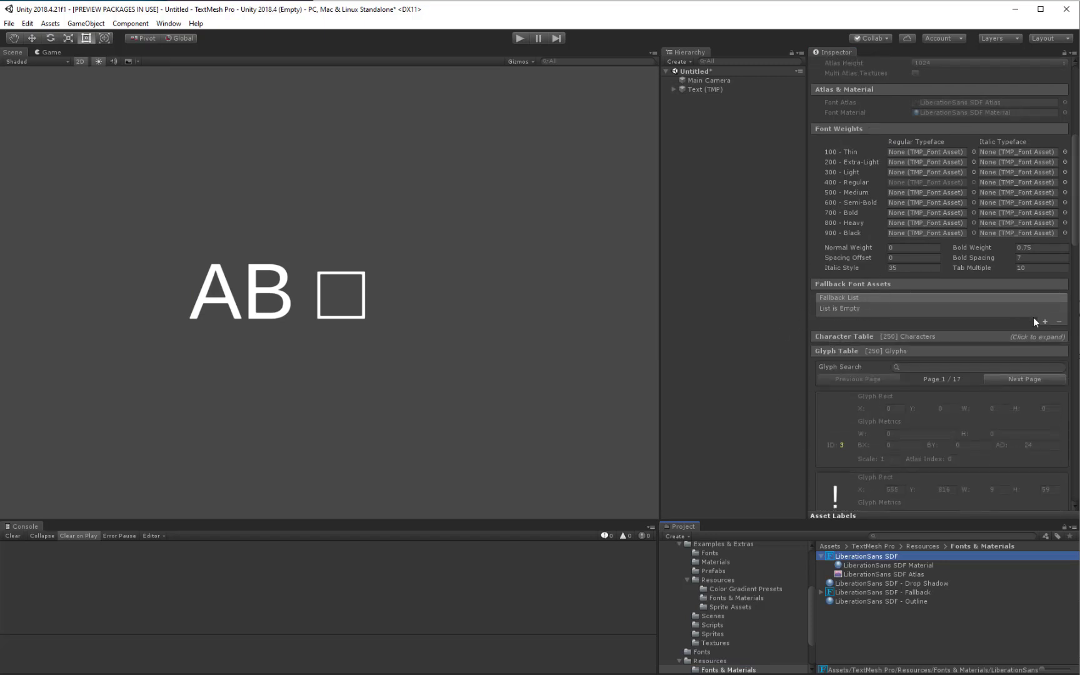
pyautogui.click(1044, 322)
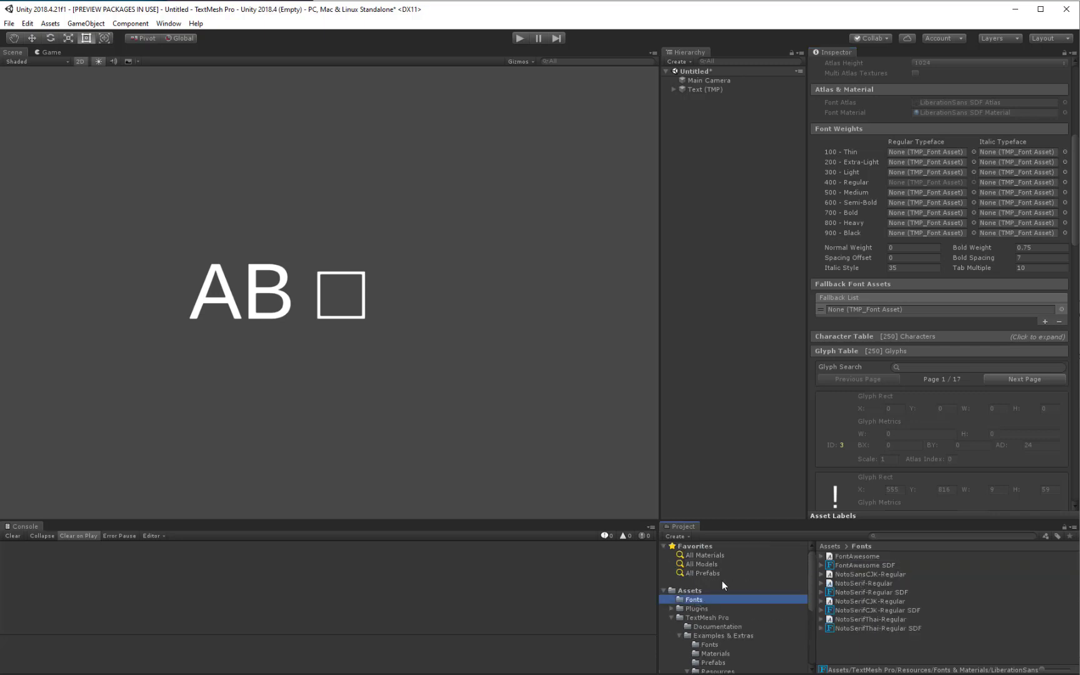
pyautogui.click(865, 564)
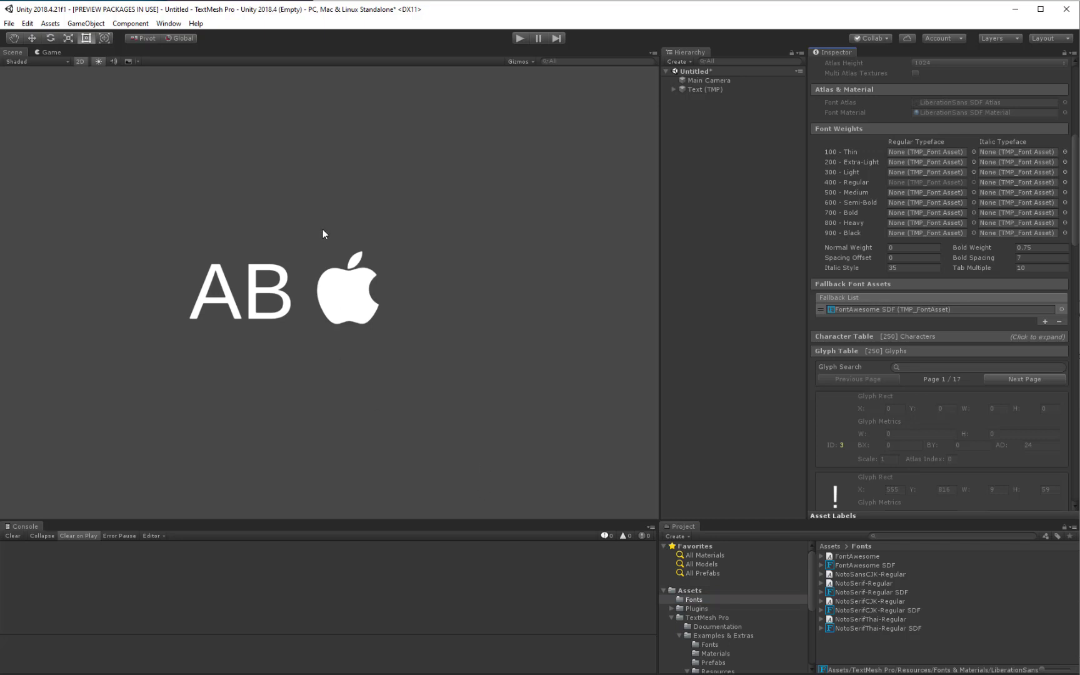
pyautogui.moveTo(261, 279)
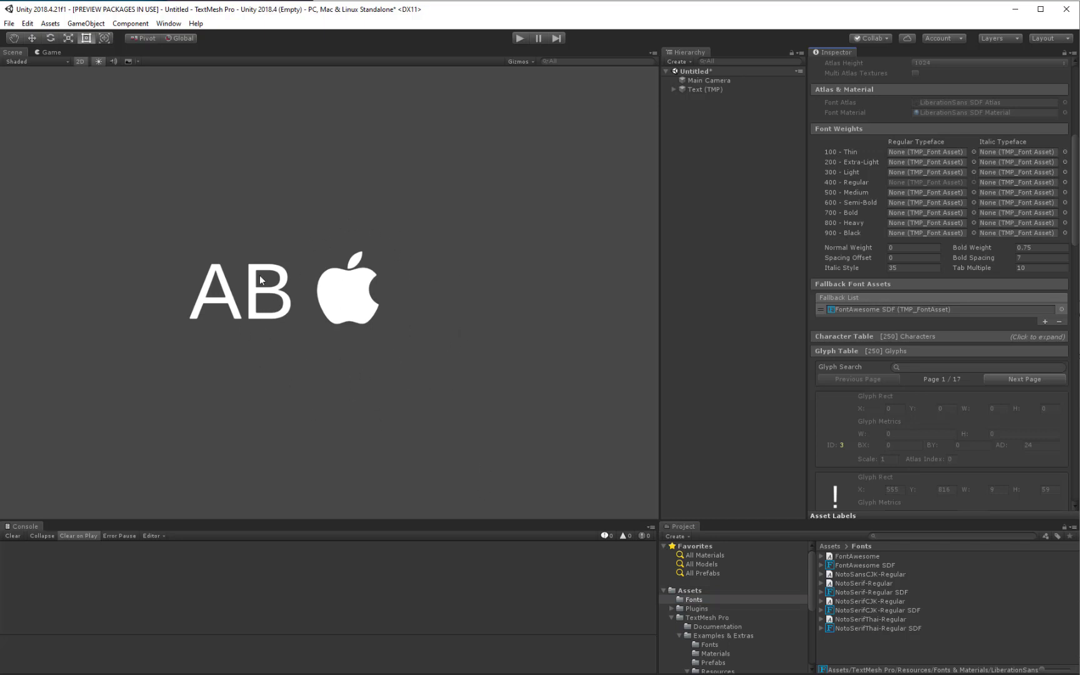
pyautogui.moveTo(426, 405)
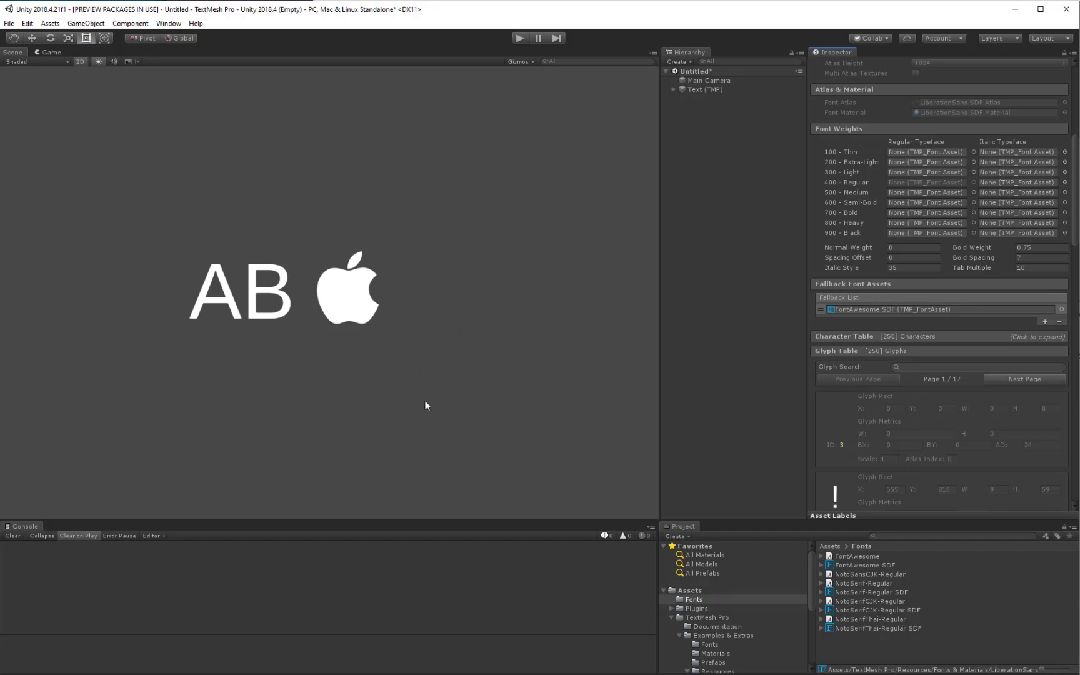
pyautogui.moveTo(844, 377)
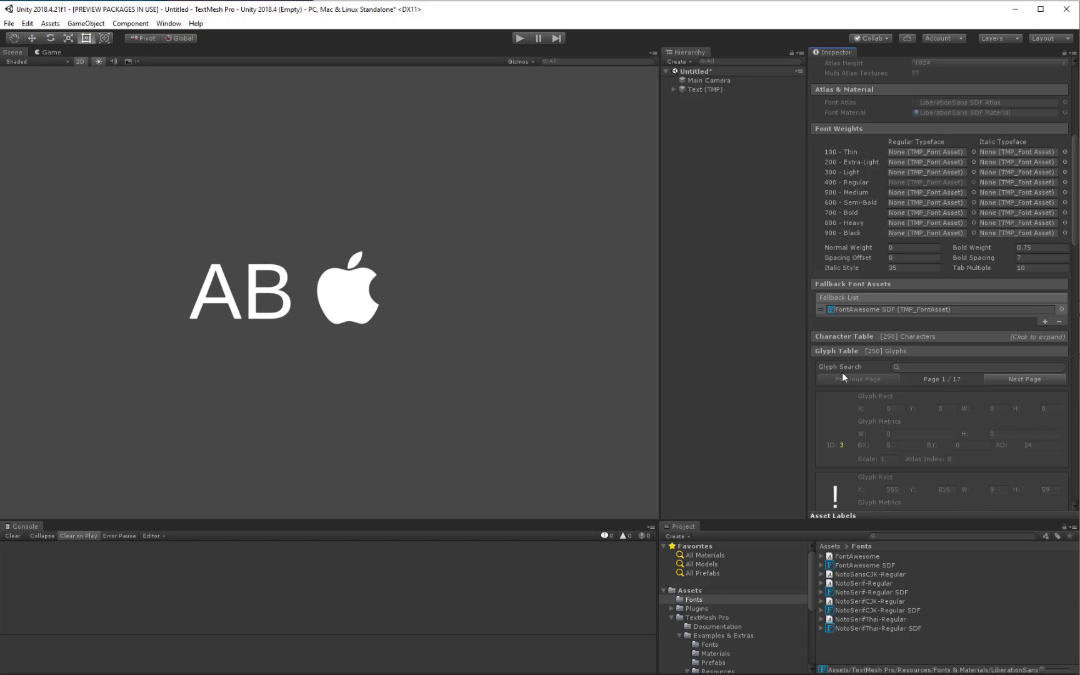
pyautogui.moveTo(722, 109)
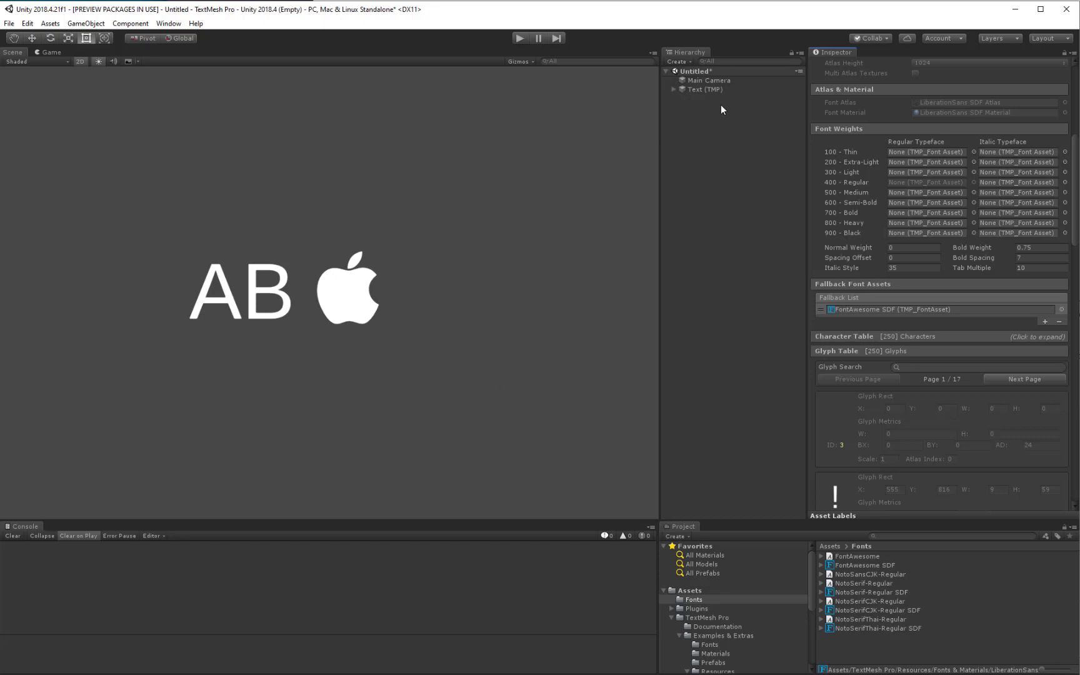
pyautogui.moveTo(848, 307)
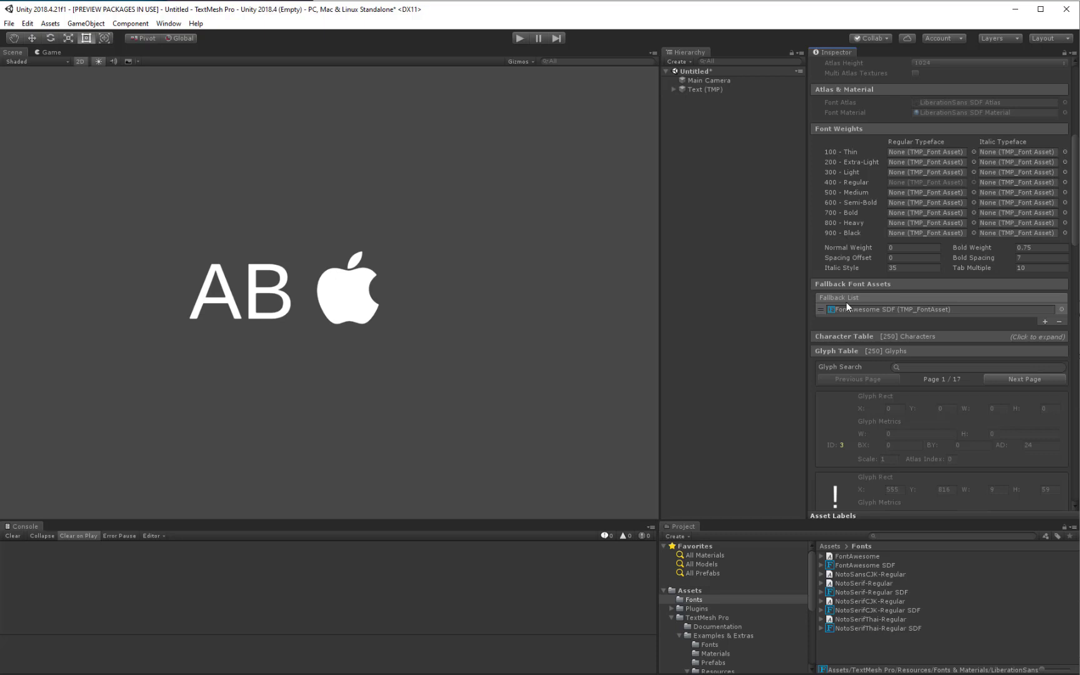
pyautogui.moveTo(938, 309)
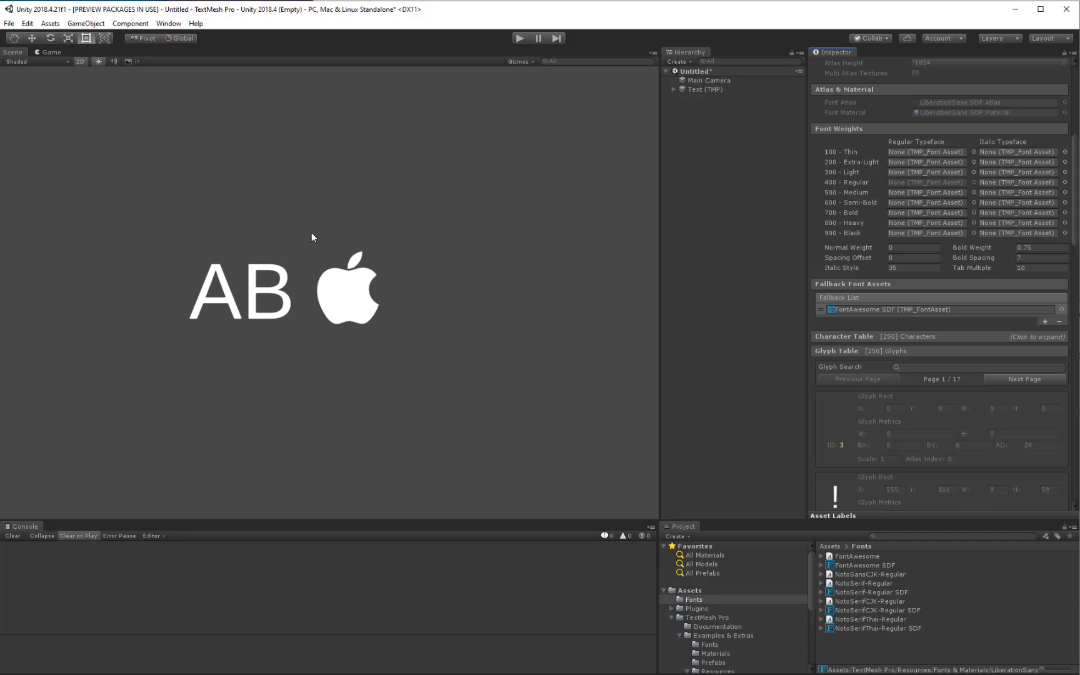
pyautogui.moveTo(502, 403)
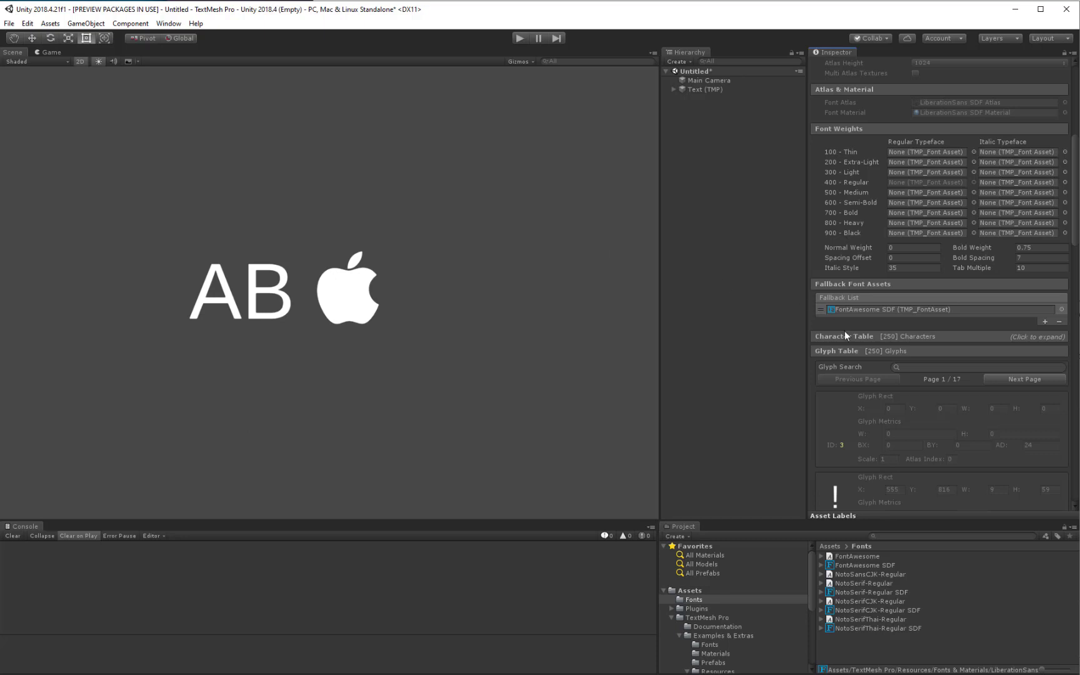
pyautogui.moveTo(917, 306)
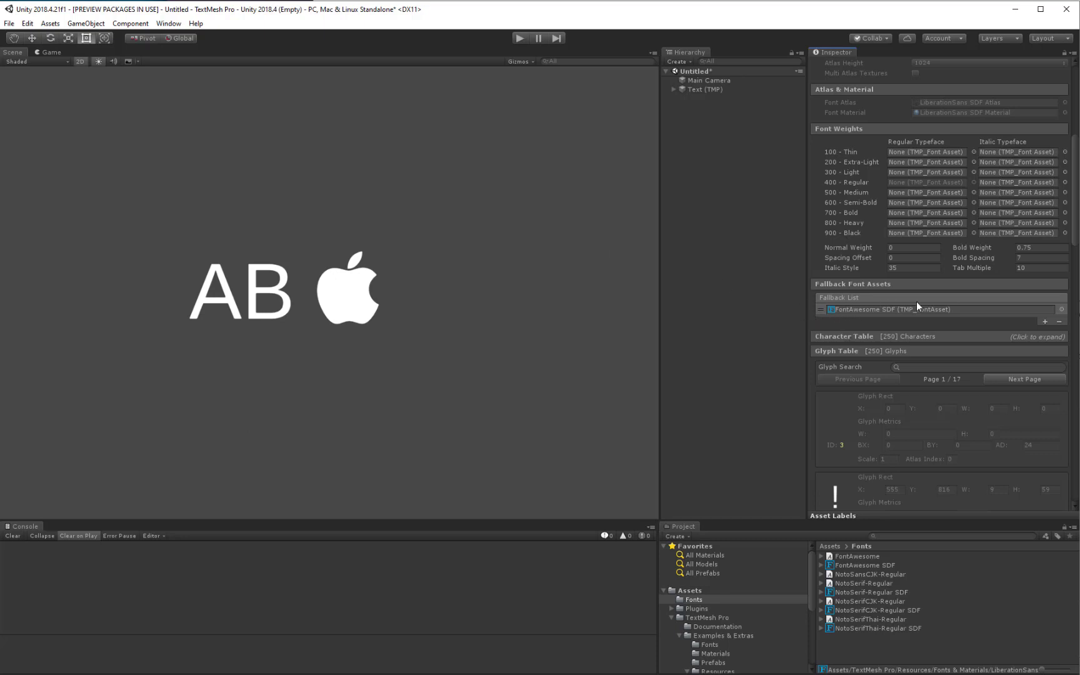
pyautogui.moveTo(959, 327)
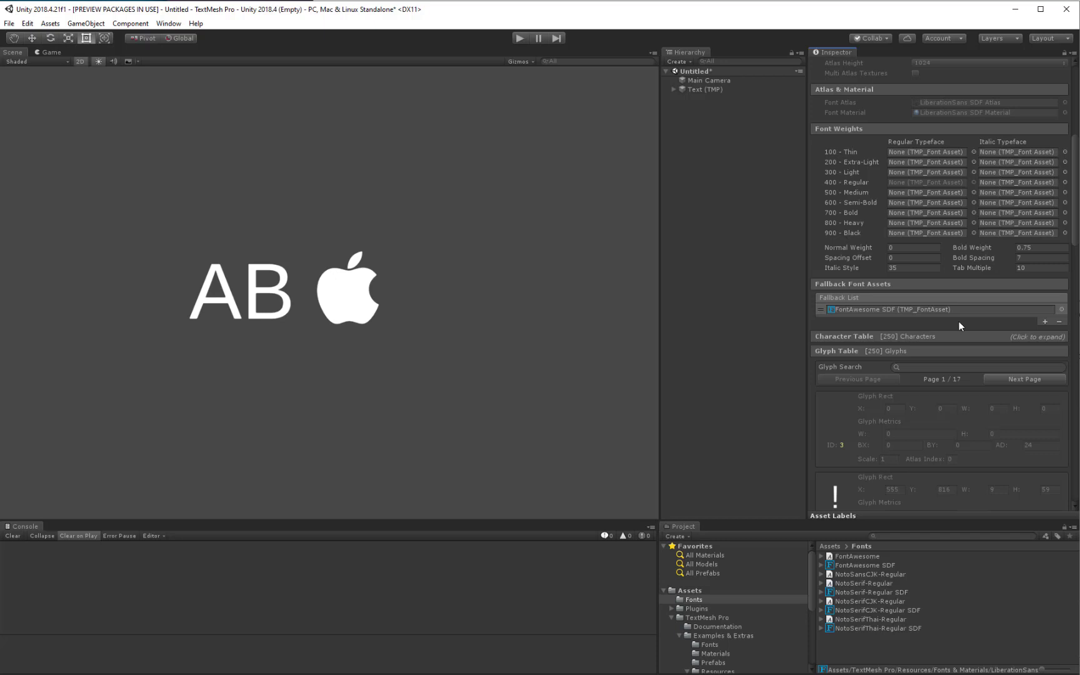
pyautogui.moveTo(1062, 333)
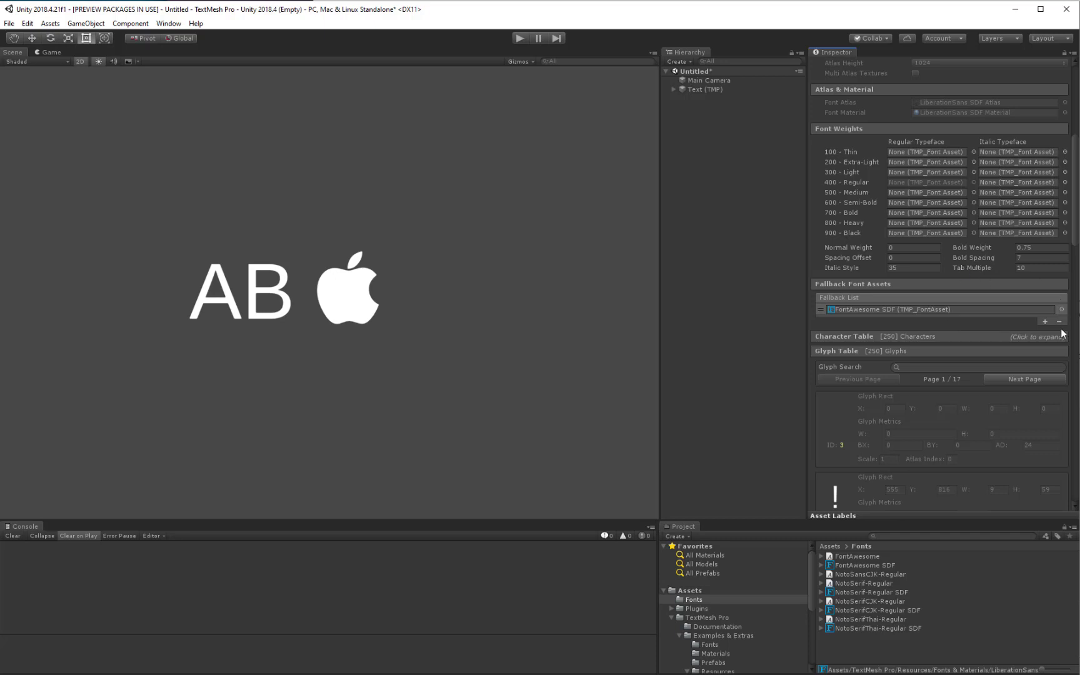
# Move FontAwesome SDF from LiberationSans SDF's fallbacks into the global TMP Settings fallback list.
pyautogui.click(1059, 322)
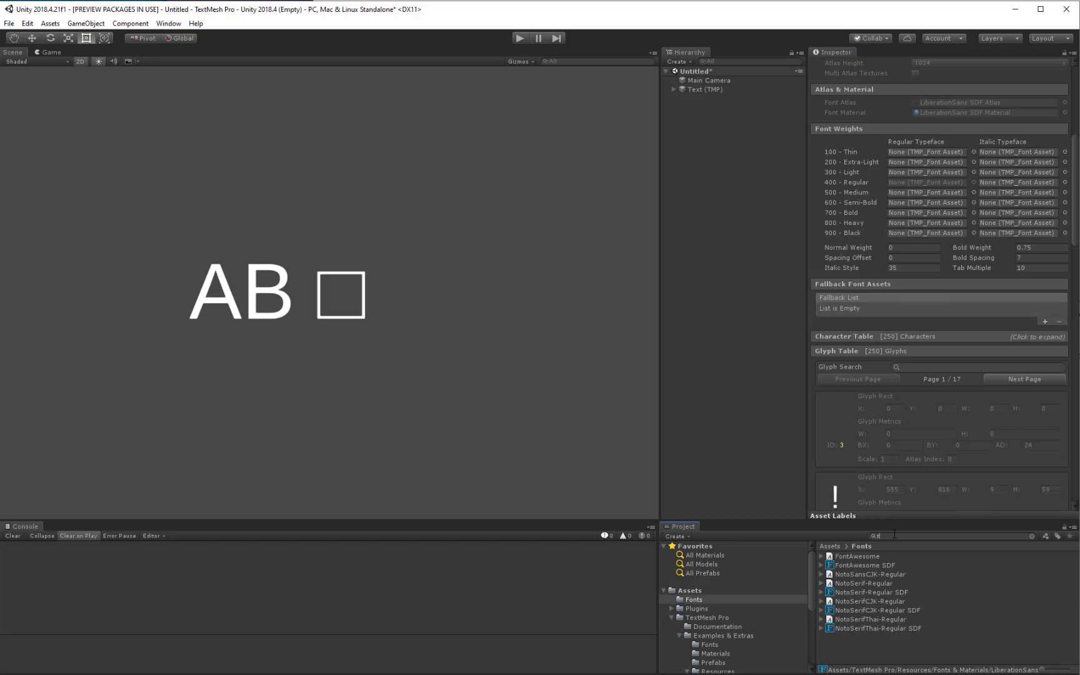
pyautogui.write('tmp se')
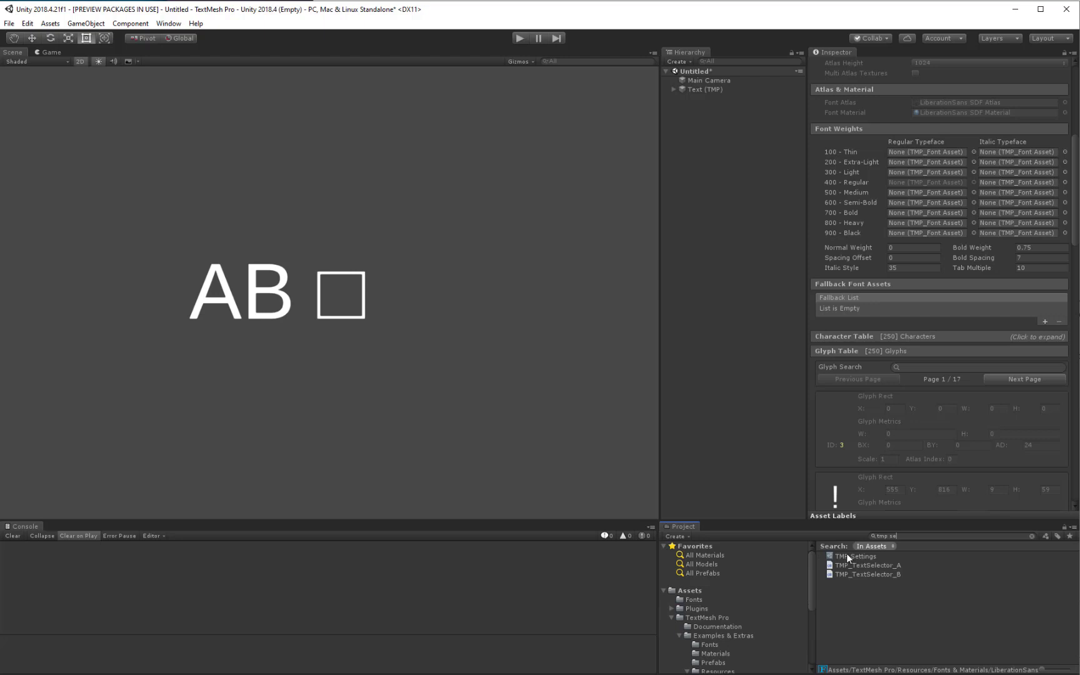
pyautogui.click(856, 555)
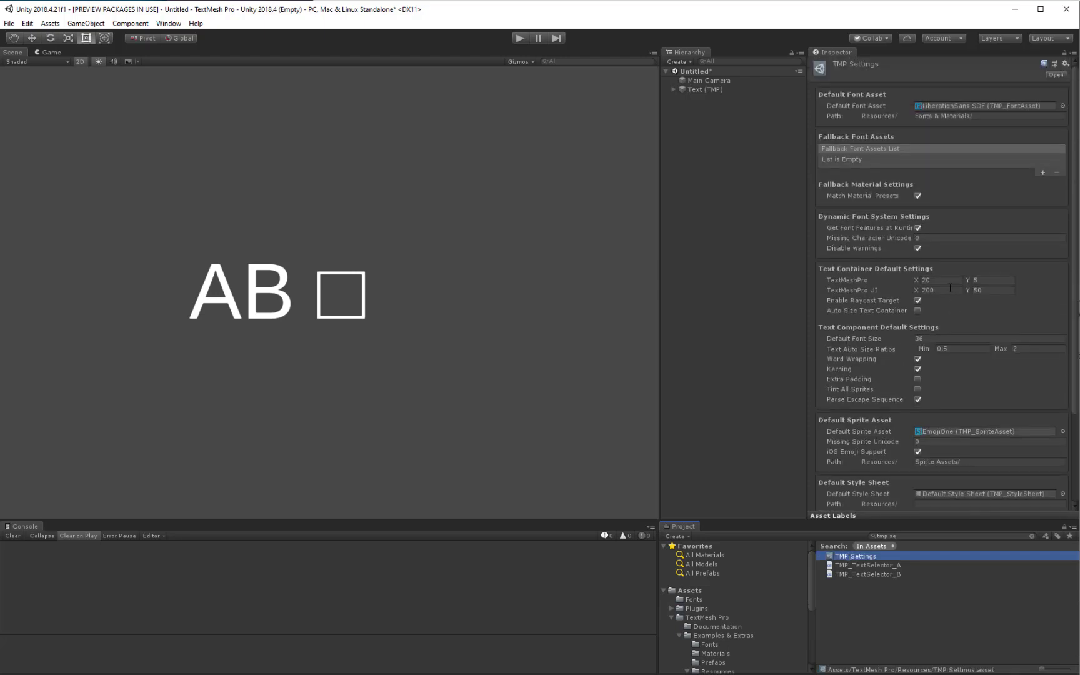
pyautogui.click(1043, 173)
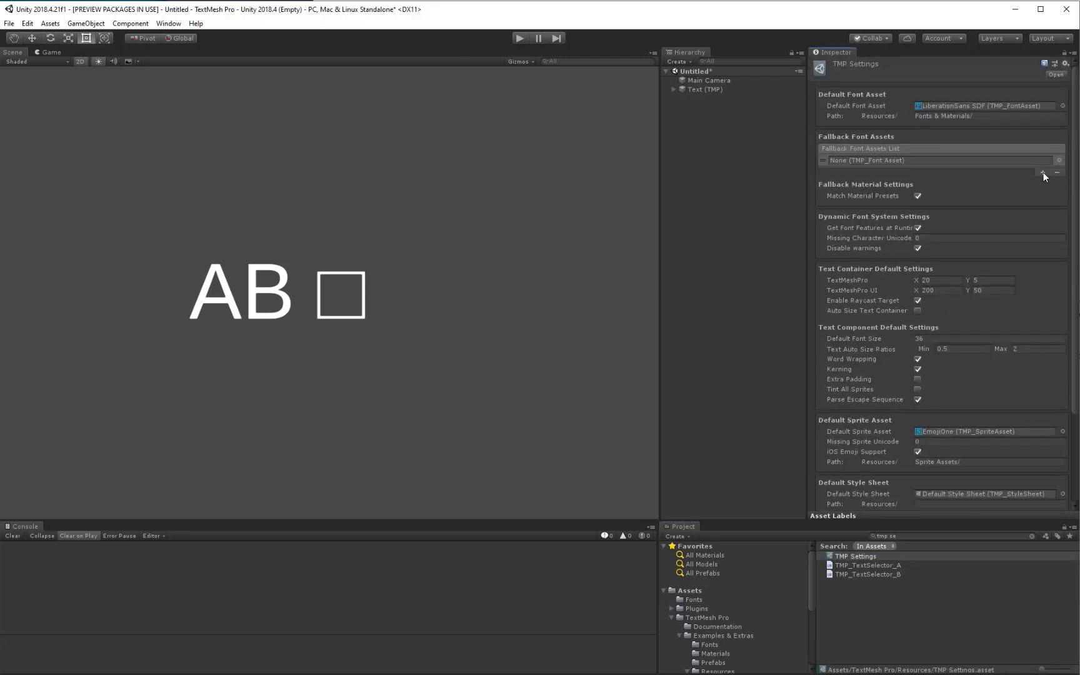
pyautogui.click(693, 599)
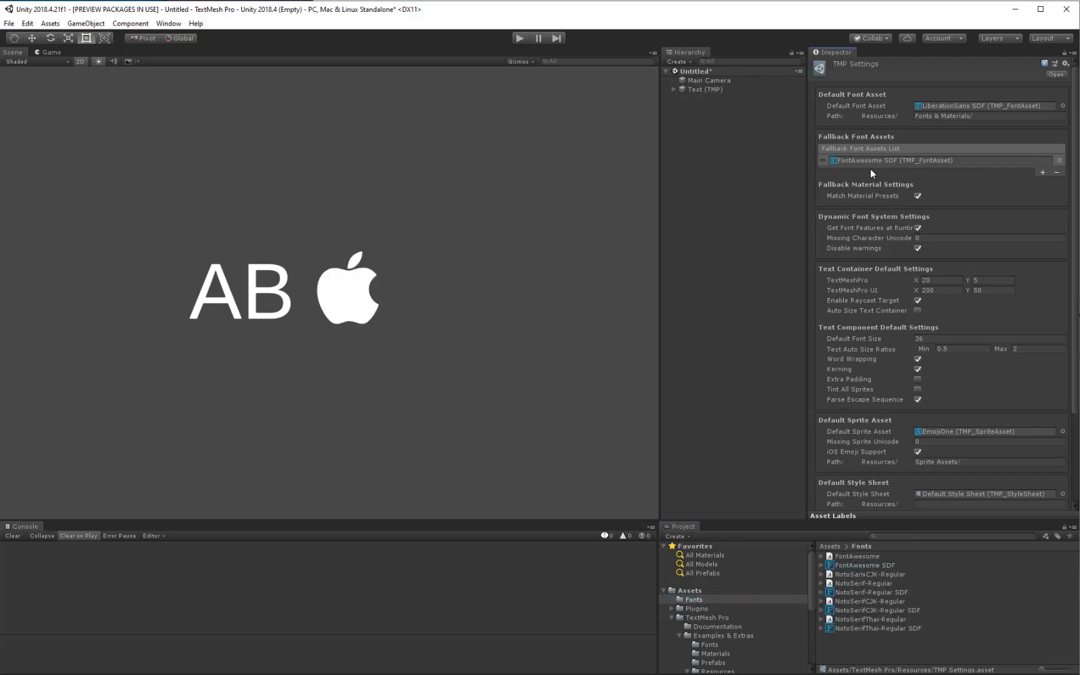
pyautogui.moveTo(554, 478)
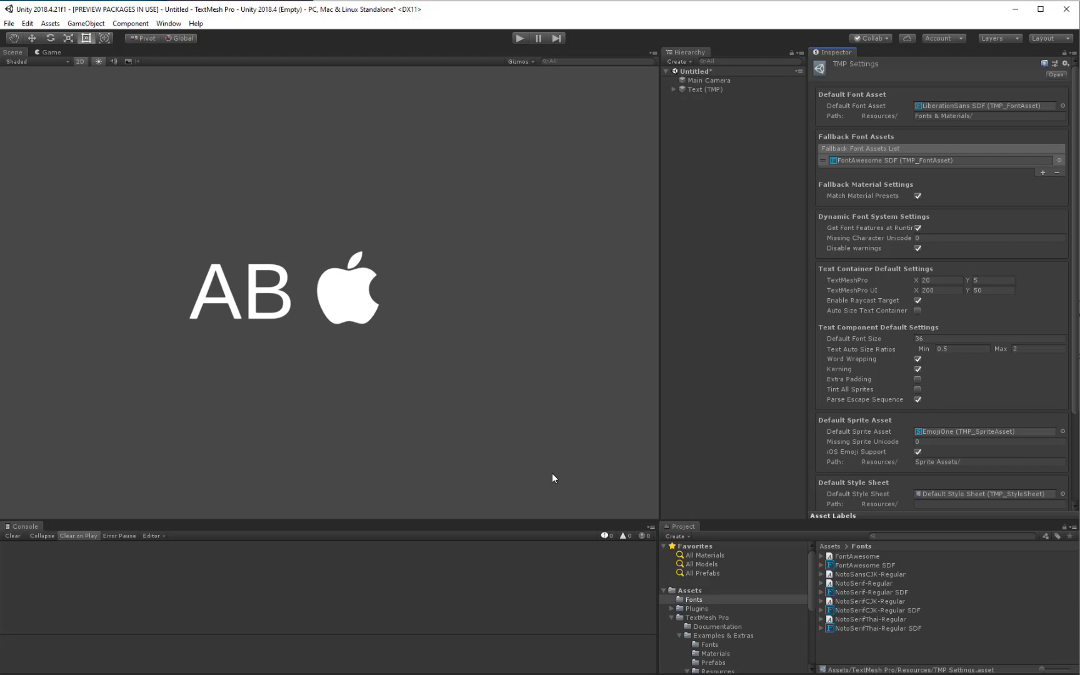
pyautogui.moveTo(165, 277)
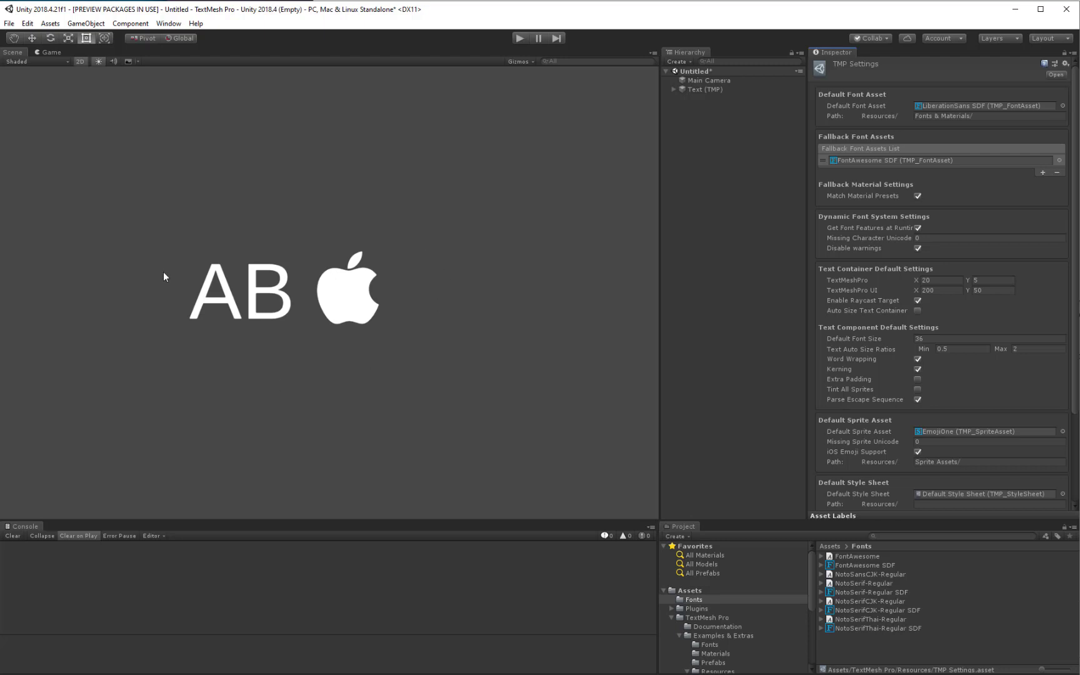
pyautogui.moveTo(433, 434)
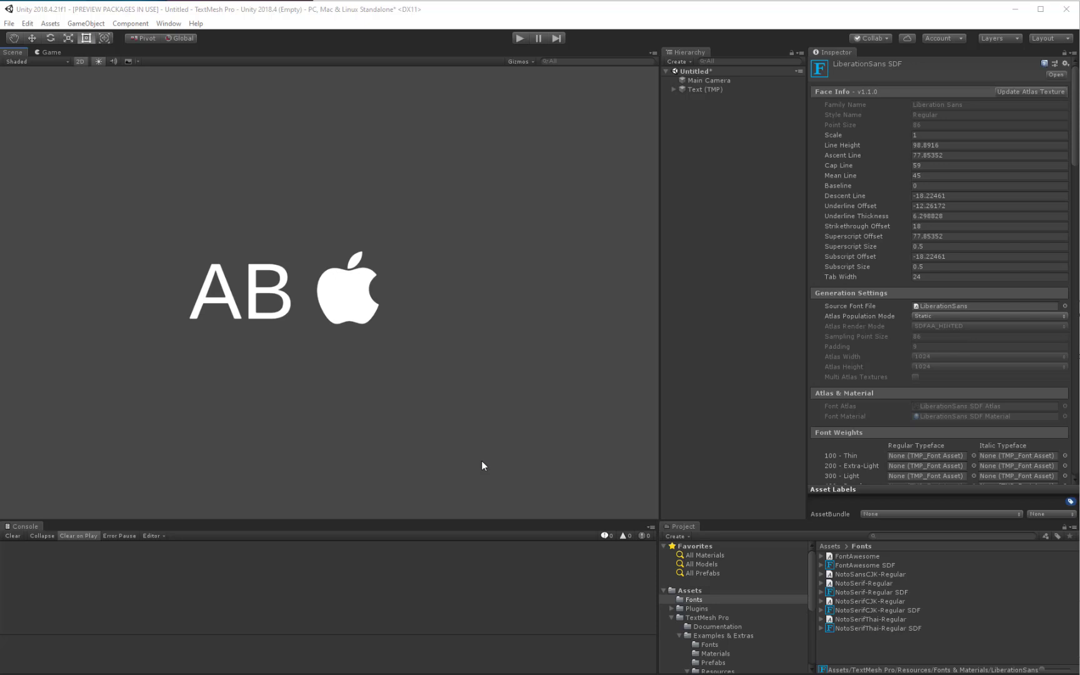
pyautogui.moveTo(446, 425)
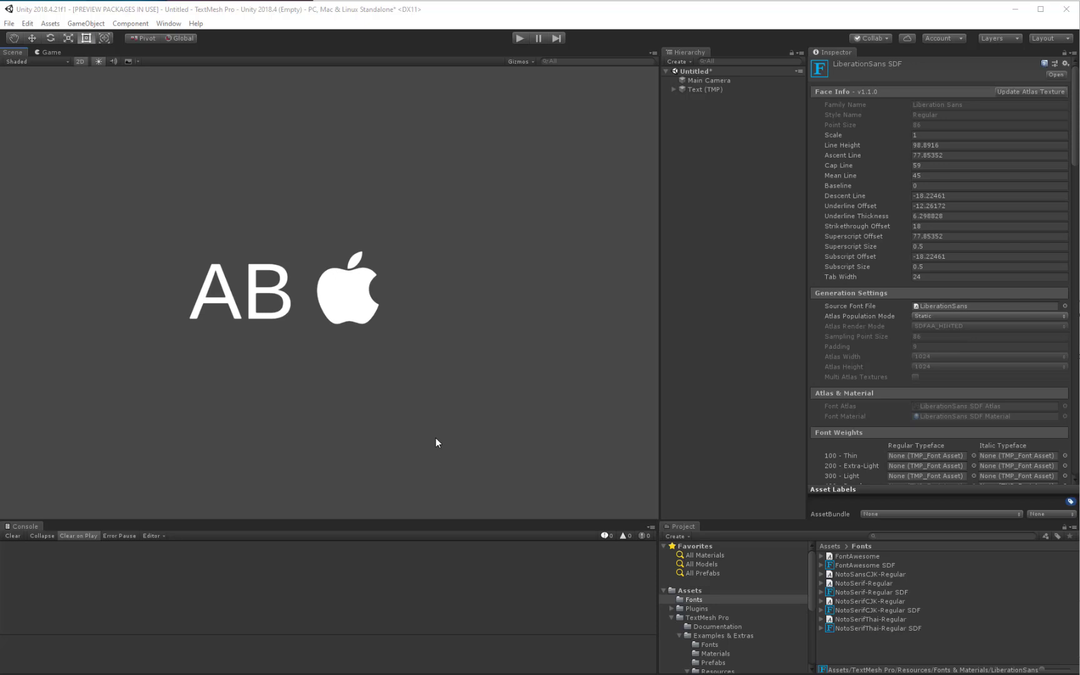
pyautogui.moveTo(477, 461)
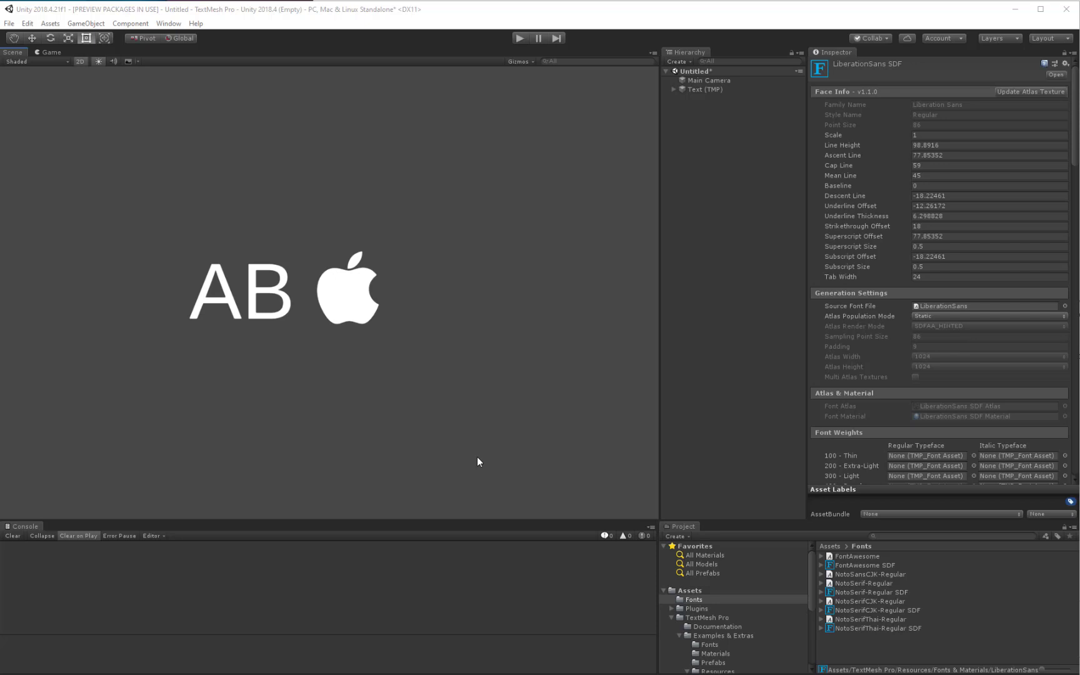
pyautogui.moveTo(419, 421)
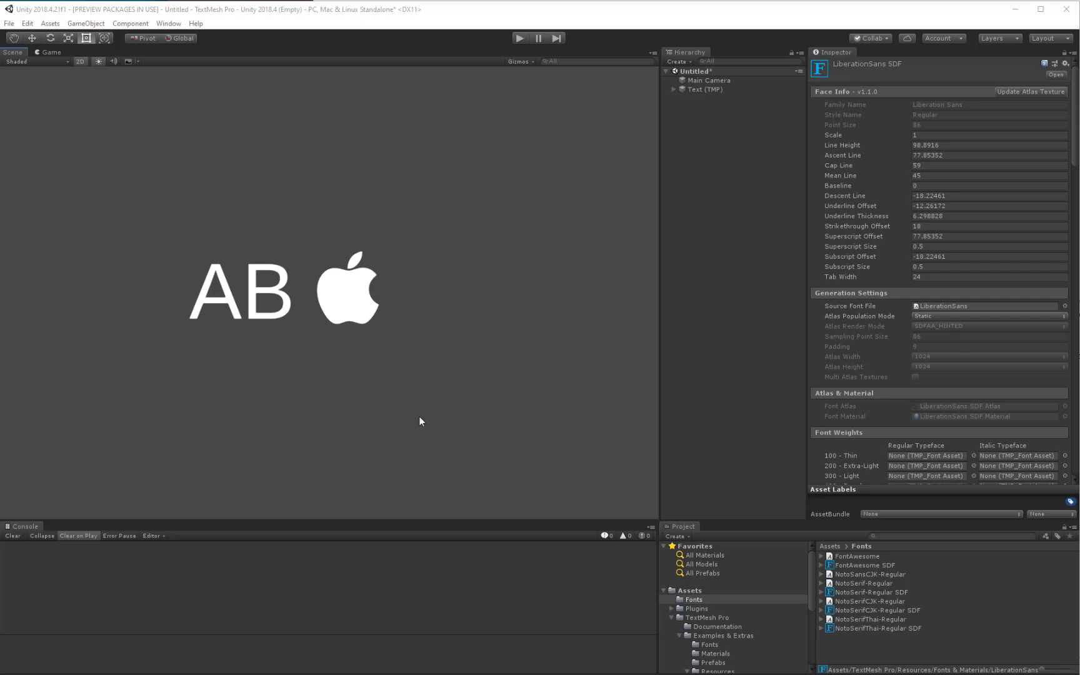
pyautogui.moveTo(490, 457)
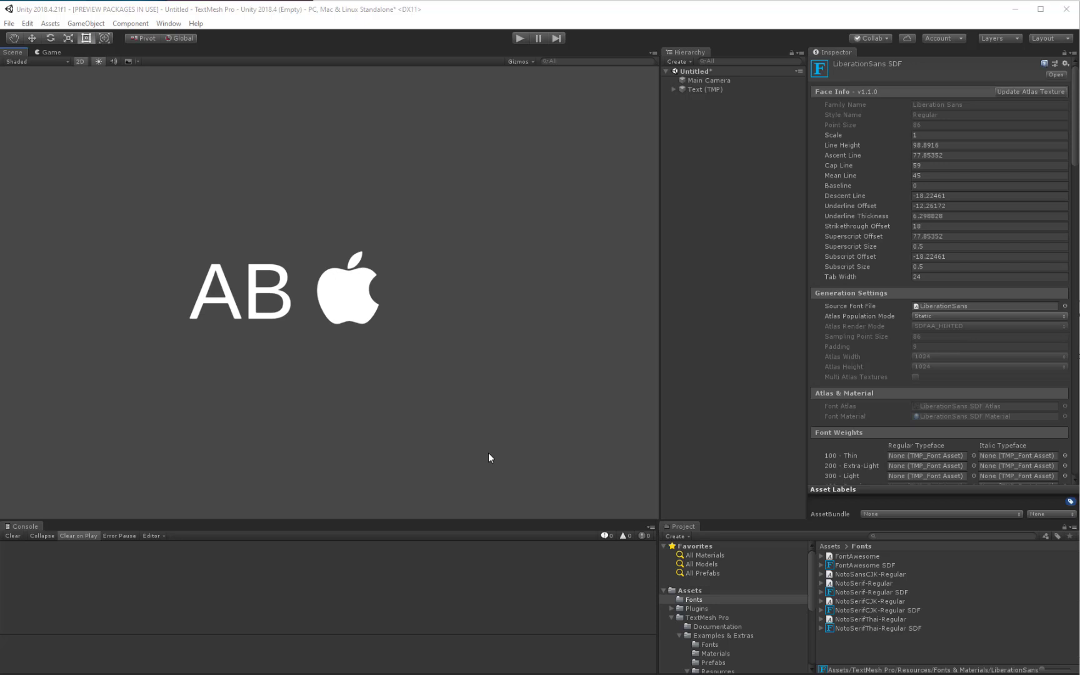
pyautogui.moveTo(523, 465)
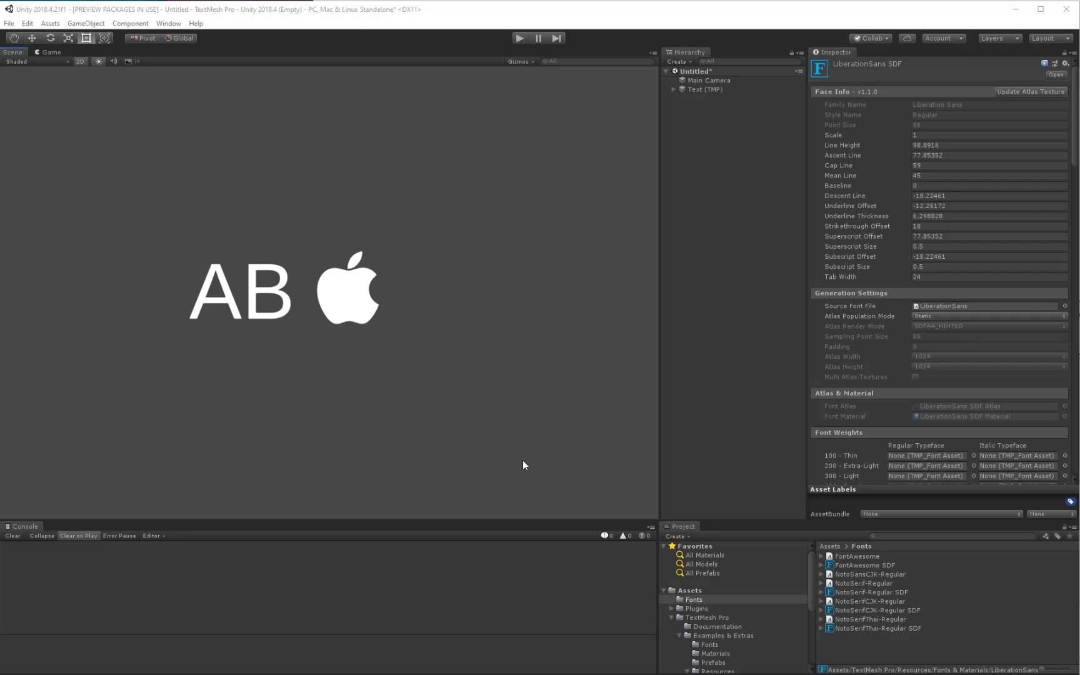